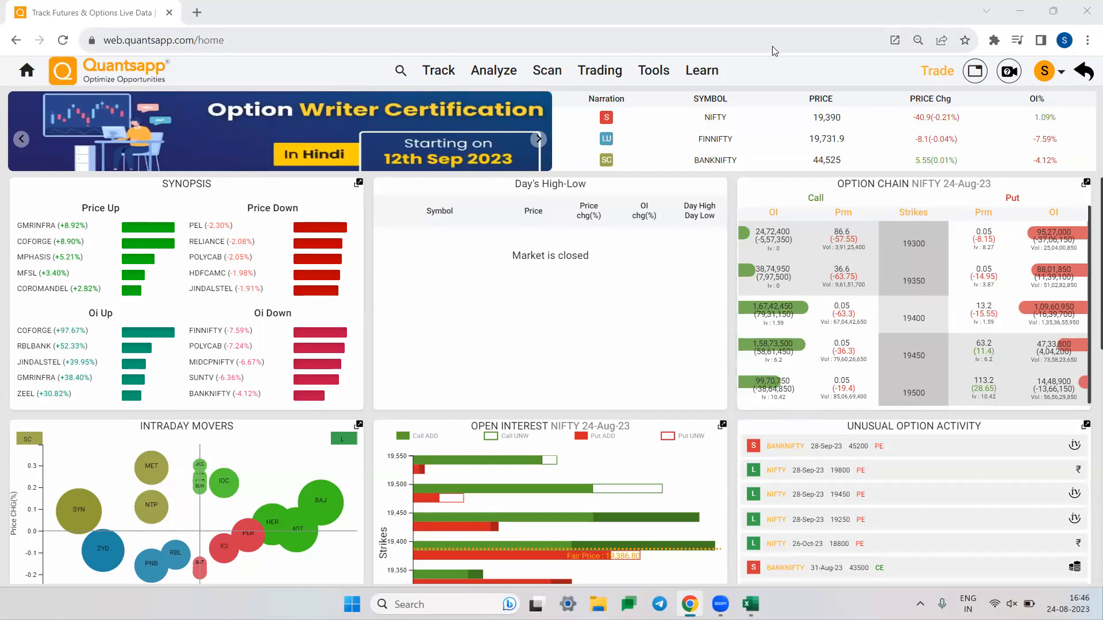
Search Quantsapp for 'chain' and open the NIFTY Option Chain page.
left_click(537, 139)
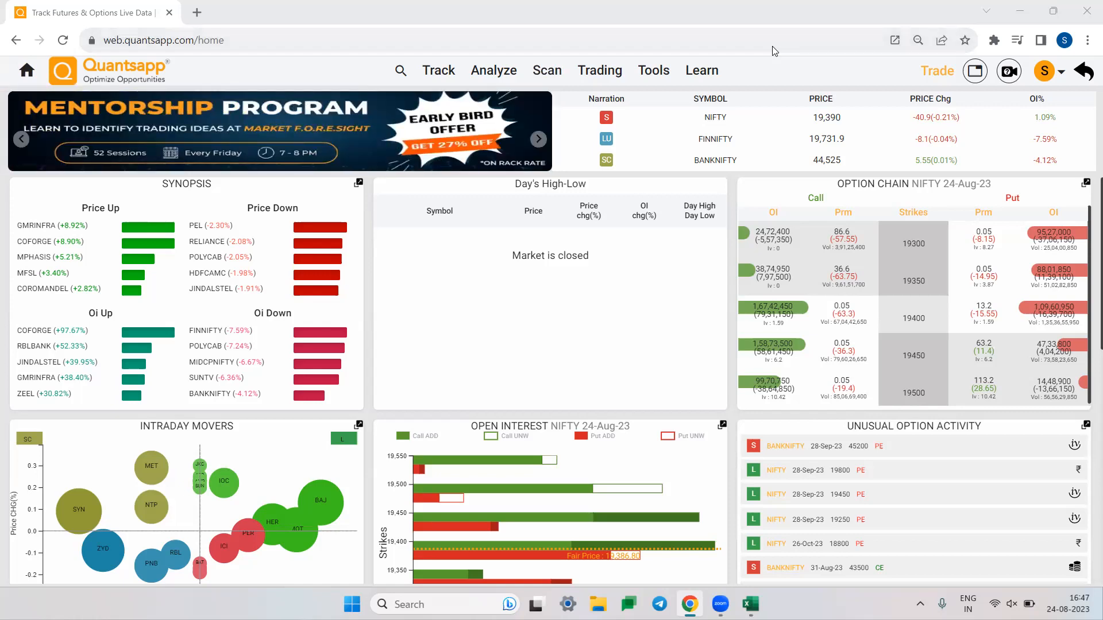
left_click(400, 70)
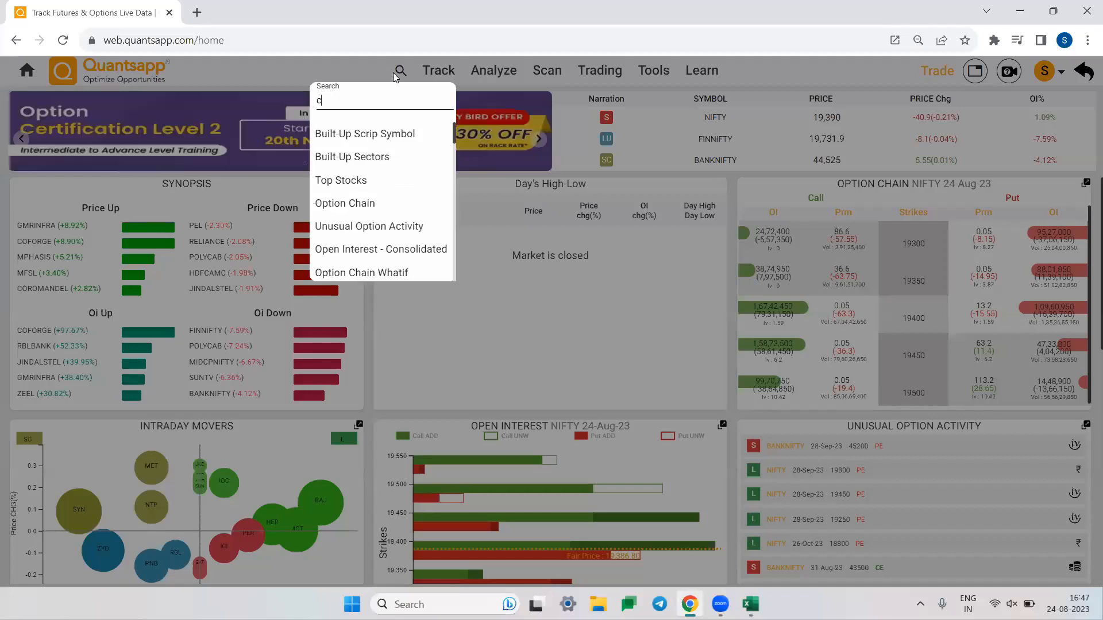
type("chain")
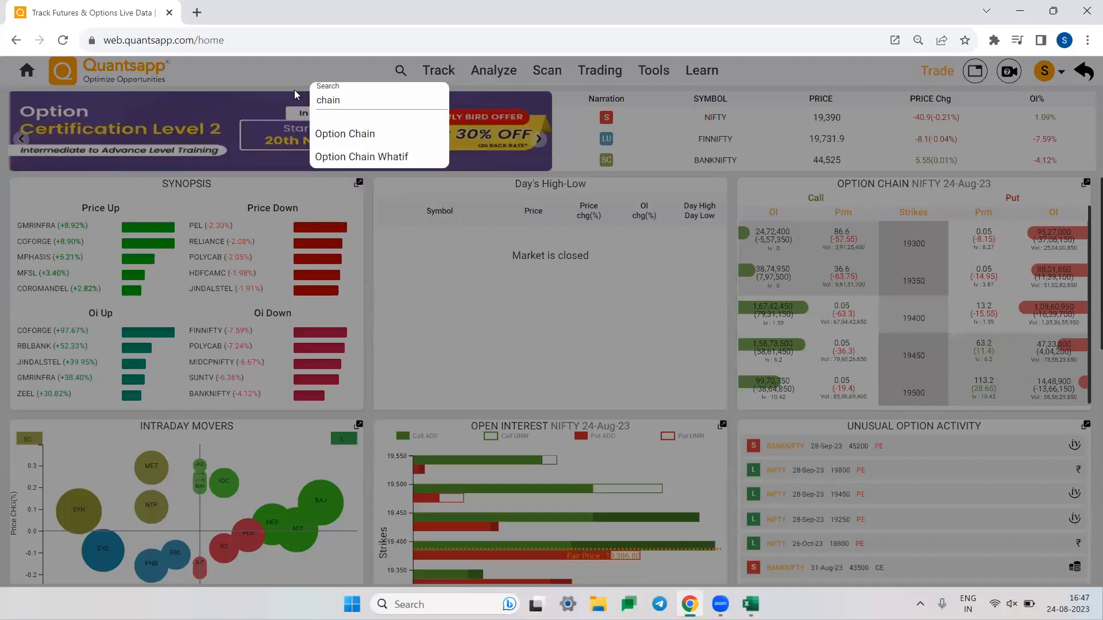
left_click(344, 133)
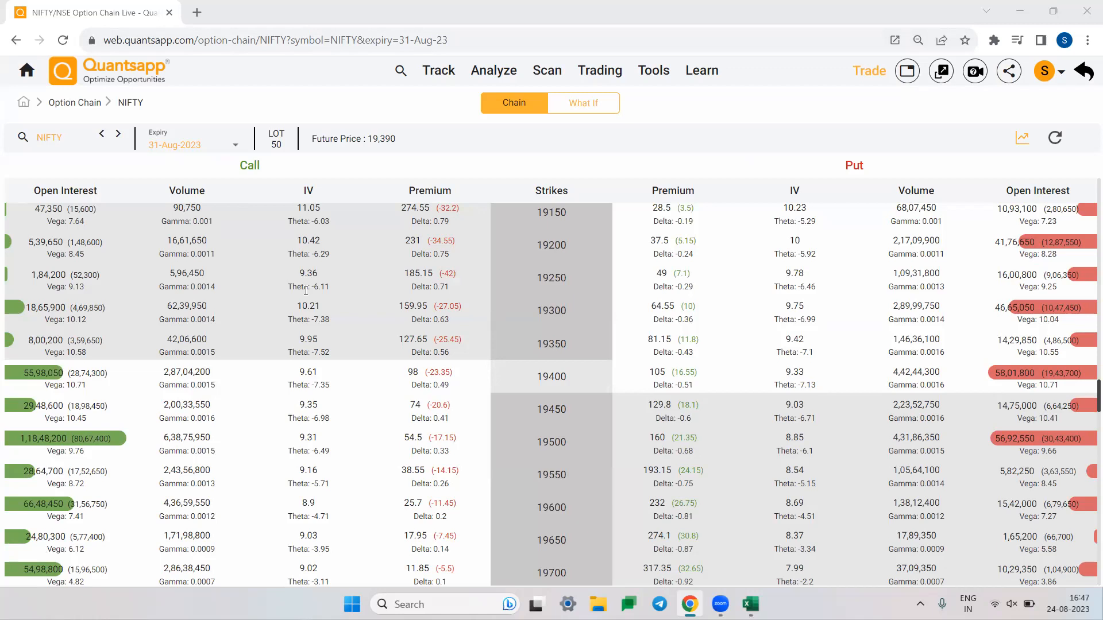
mouse_move(760, 139)
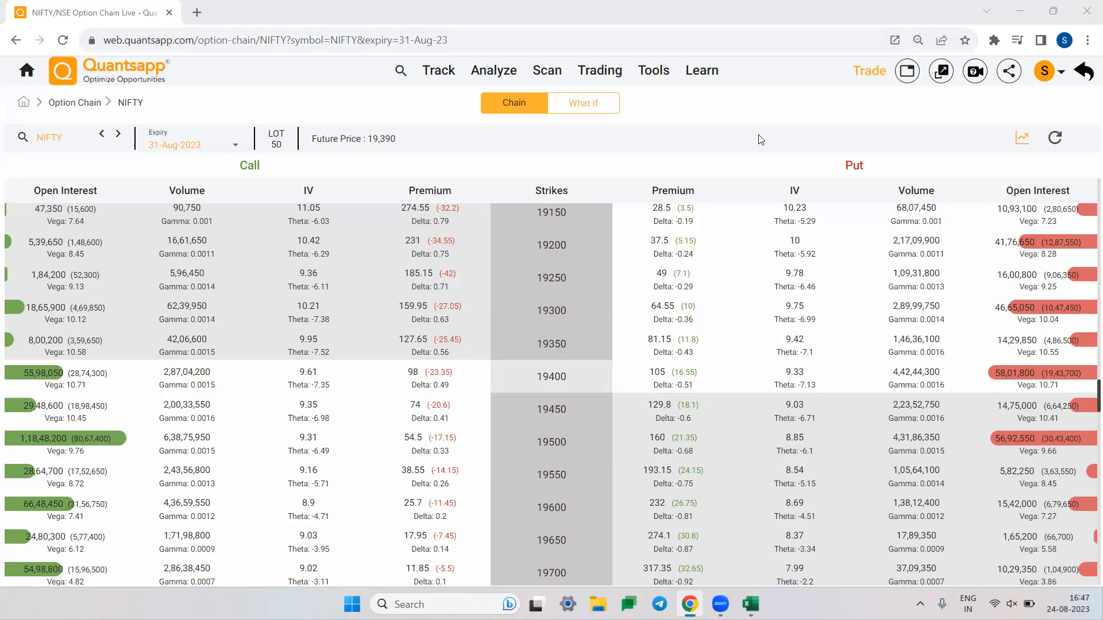
mouse_move(450, 396)
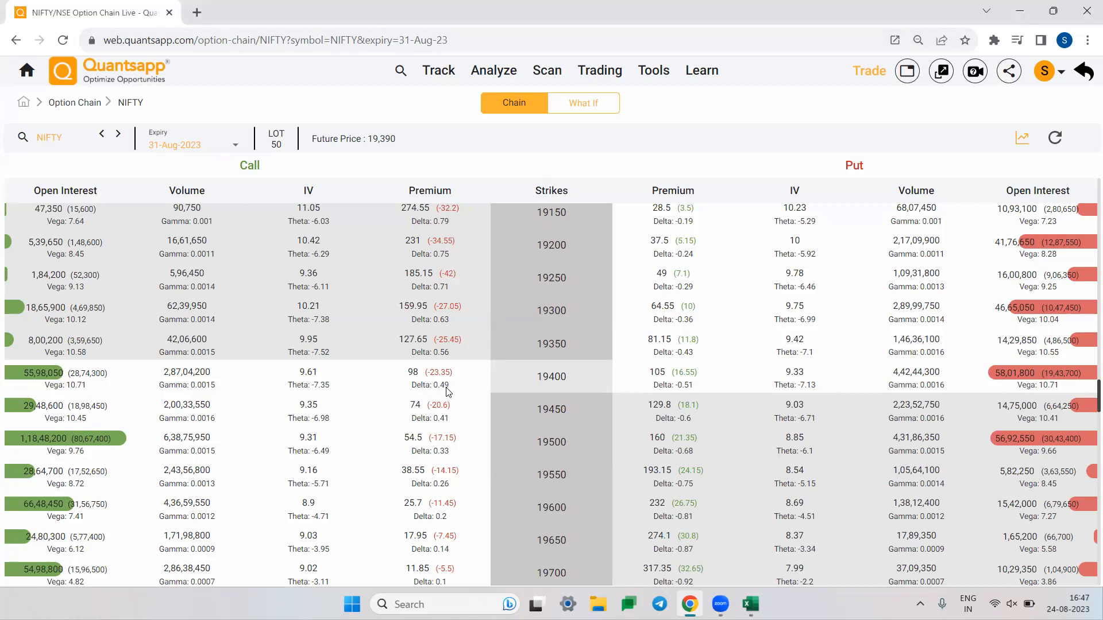
double_click(429, 386)
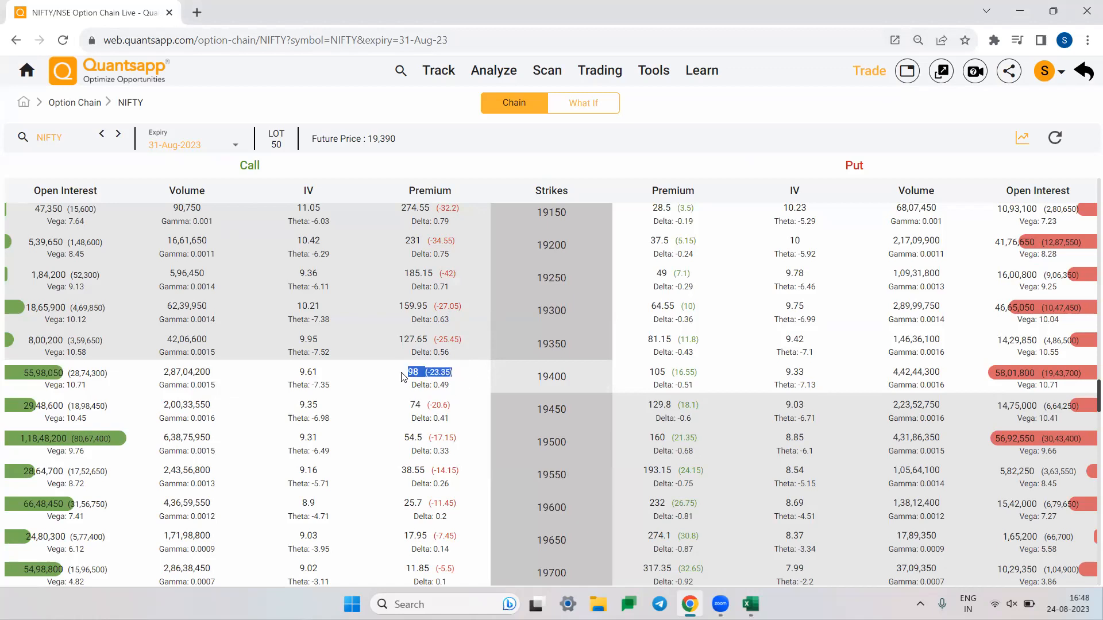
double_click(380, 139)
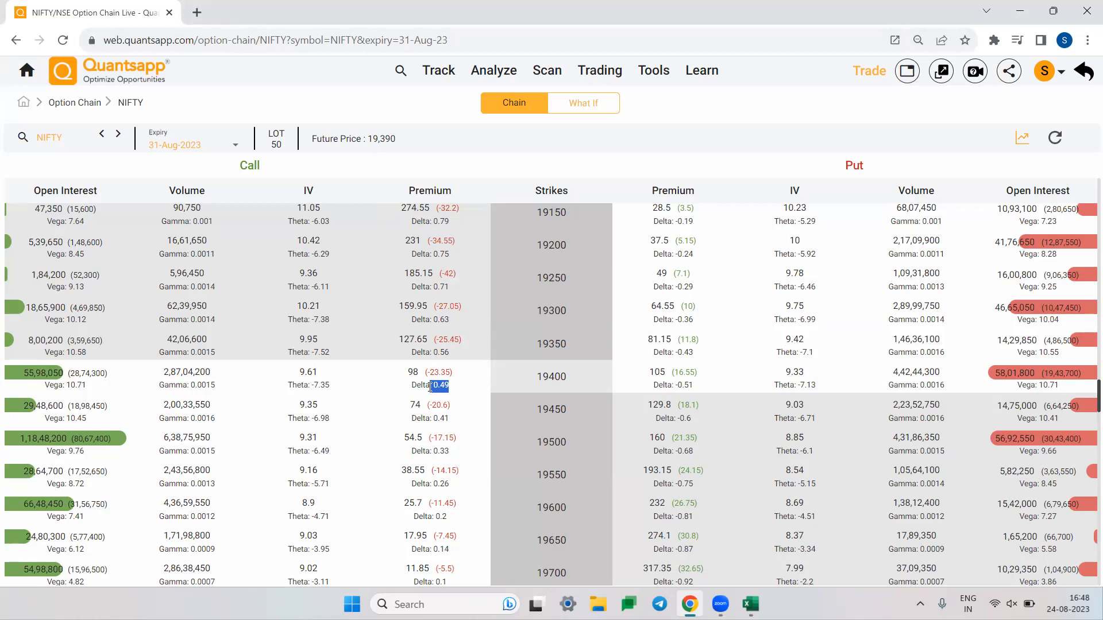
left_click(551, 344)
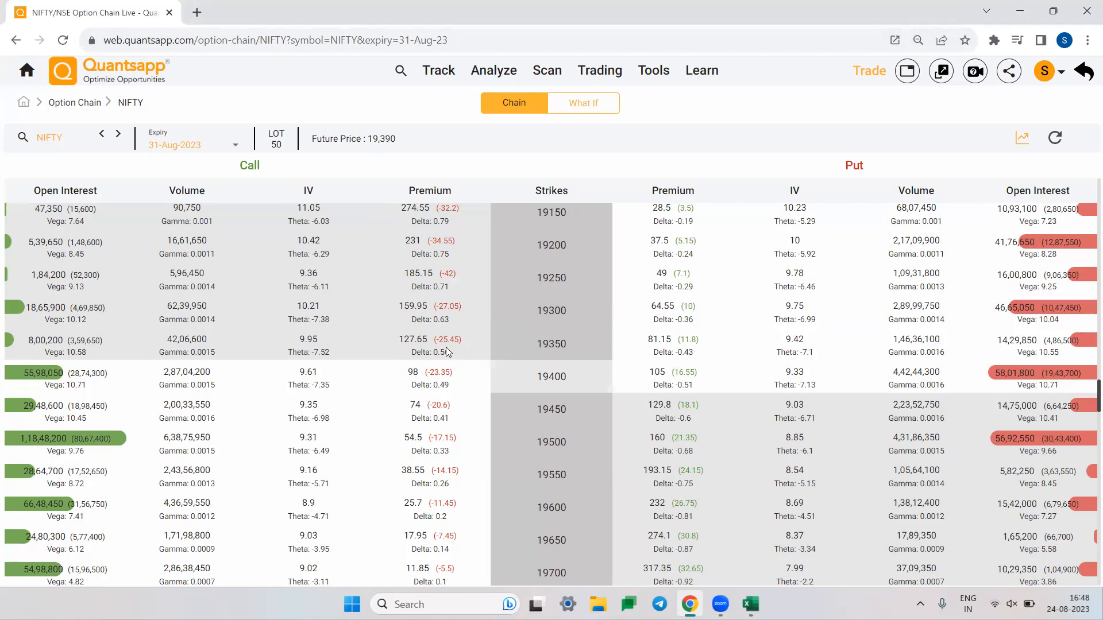
double_click(437, 352)
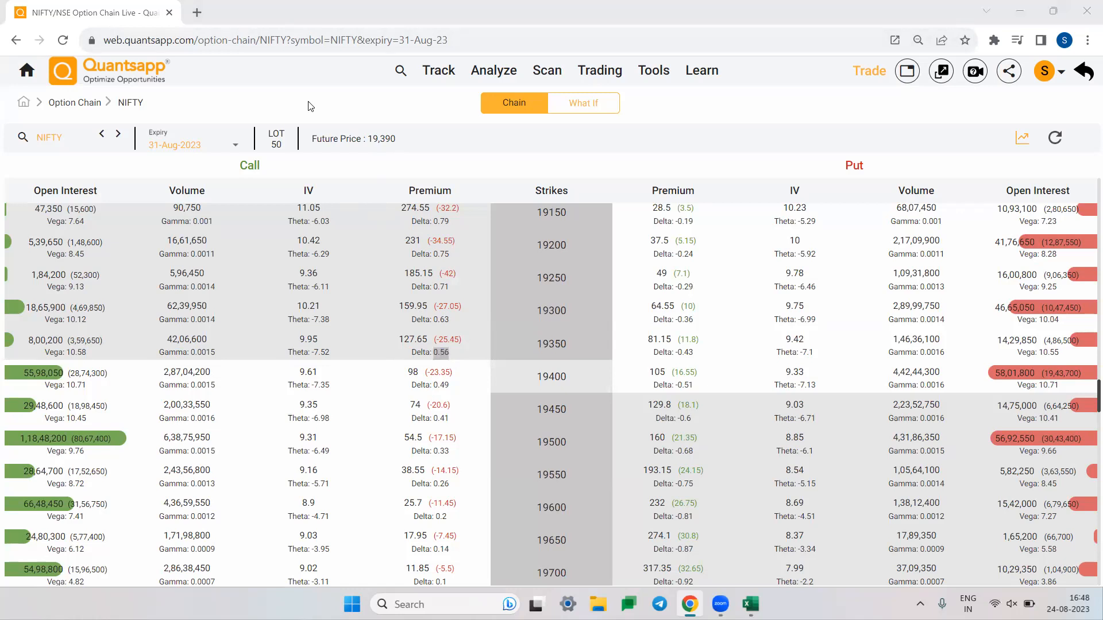
mouse_move(276, 110)
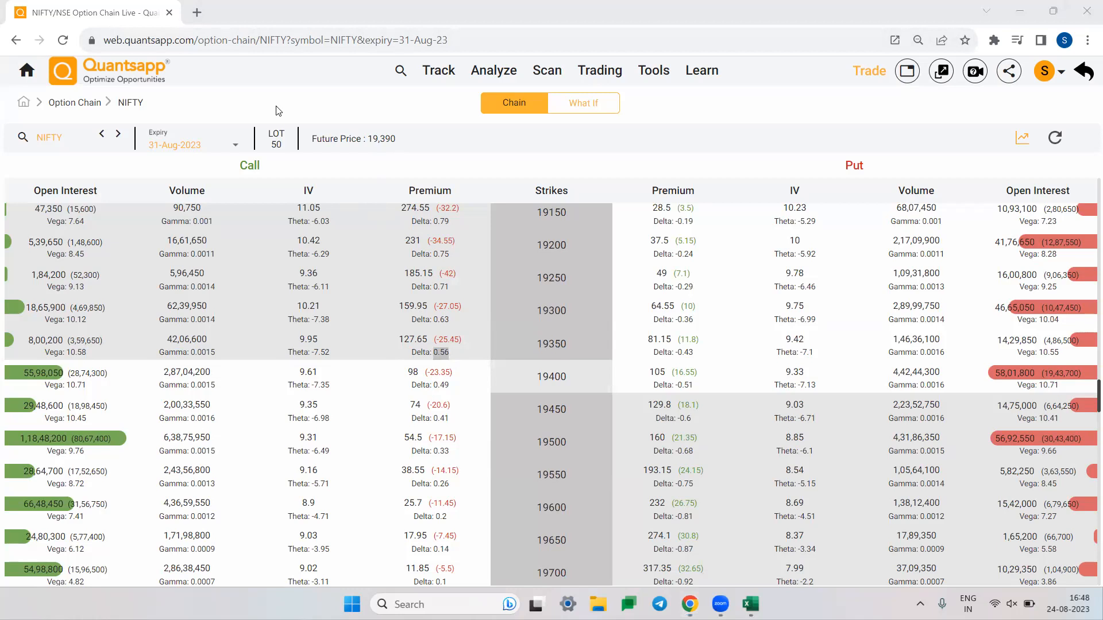
scroll("up", 3)
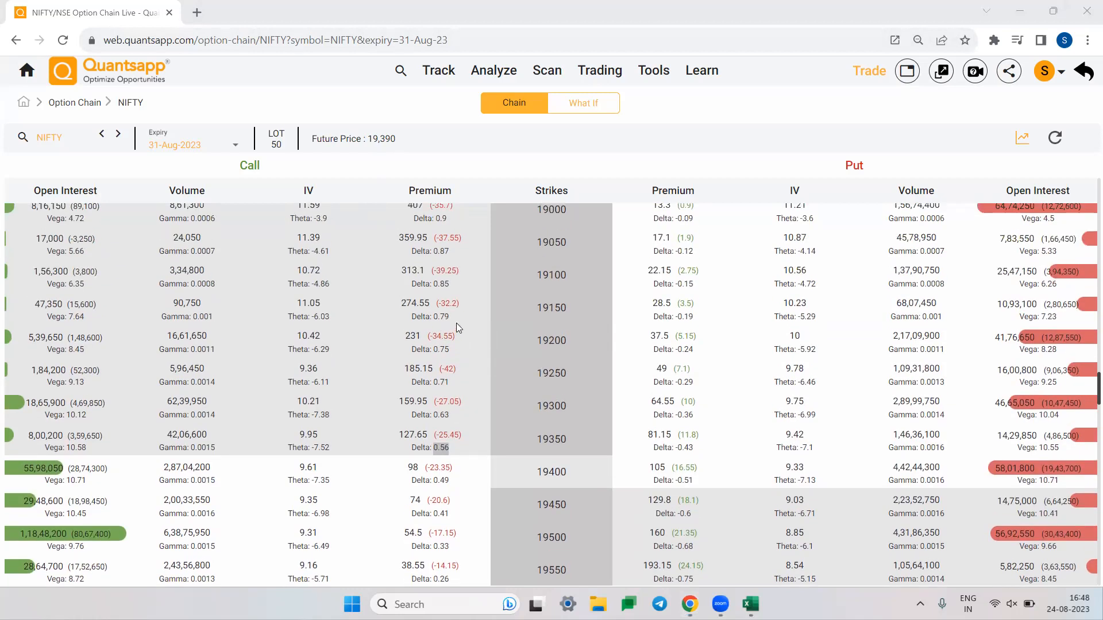
double_click(436, 303)
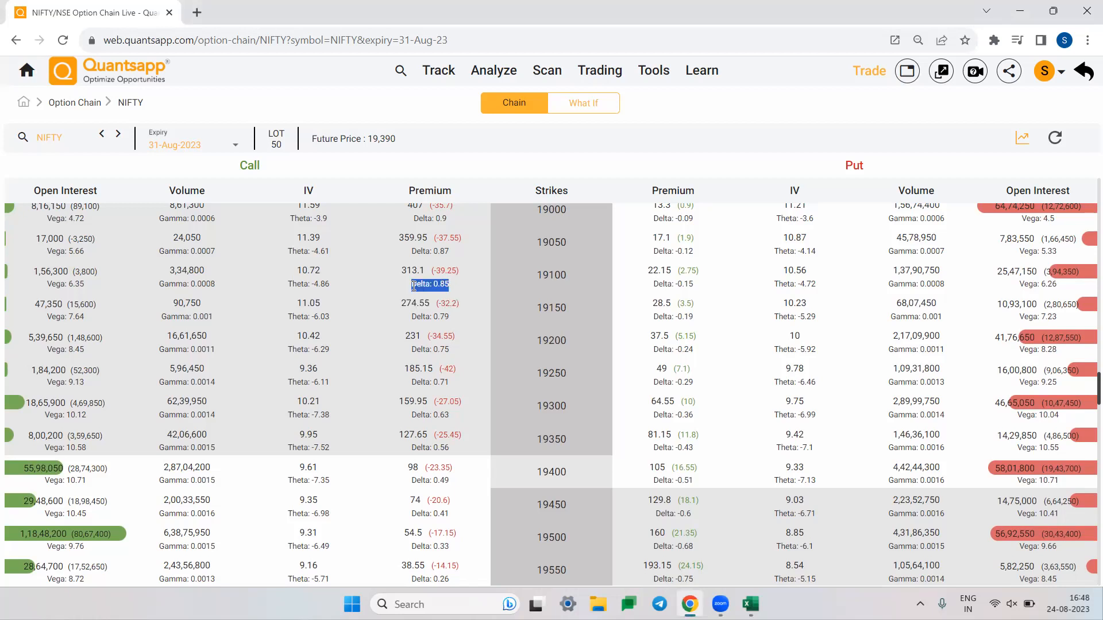
mouse_move(439, 404)
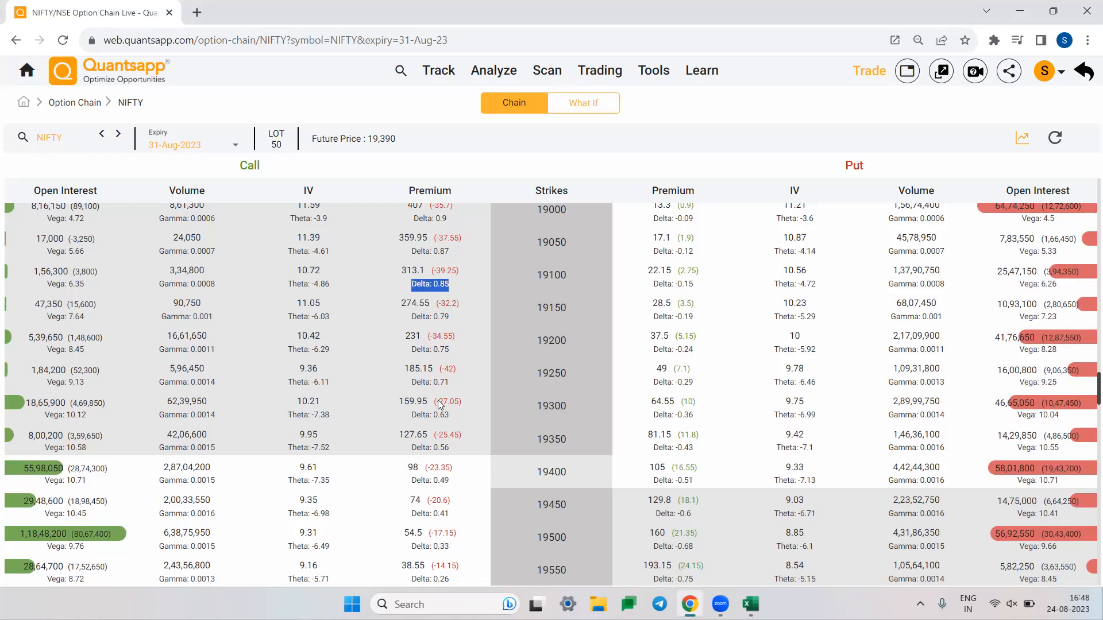
mouse_move(473, 360)
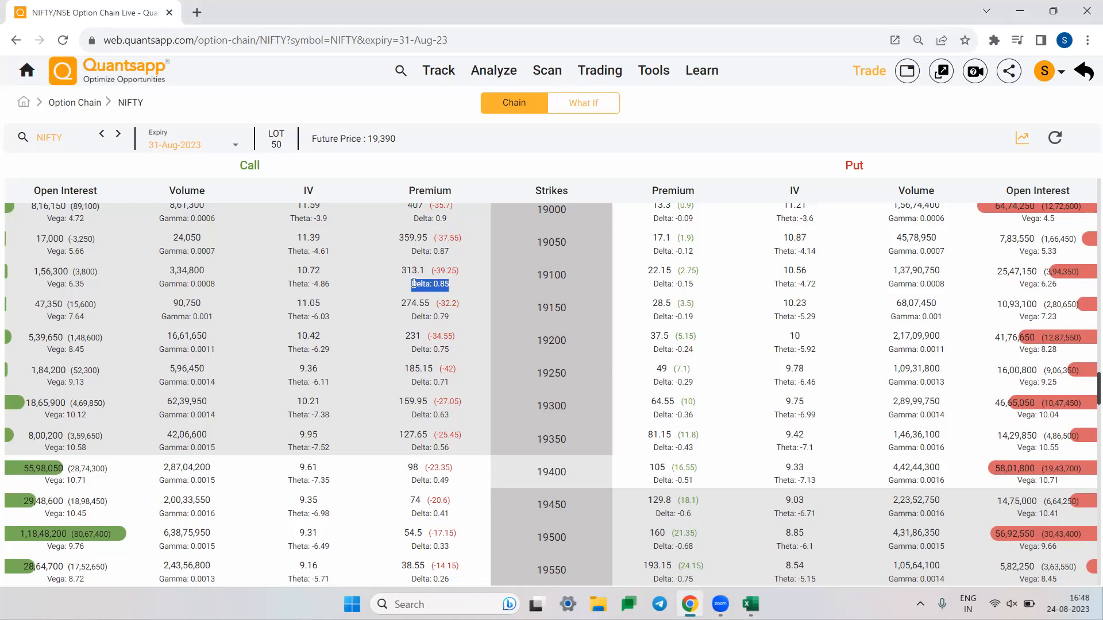
mouse_move(475, 410)
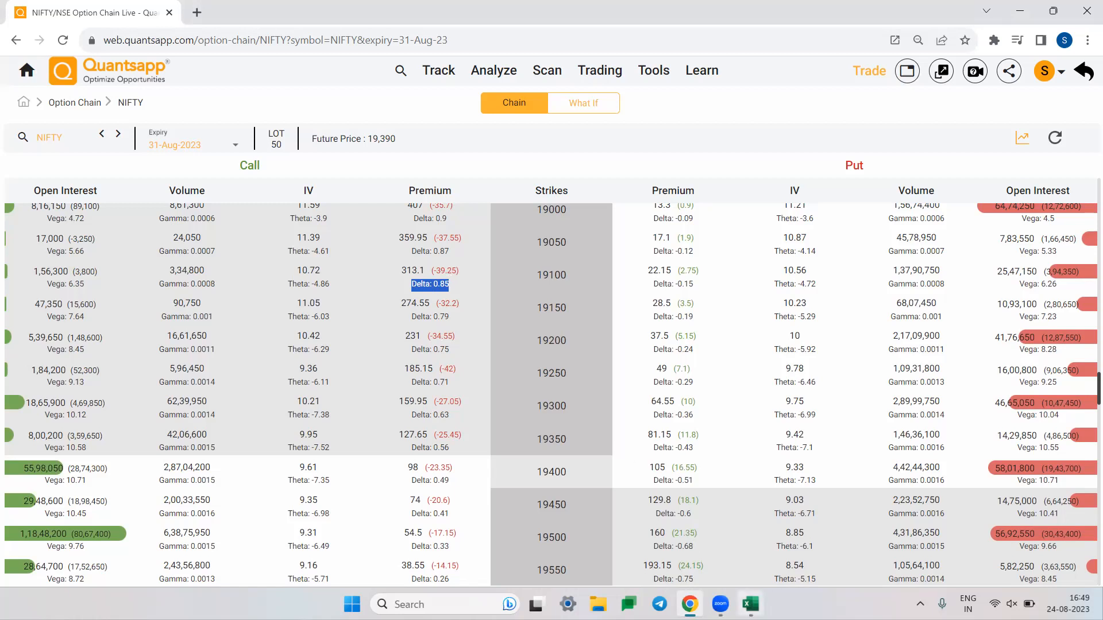
Enter delta values 0.85, 0.5, 0.3 under a Delta heading in column D.
left_click(750, 603)
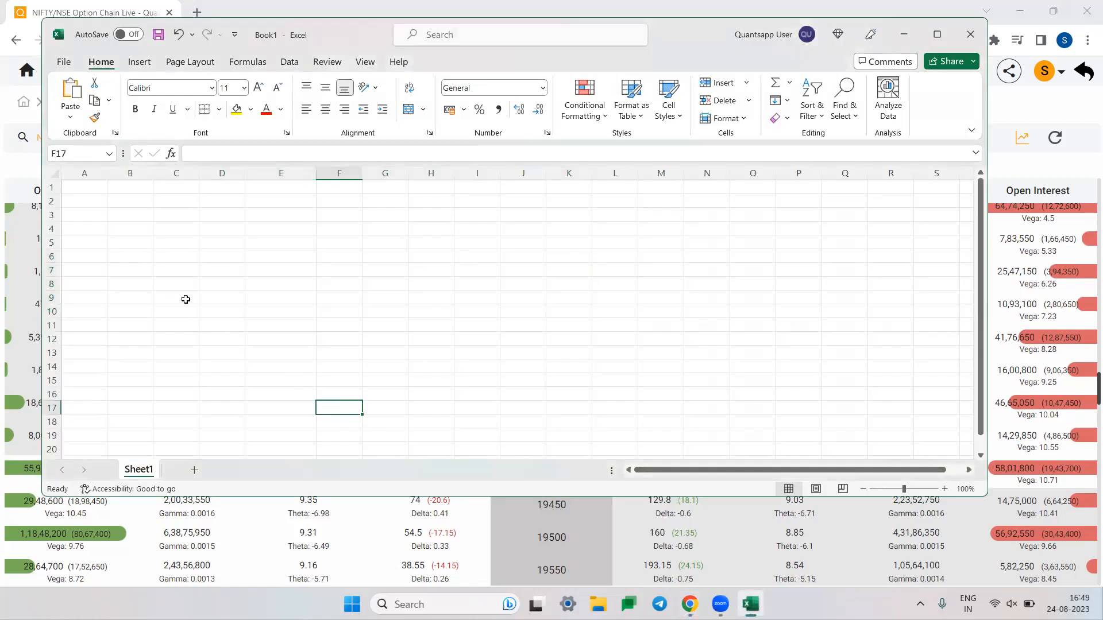
left_click(175, 296)
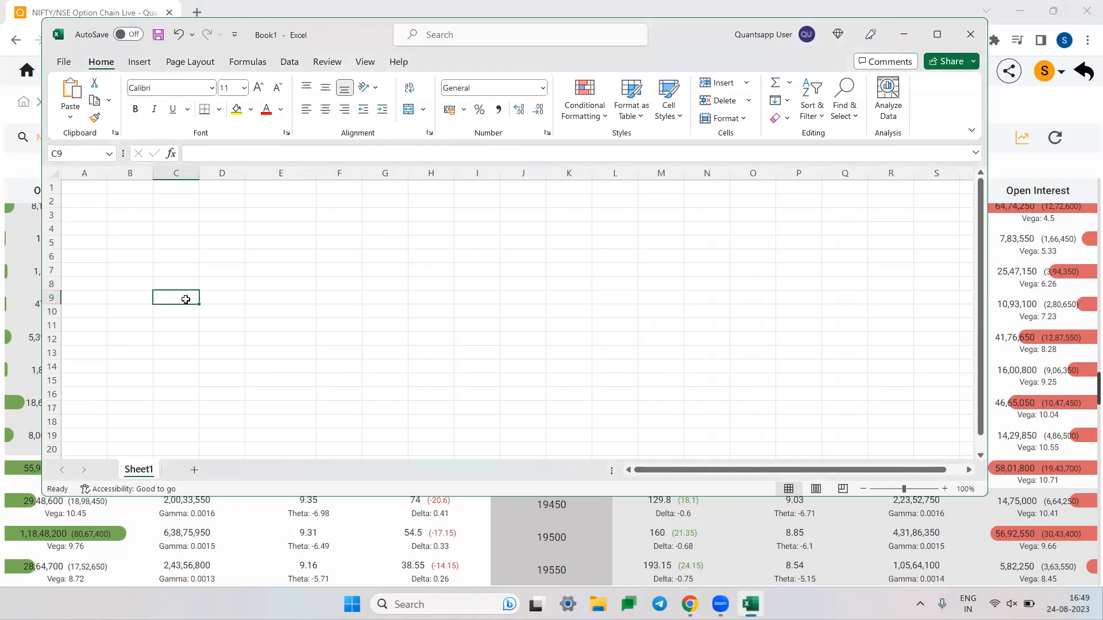
left_click(222, 284)
type("Delta")
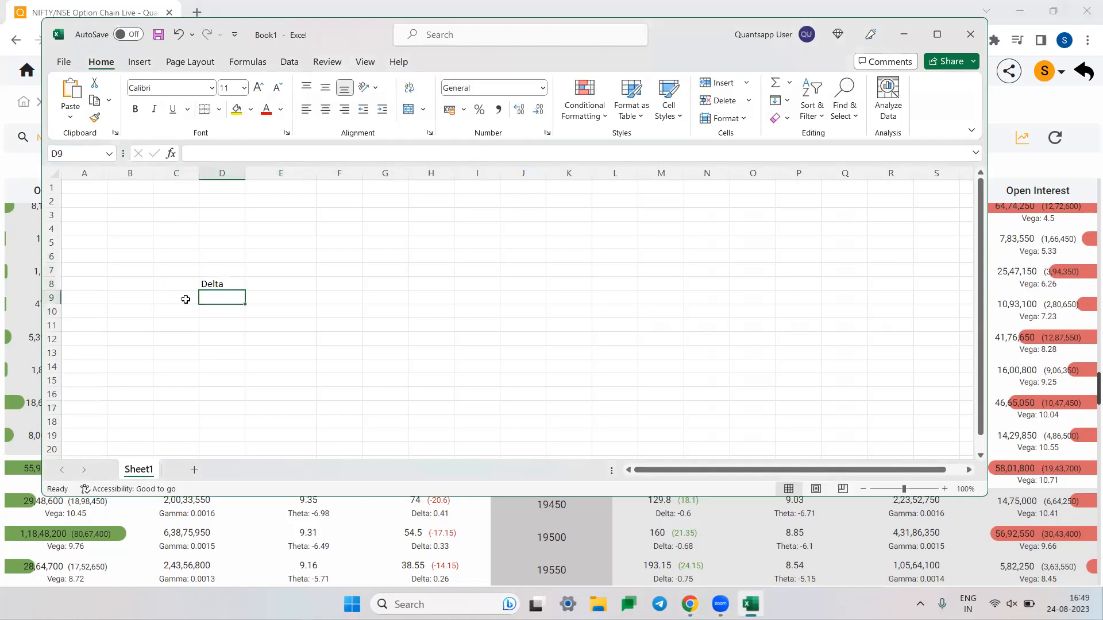
type("0.5")
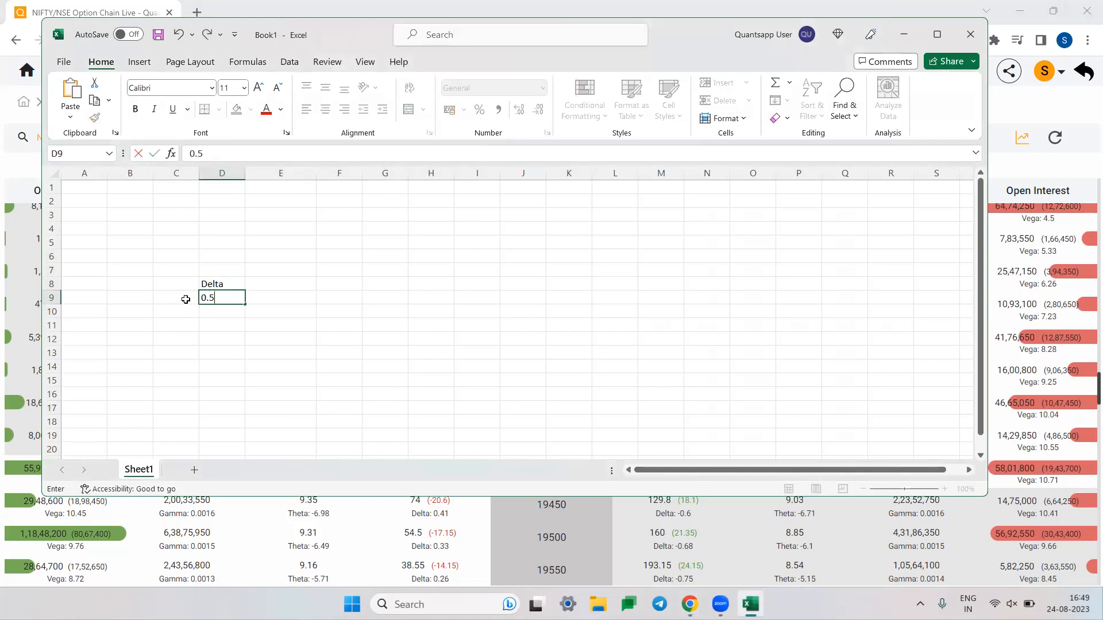
type("0.85")
key("Return")
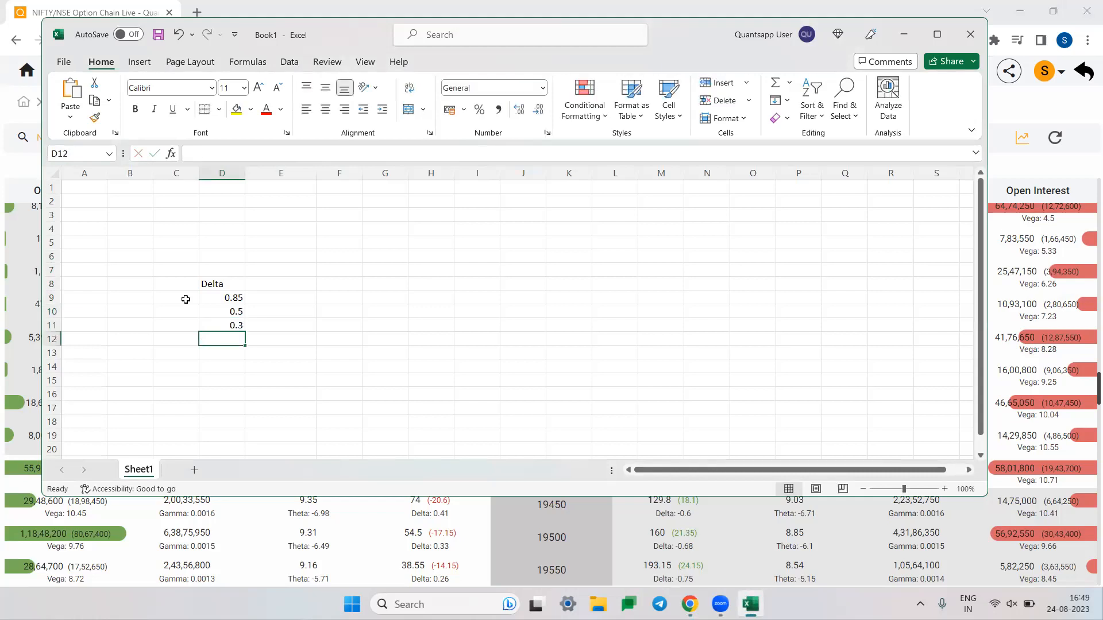
Compute the 100pts column as delta*100, filling down to give 85, 50, 30.
type("100pts")
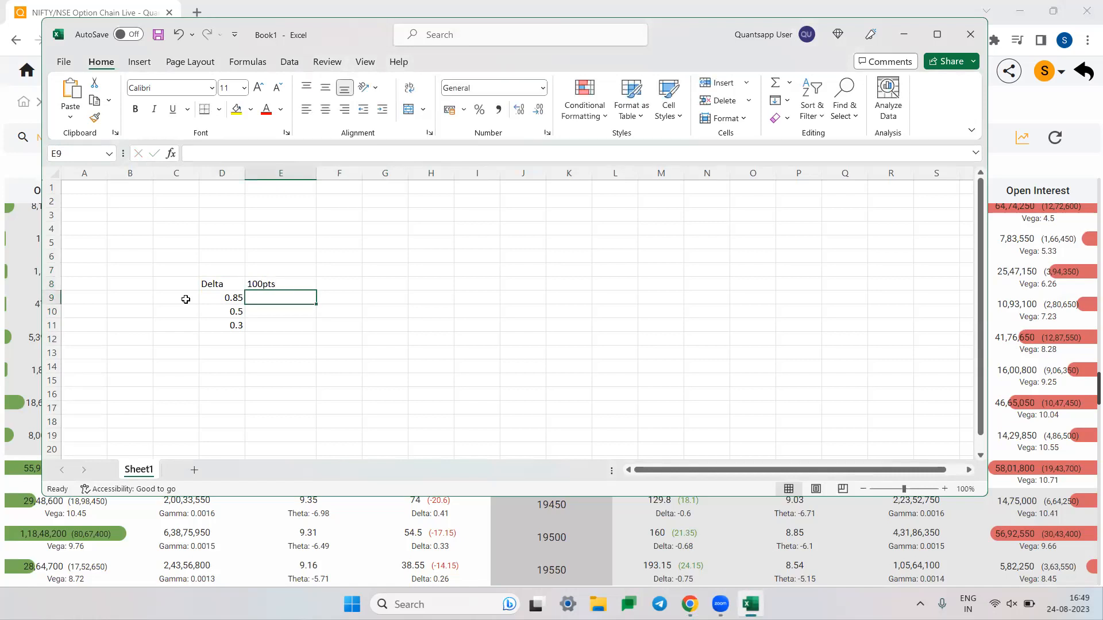
type("=D9")
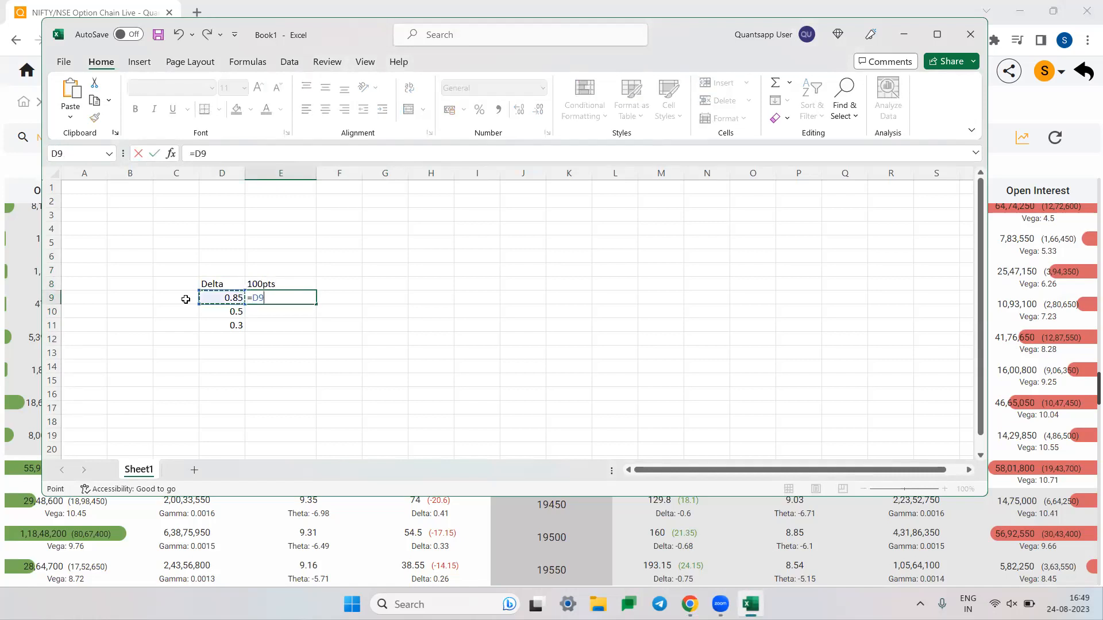
type("*")
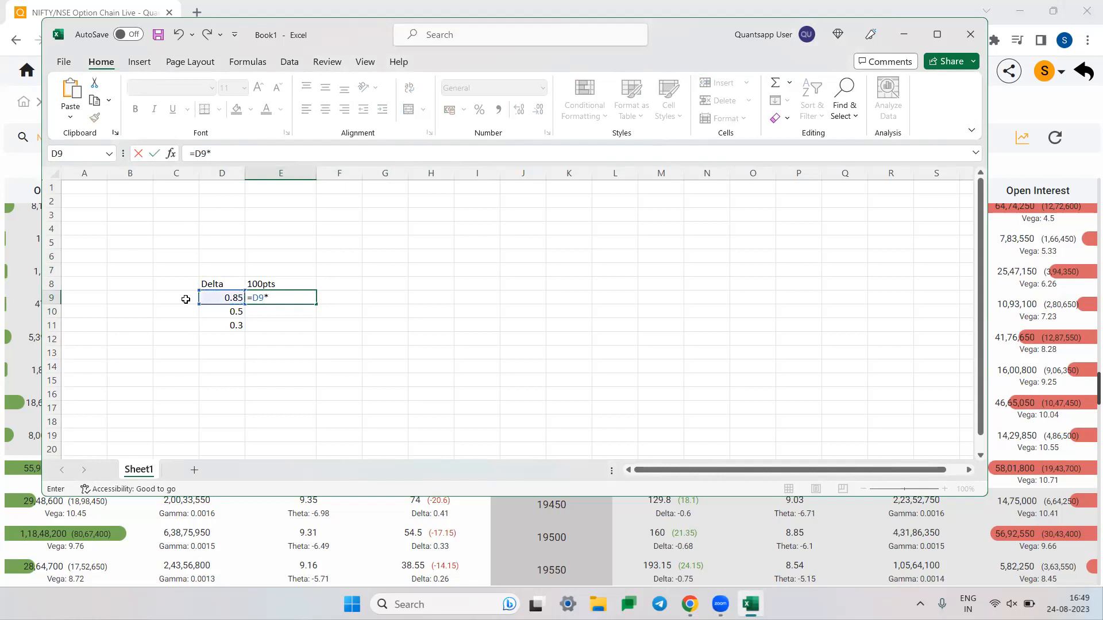
type("100")
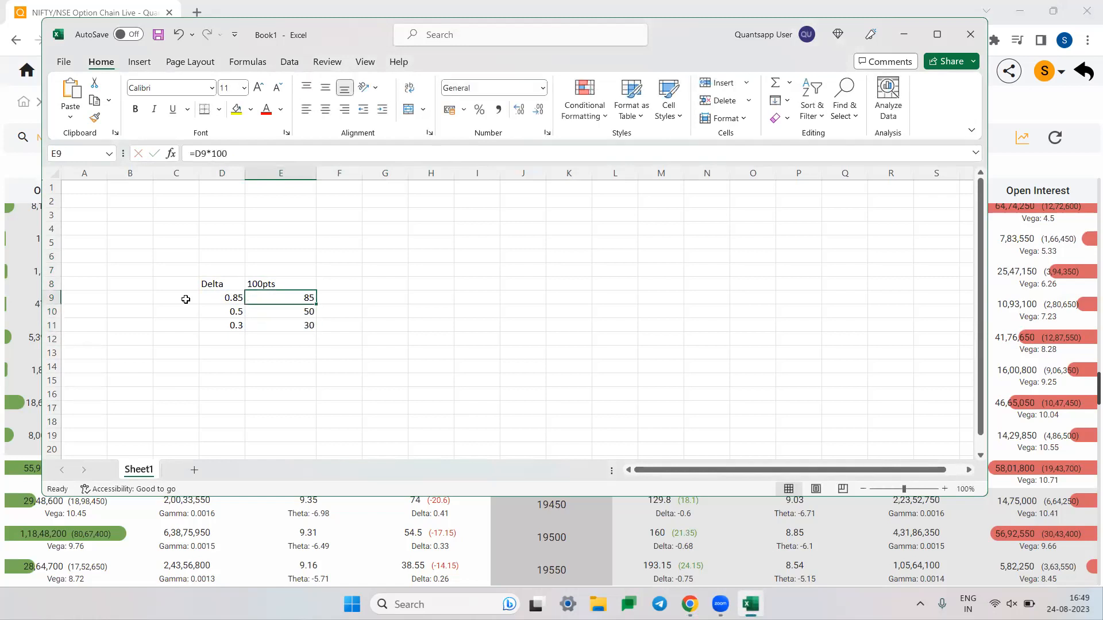
double_click(280, 296)
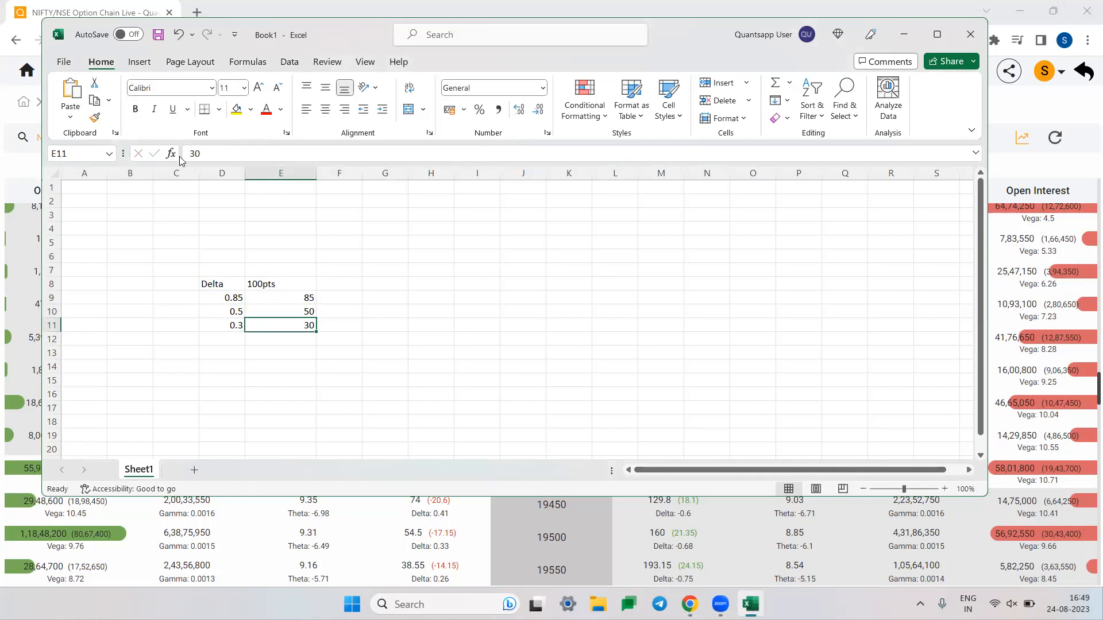
Review the 85 result and begin a second 100pts column starting with -85.
left_click(281, 296)
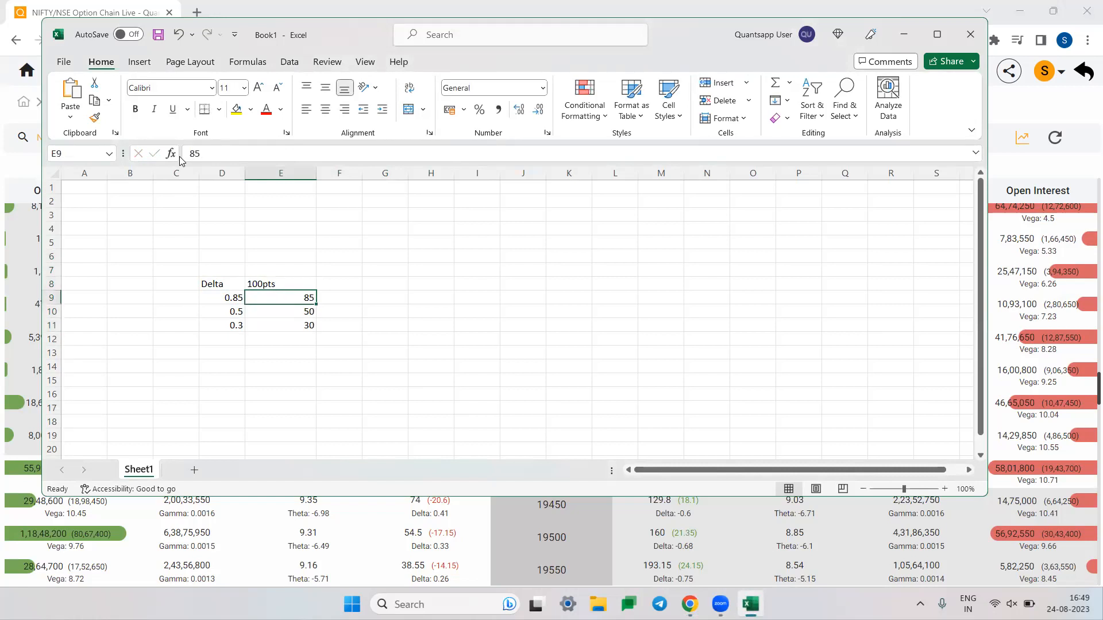
left_click(281, 283)
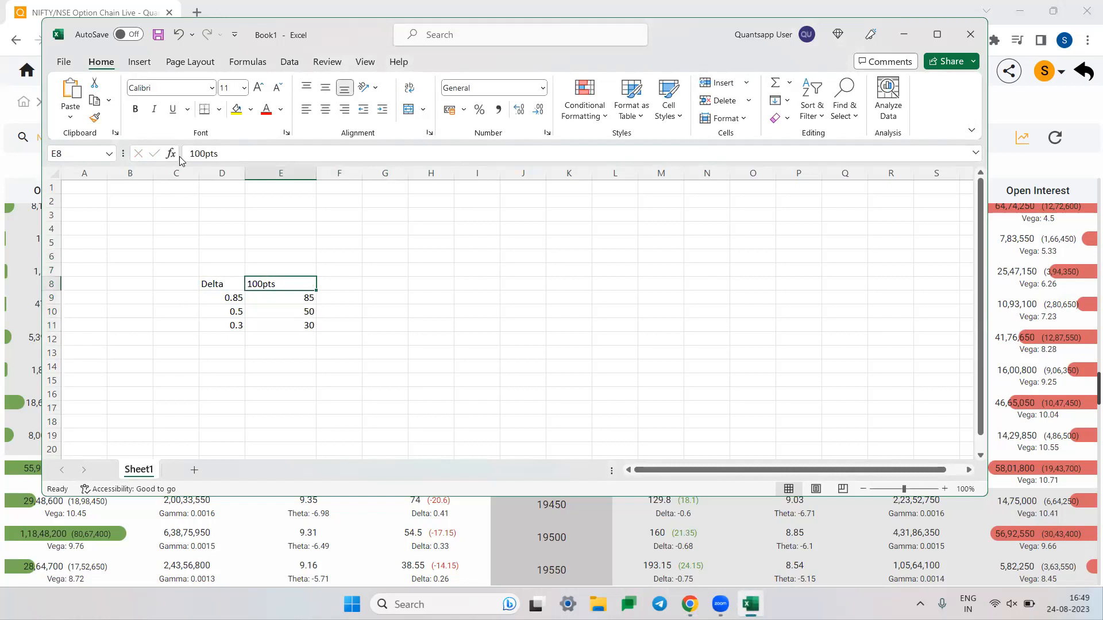
left_click(221, 296)
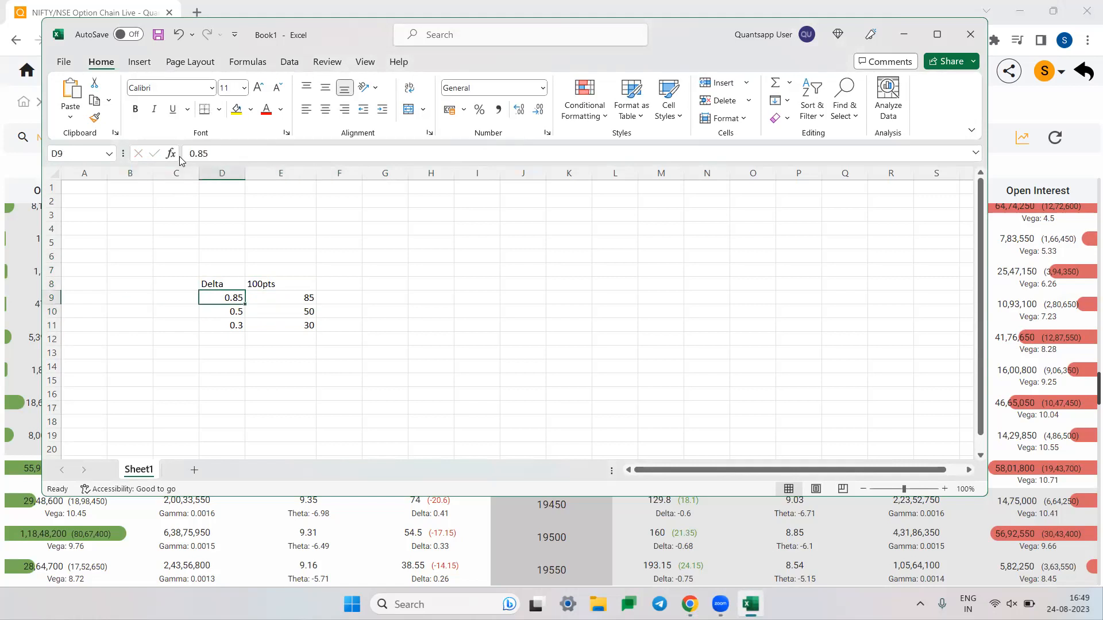
left_click(281, 296)
type("-85")
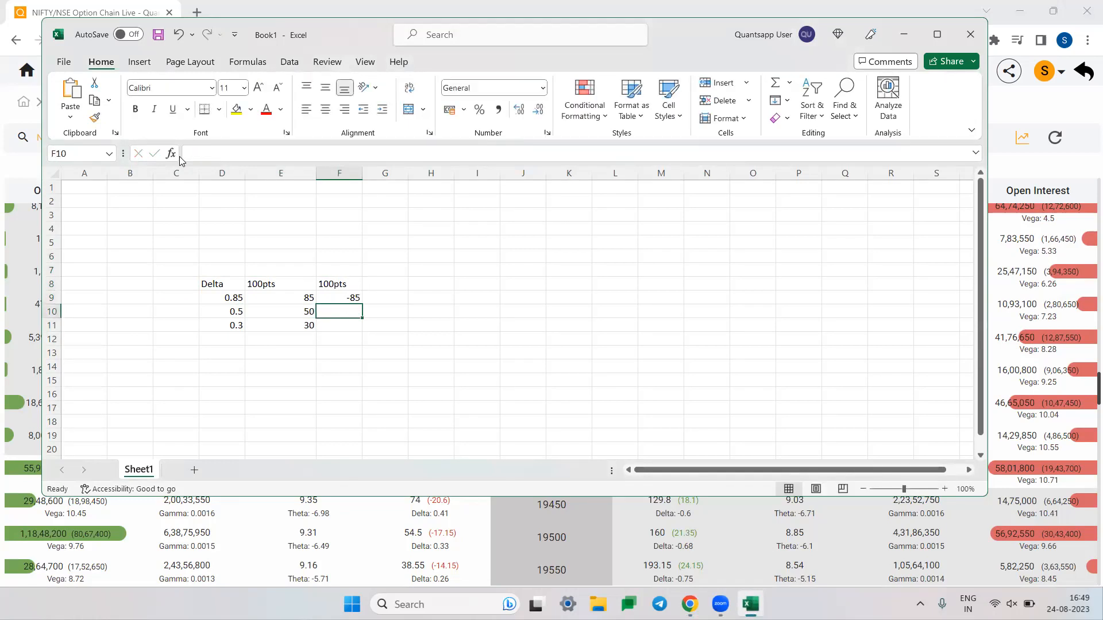
Fill the second 100pts column with losses -50 and -30 below -85.
type("-50")
left_click(339, 325)
type("-30")
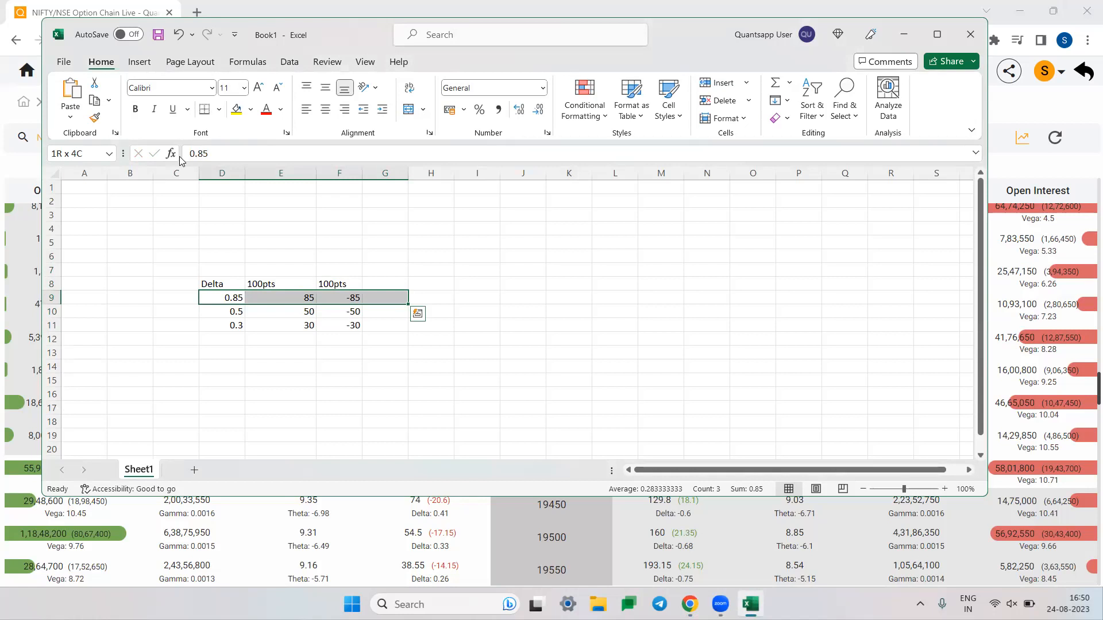
left_click(84, 325)
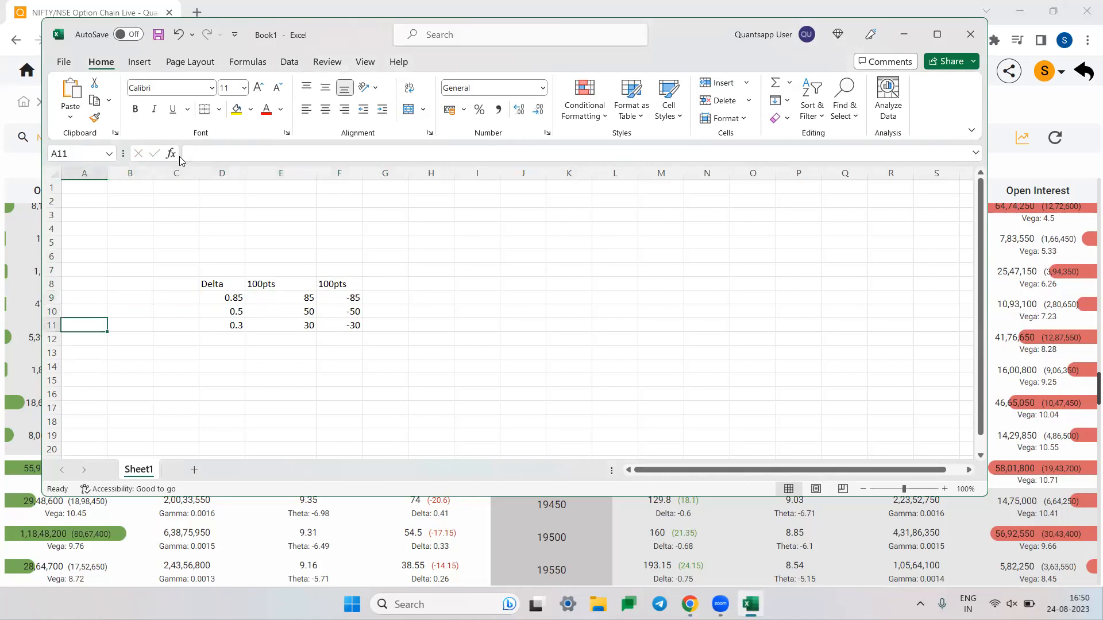
left_click(175, 353)
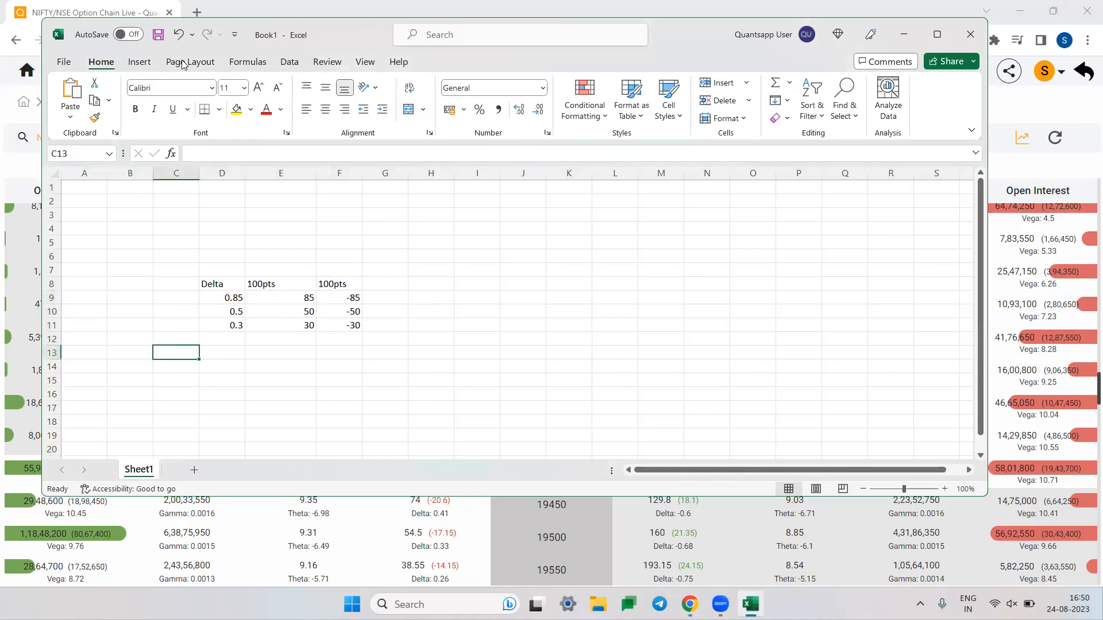
mouse_move(482, 189)
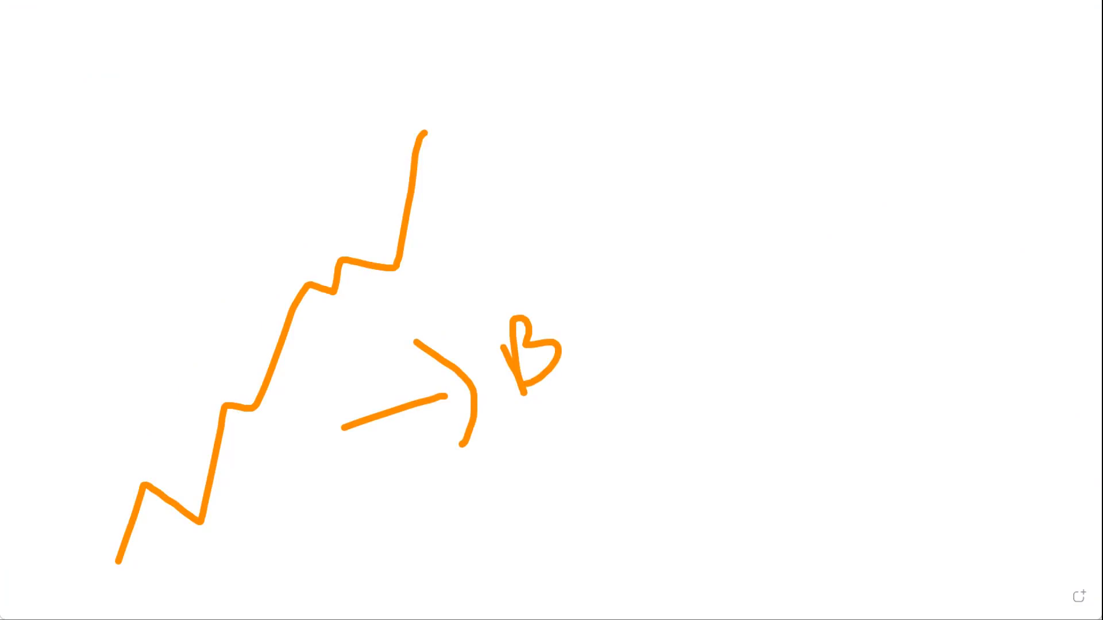
mouse_move(507, 175)
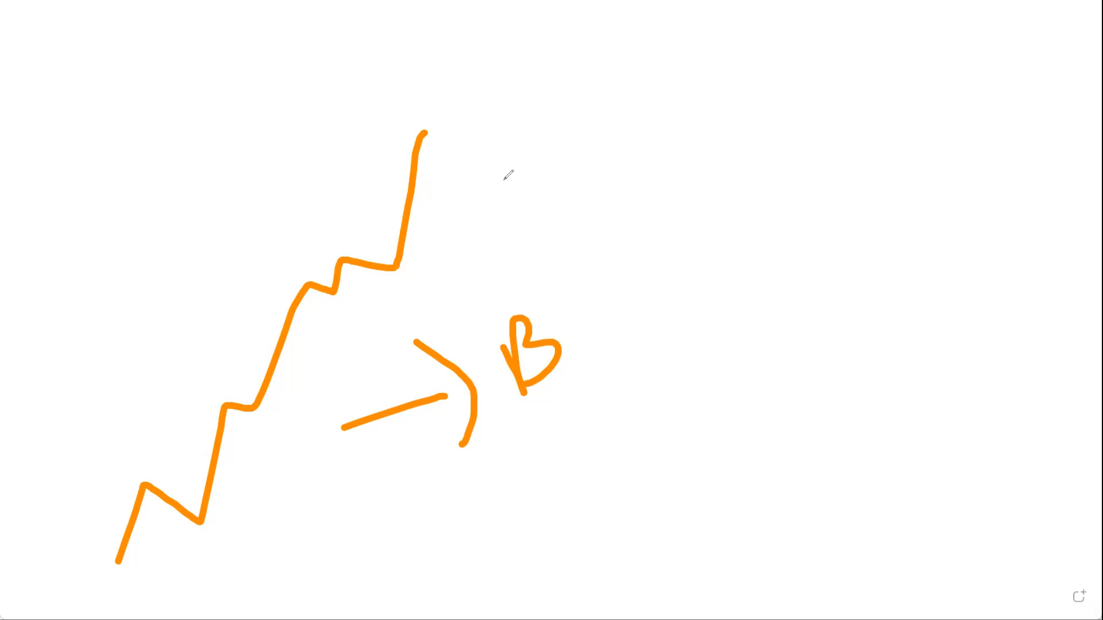
mouse_move(625, 311)
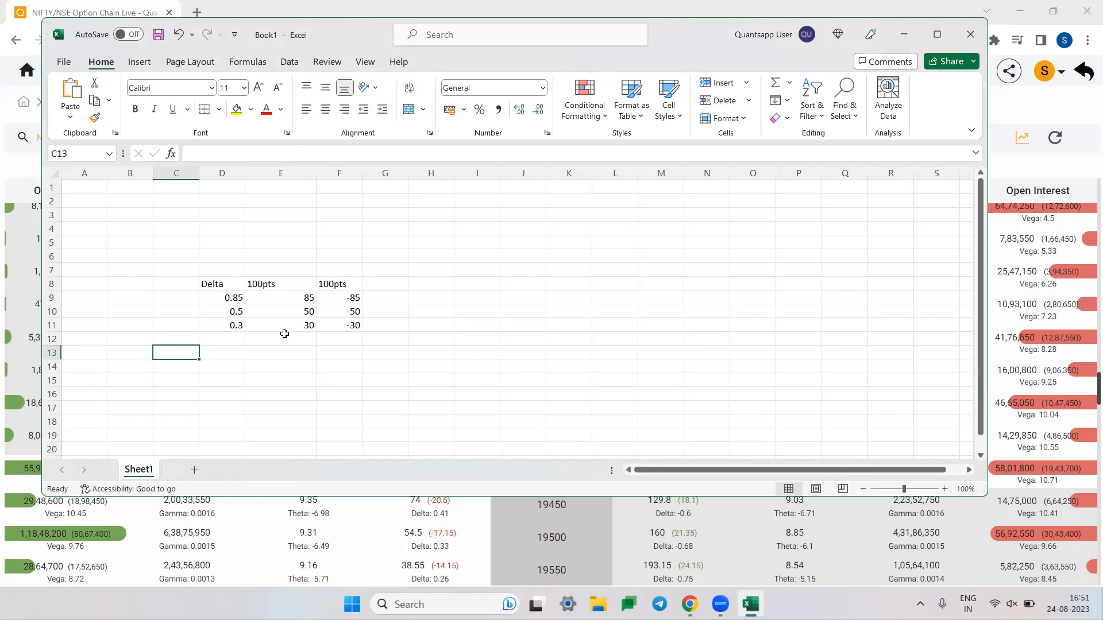
mouse_move(255, 317)
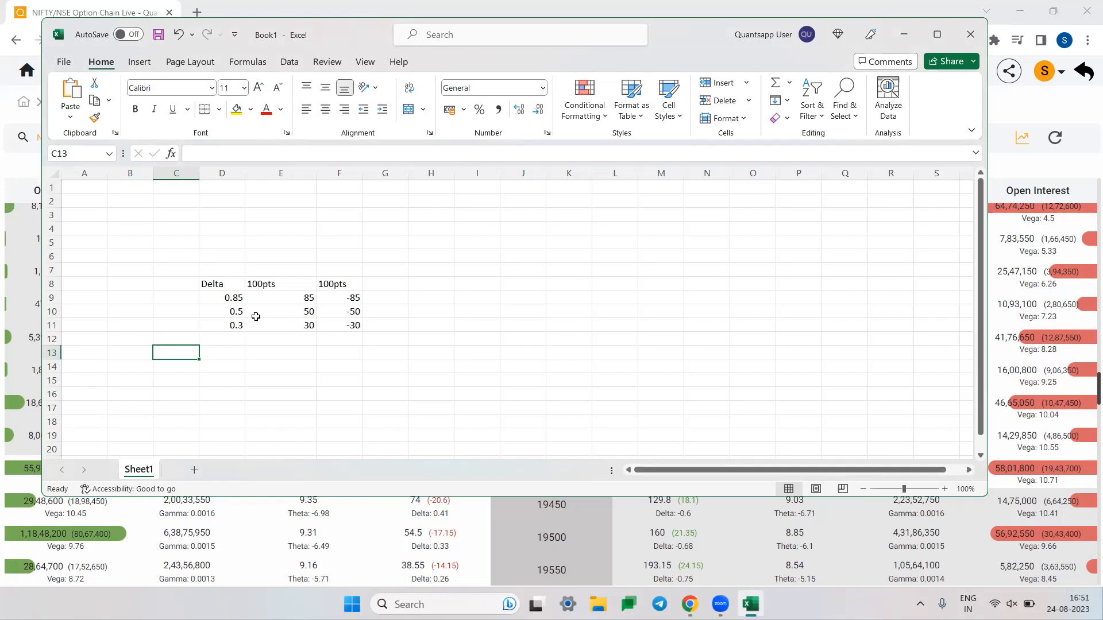
mouse_move(205, 359)
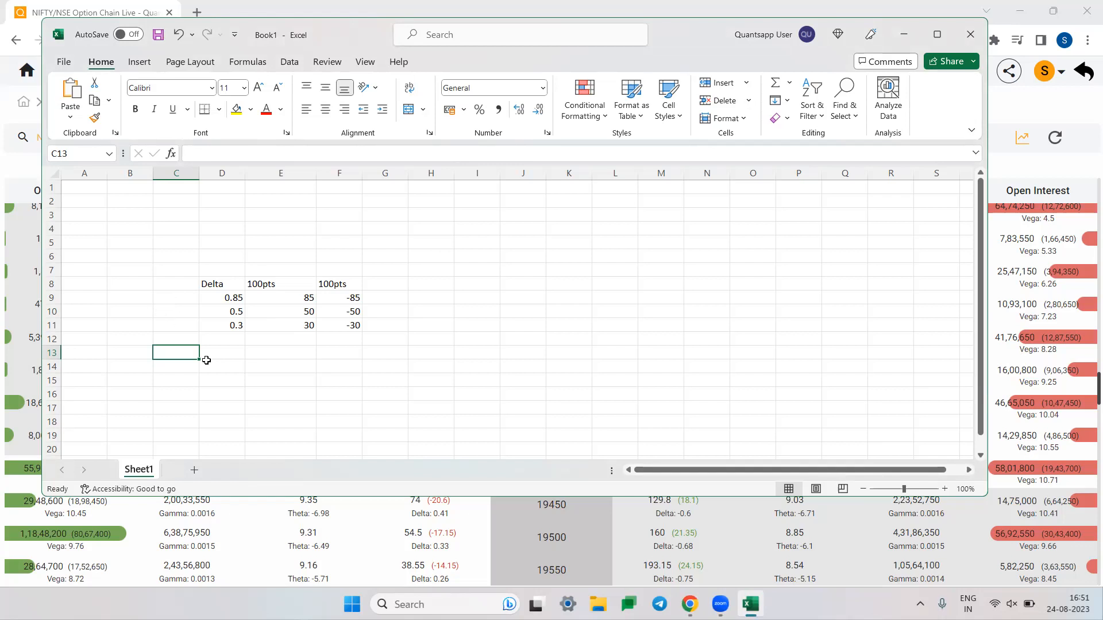
Point out the -85 and -30 losses, then start a High Conviction label in H11.
left_click(175, 297)
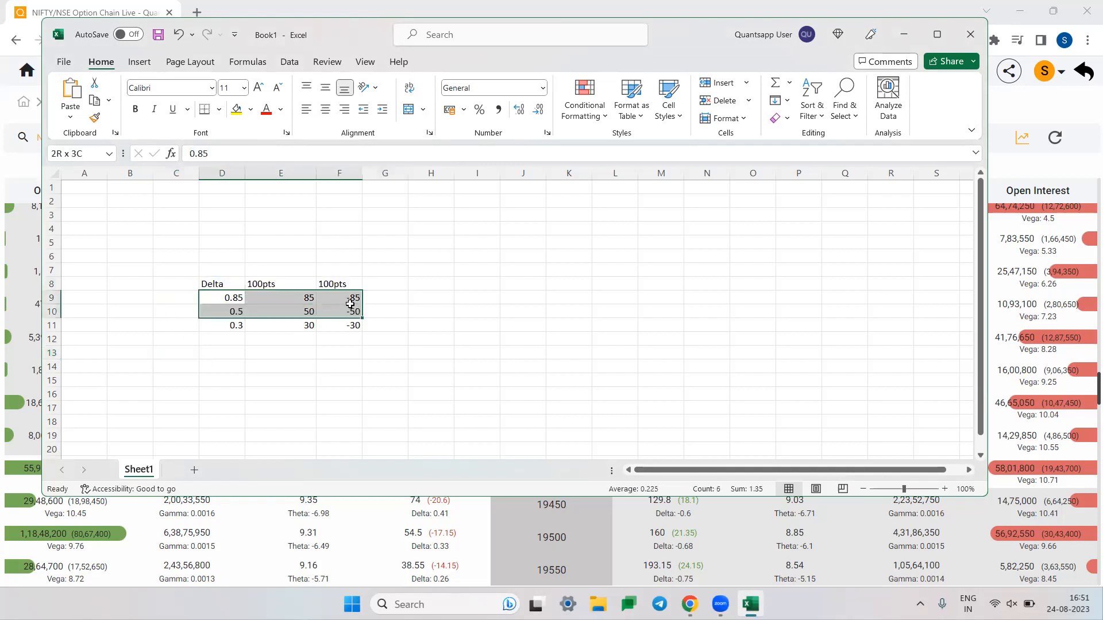
left_click(339, 297)
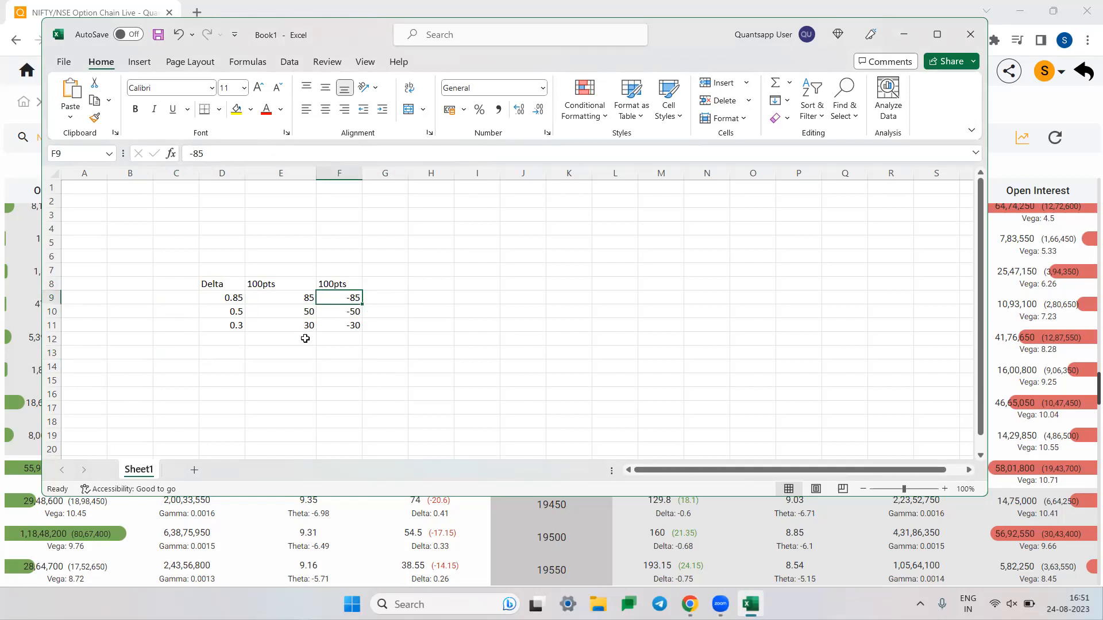
mouse_move(346, 337)
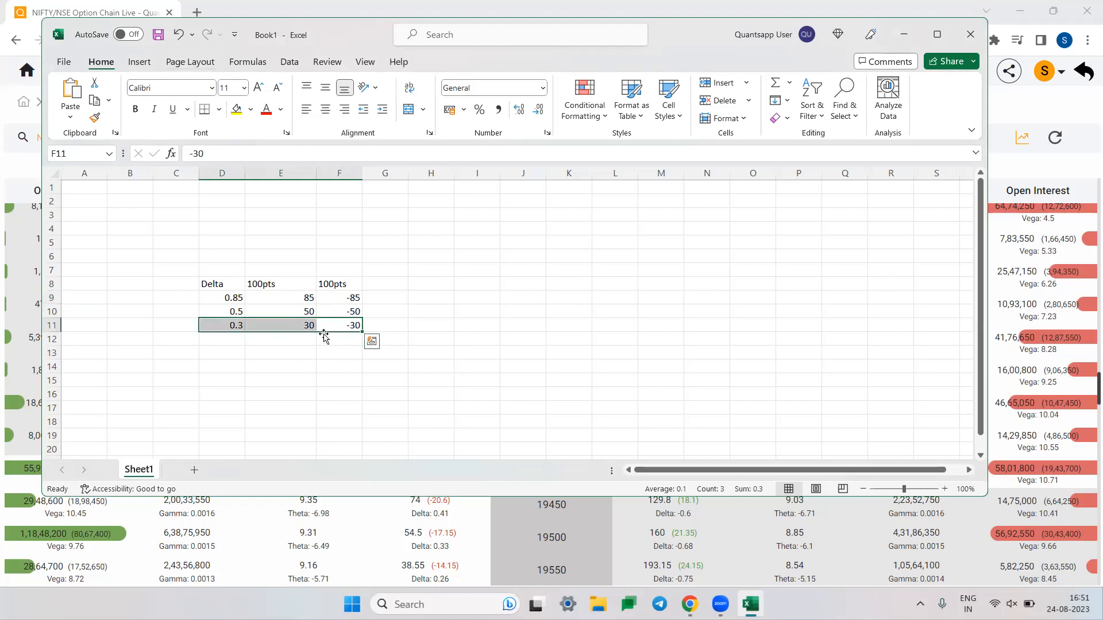
left_click(338, 325)
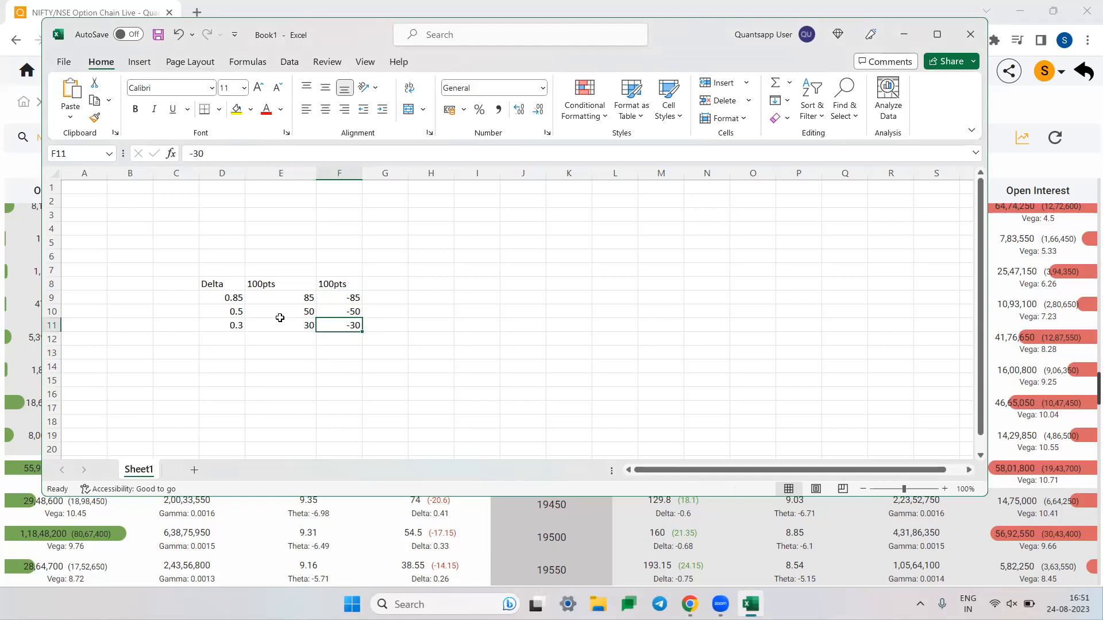
type("High Conviction")
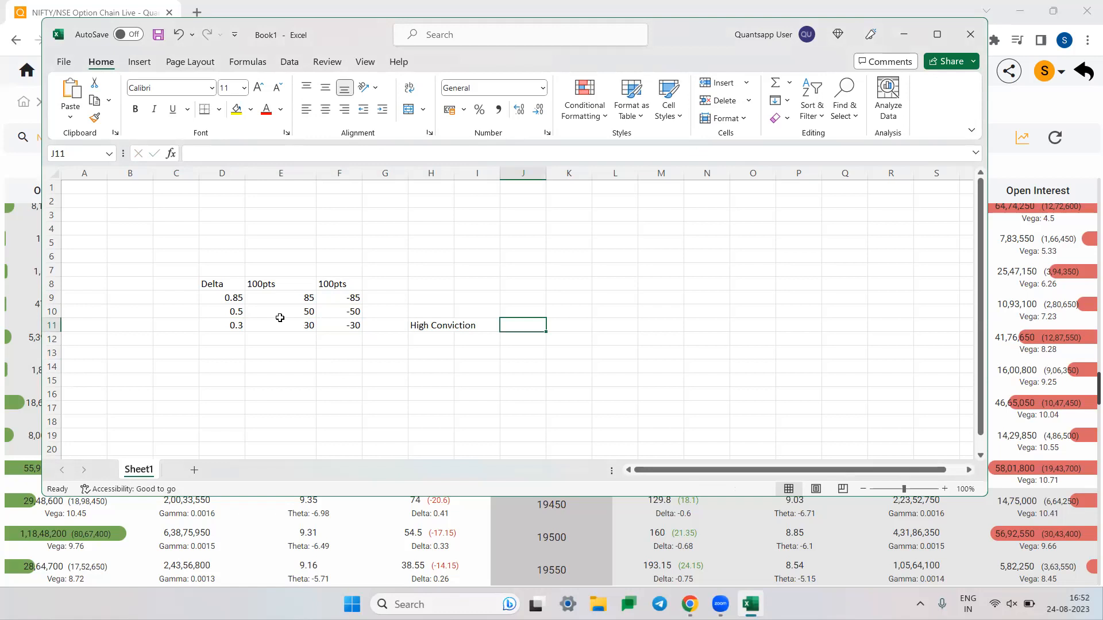
mouse_move(281, 303)
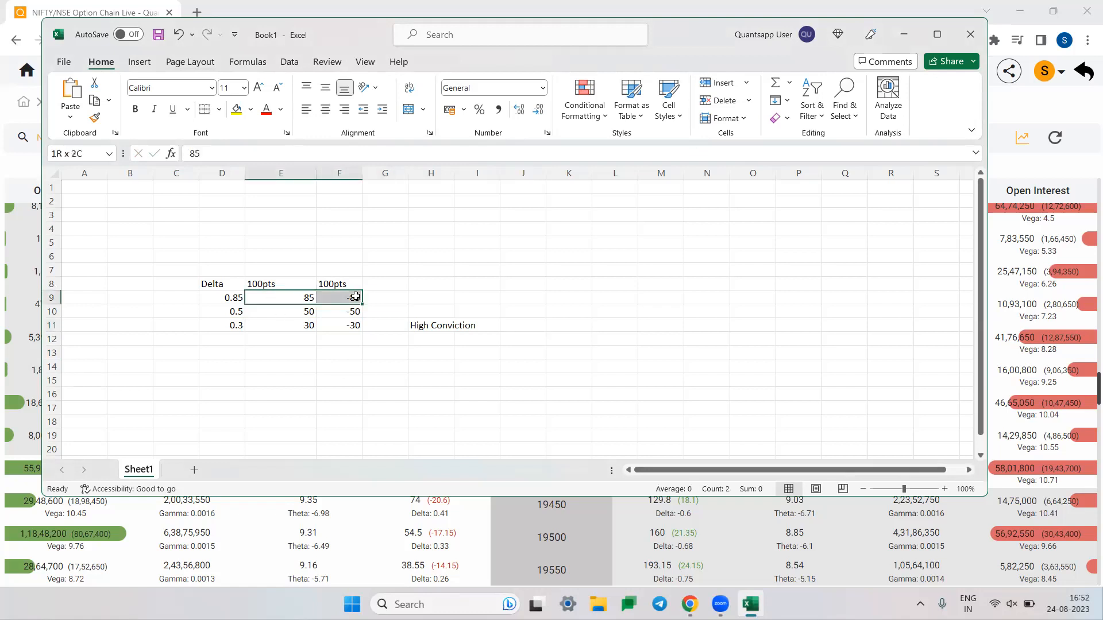
Enter the High Conviction delta range 0.6 to 0.5 in J11.
key("Return")
type("0")
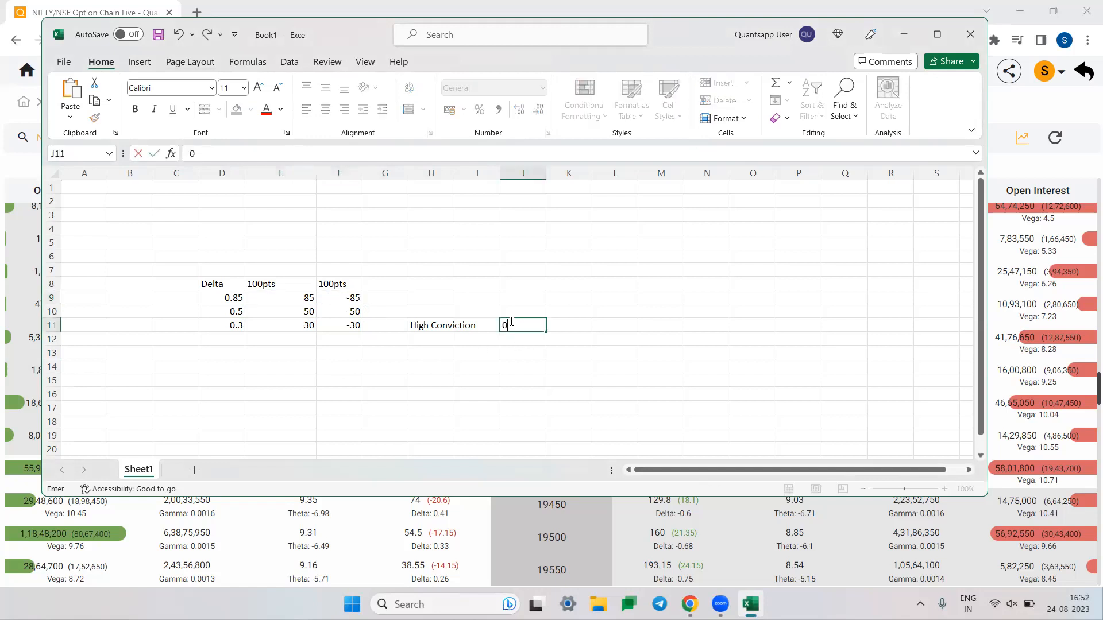
type(".6")
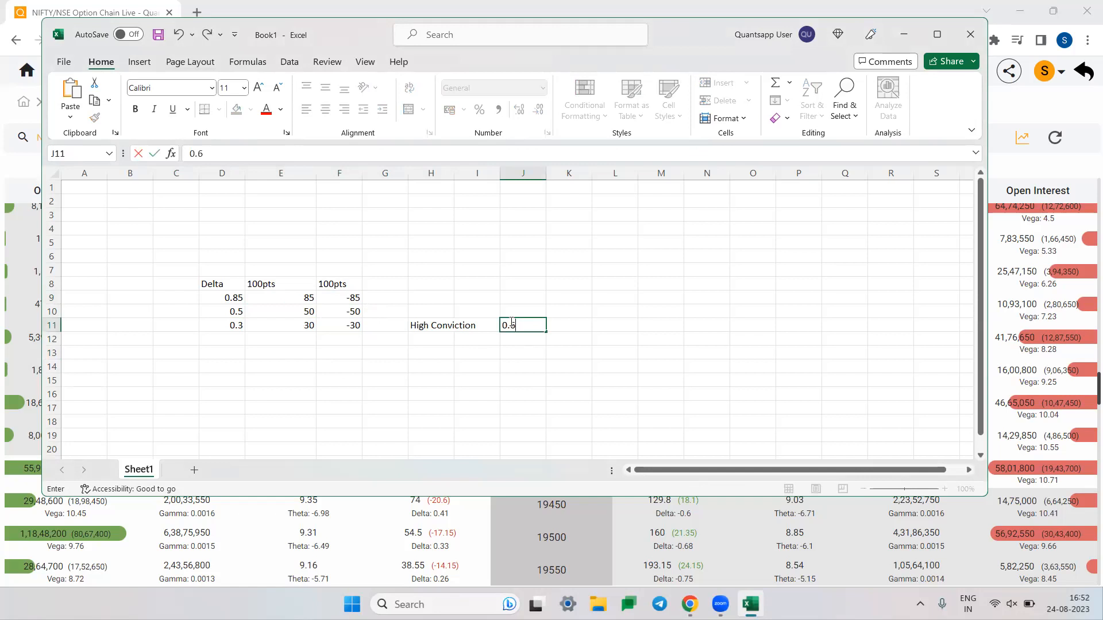
type("5")
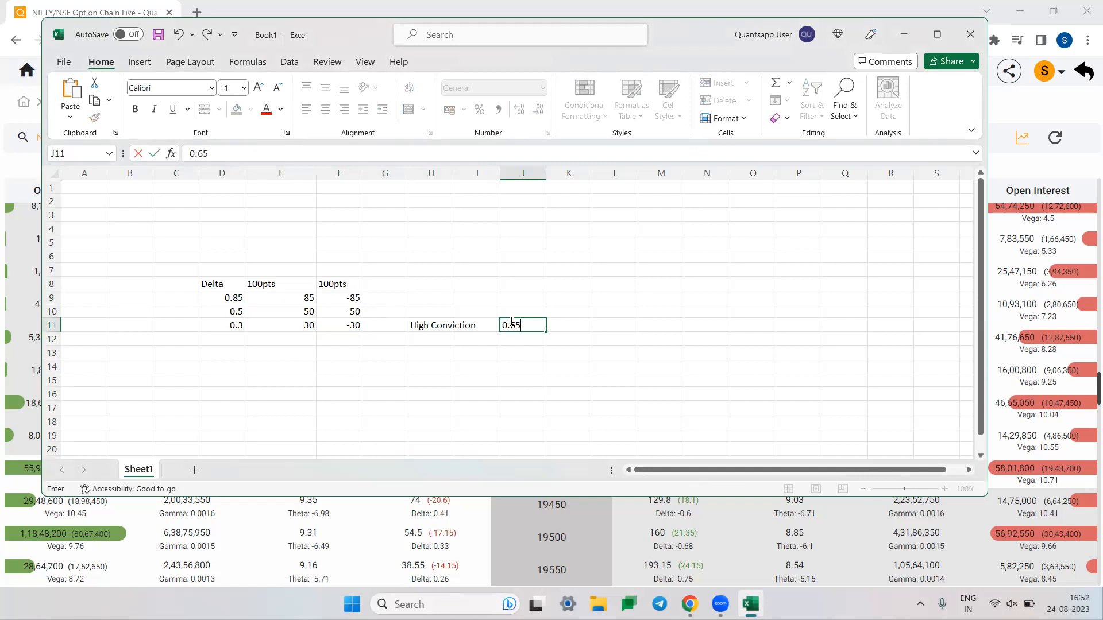
type("to 0.5")
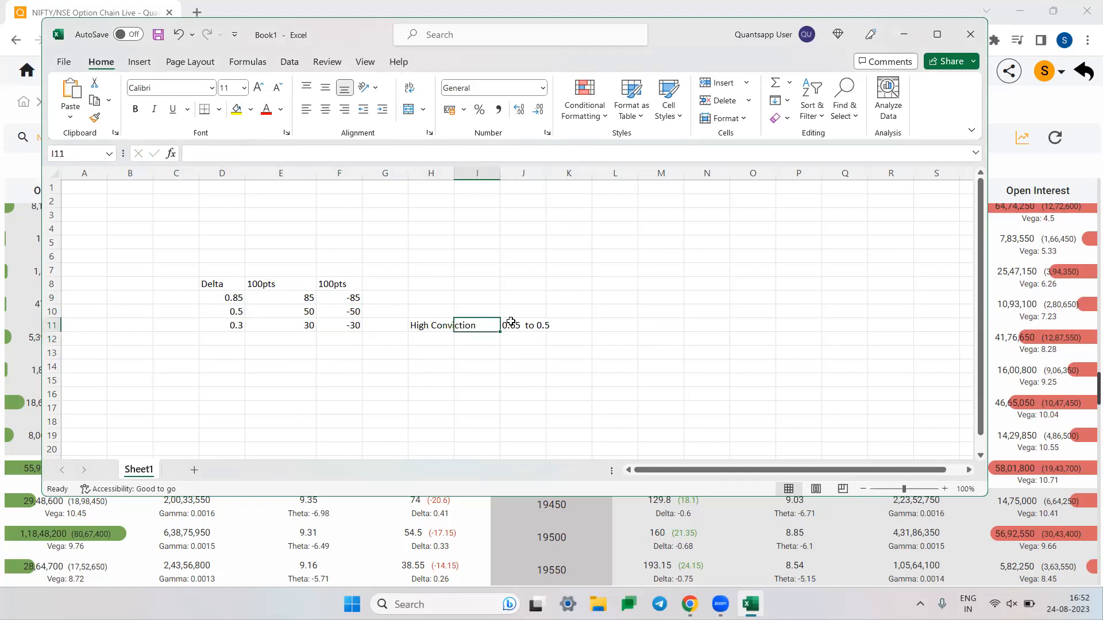
left_click(431, 325)
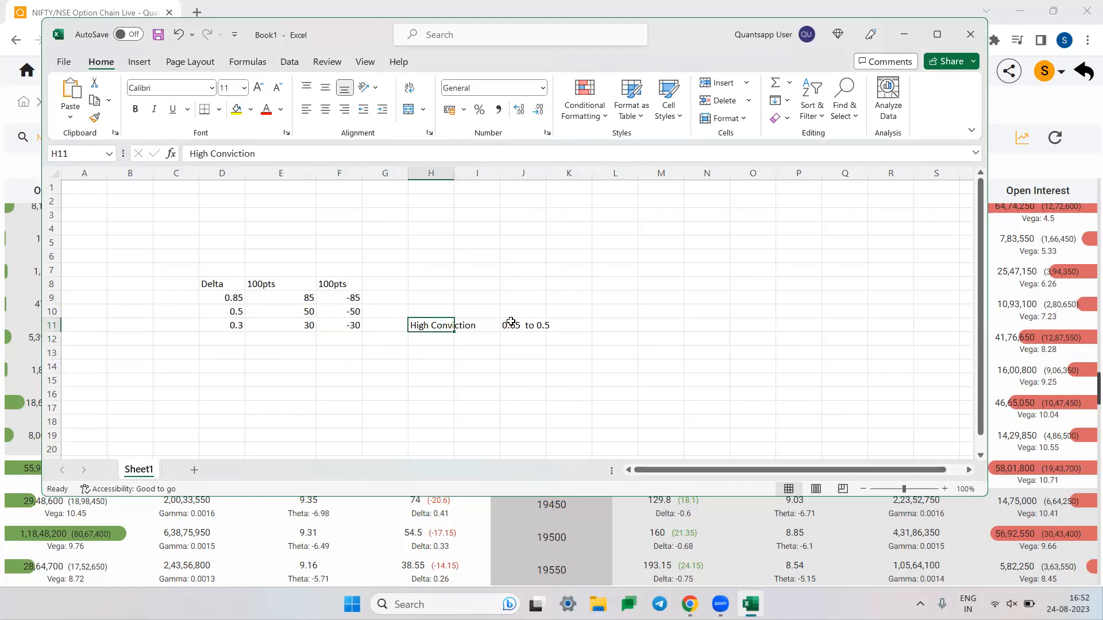
mouse_move(409, 336)
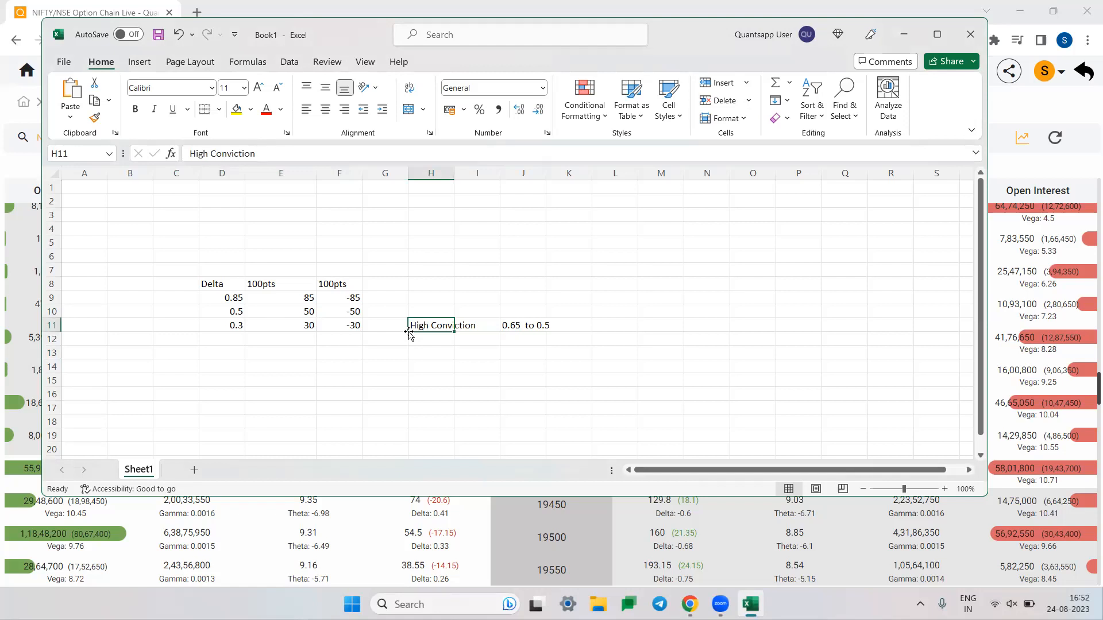
Correct the J11 range to read 0.6 to 0.5 and move to H12 for the next tier.
left_click(523, 325)
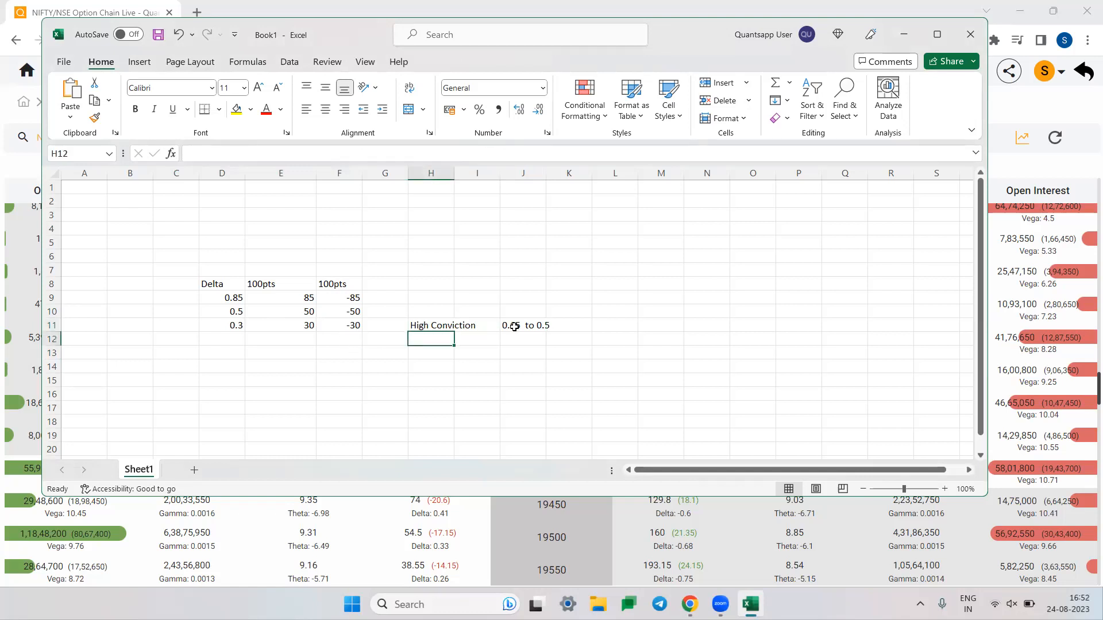
double_click(523, 325)
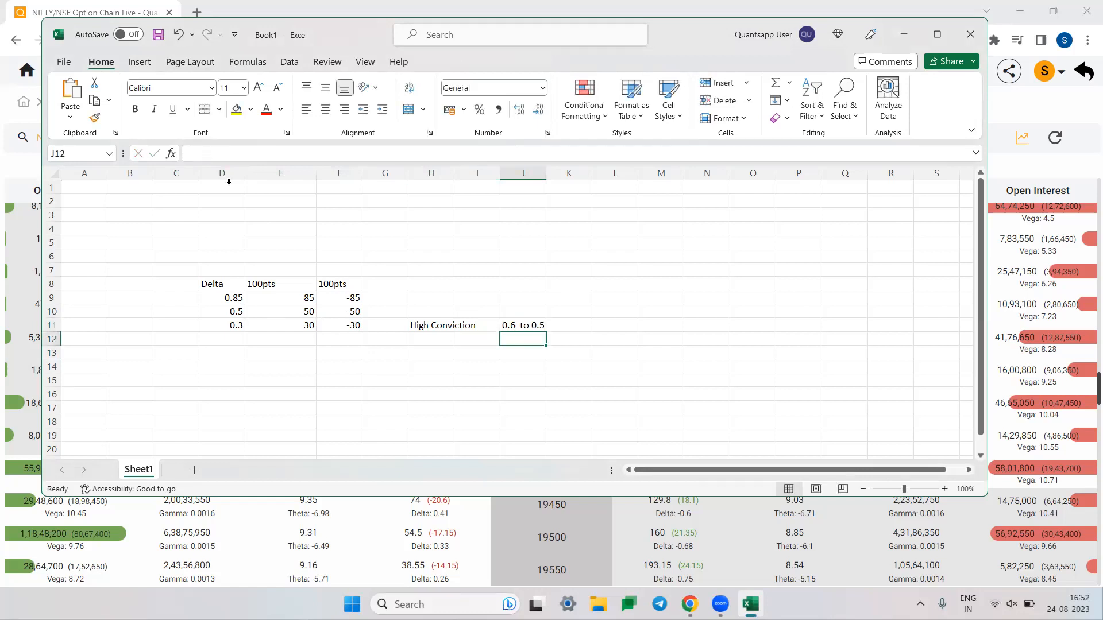
mouse_move(483, 349)
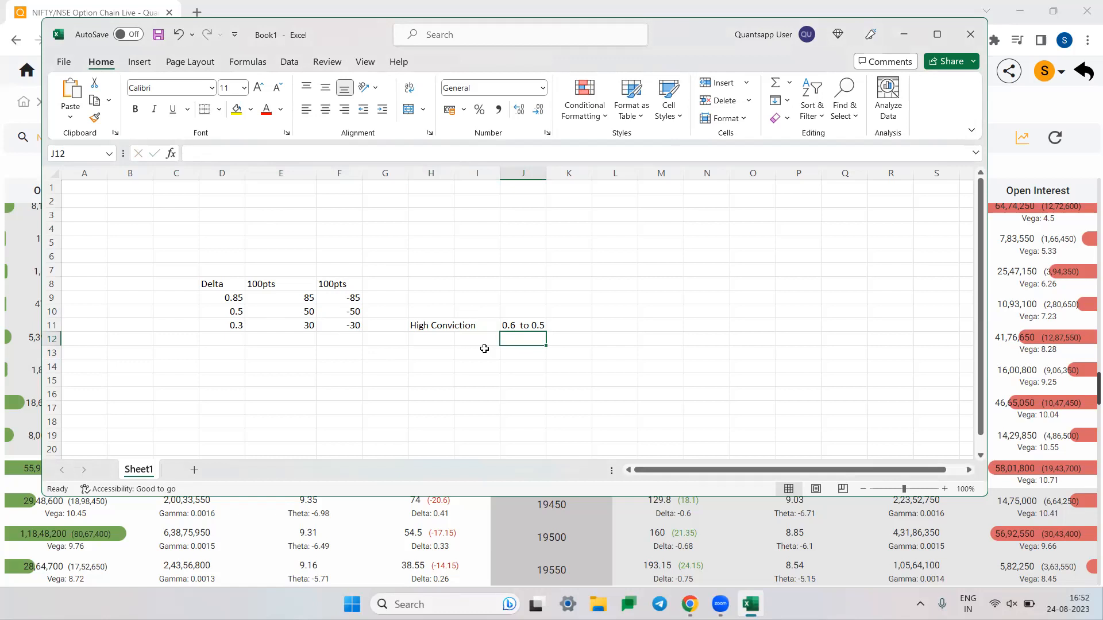
mouse_move(456, 340)
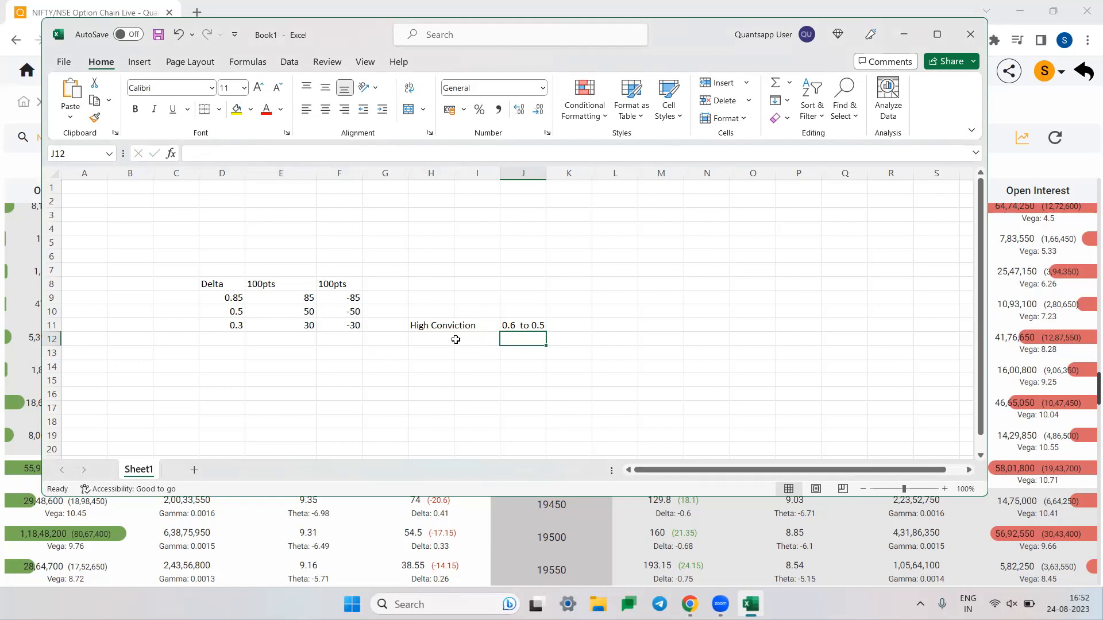
left_click(476, 339)
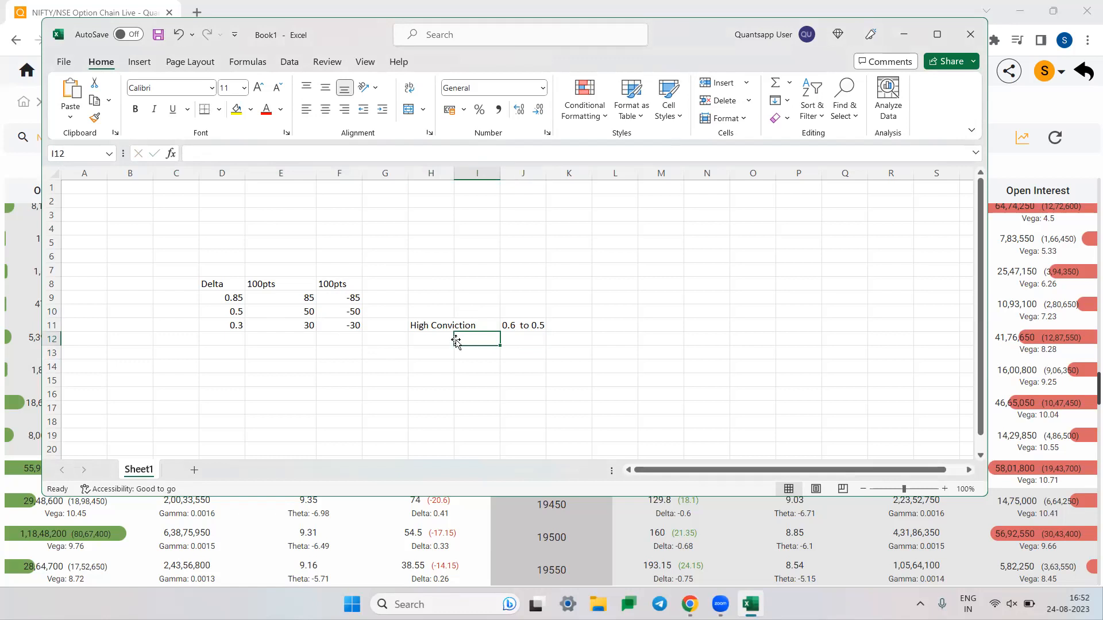
mouse_move(302, 70)
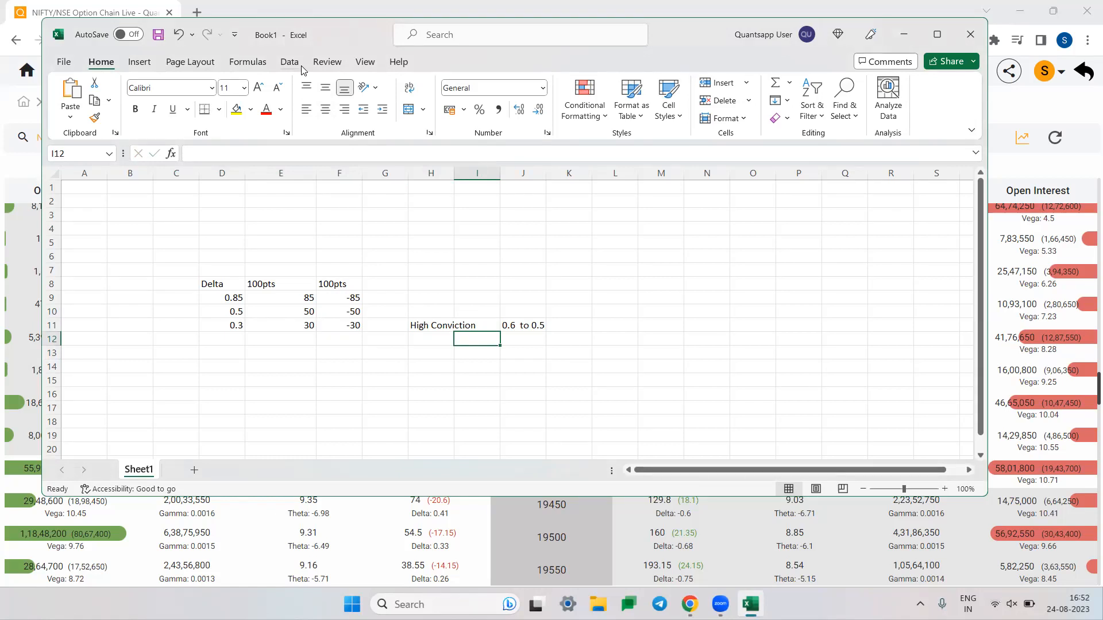
left_click(430, 339)
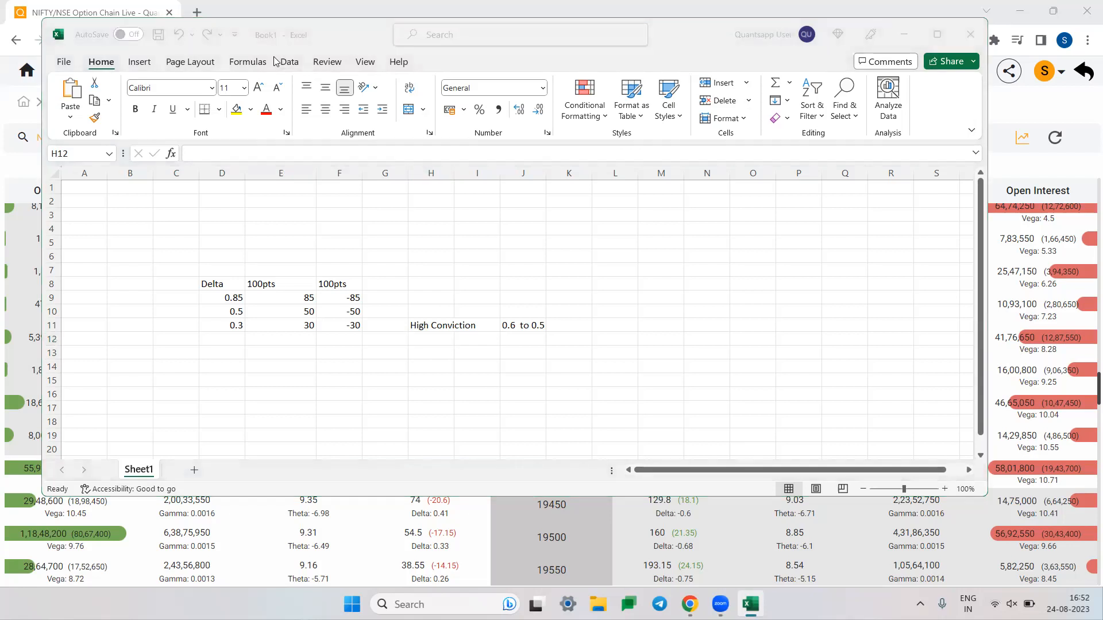
mouse_move(432, 347)
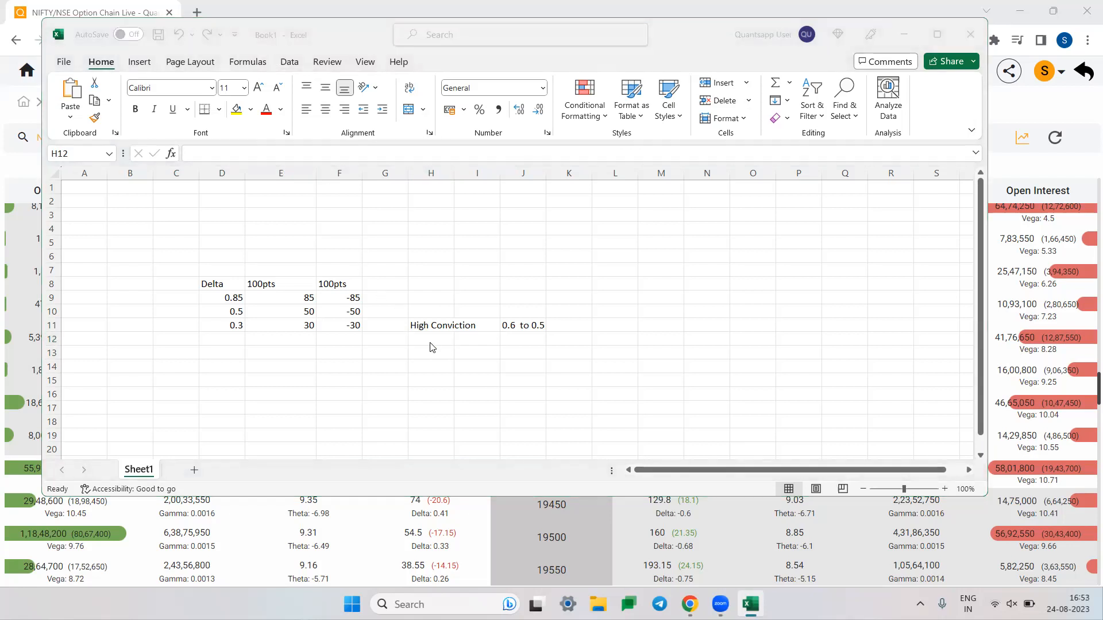
Add Medium Conviction in H12 with range 0.5 to 0.45 in J12.
type("Medium Conviction")
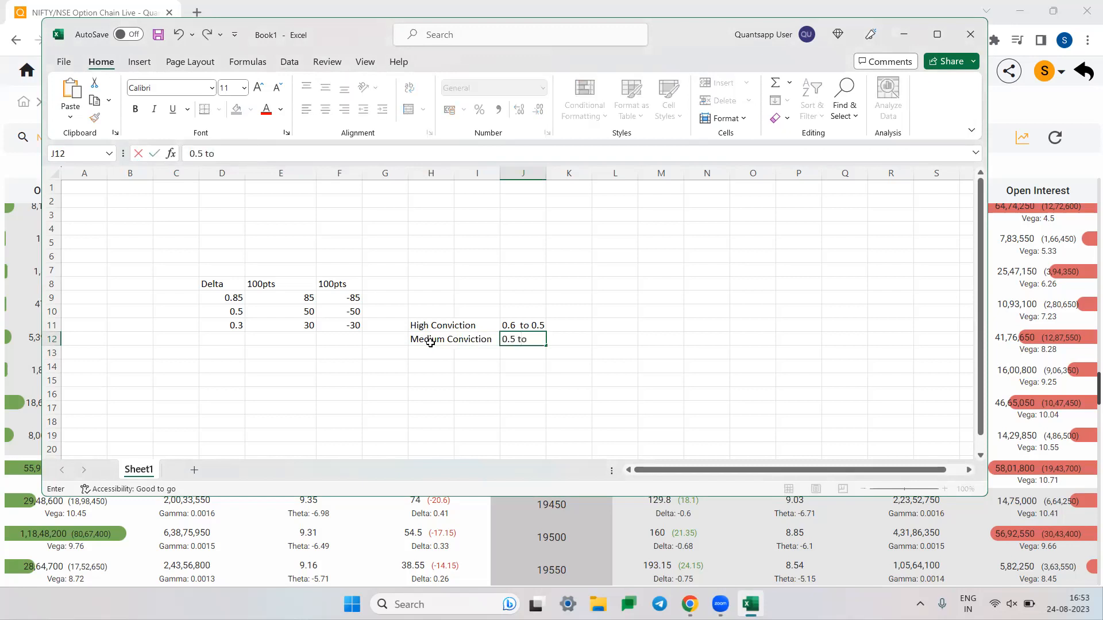
type("0.")
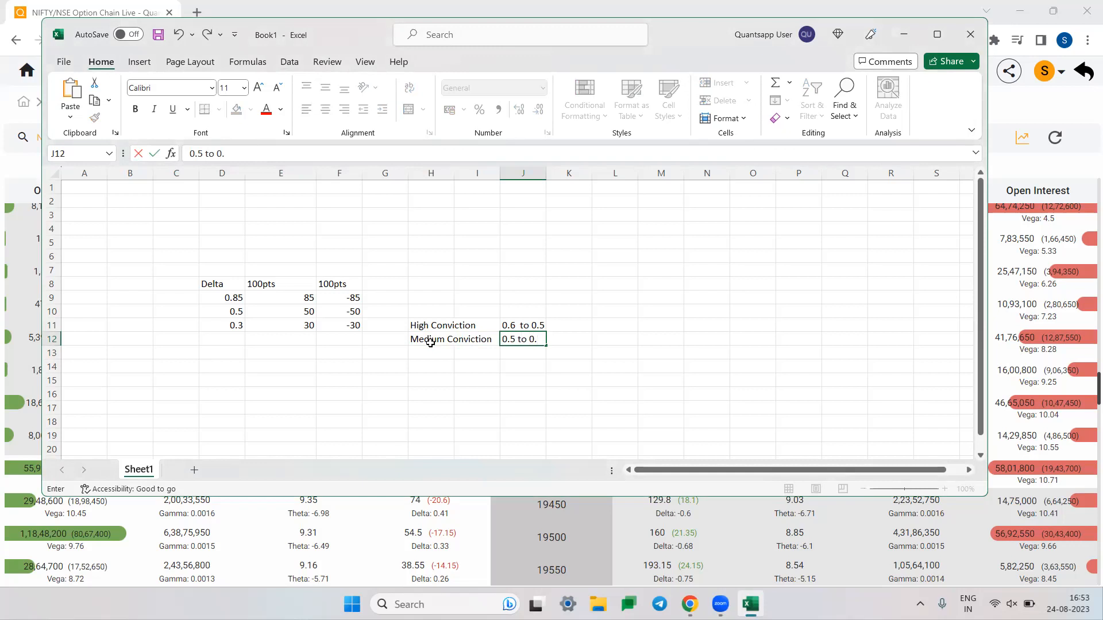
type("45")
left_click(431, 352)
type("Low Conviction")
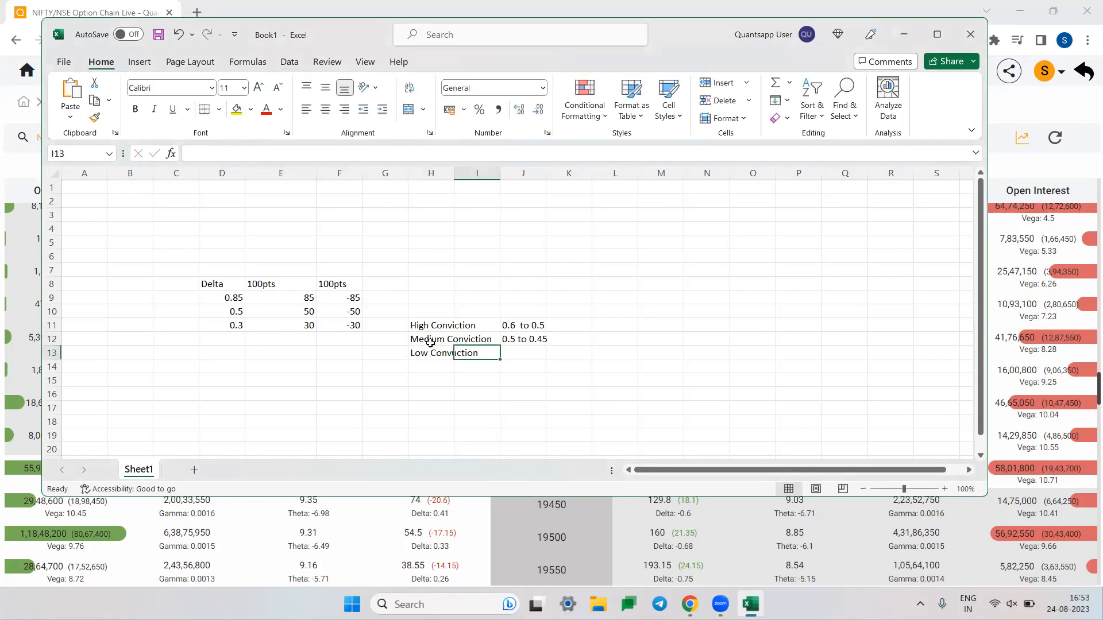
Add Low Conviction range 0.45 to 0.35 in J13 and correct the label spelling.
left_click(523, 353)
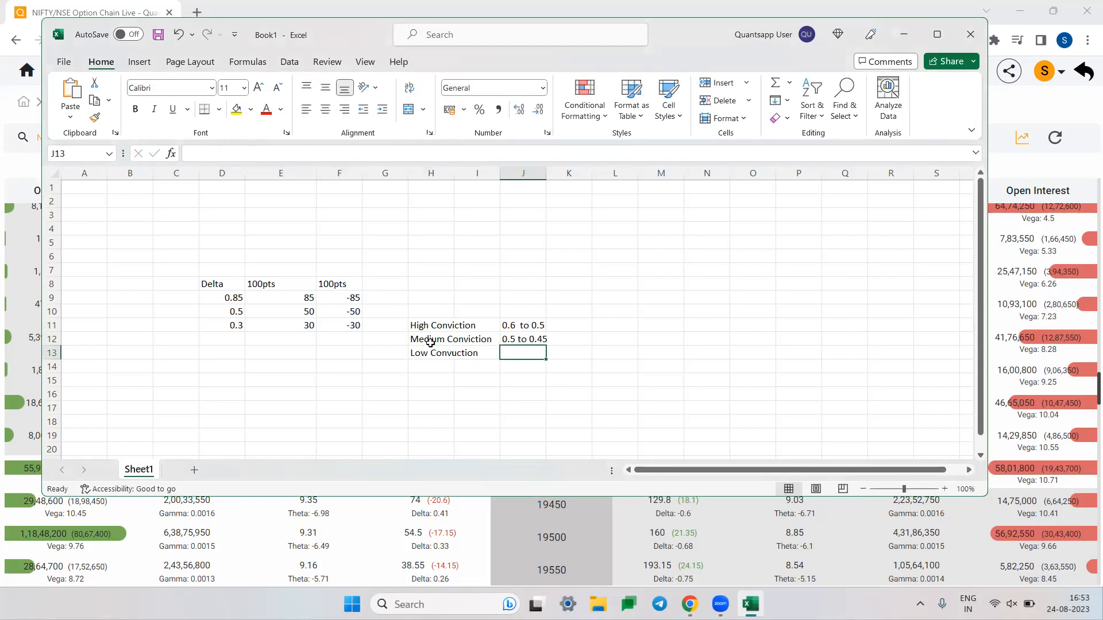
type("0.45 to")
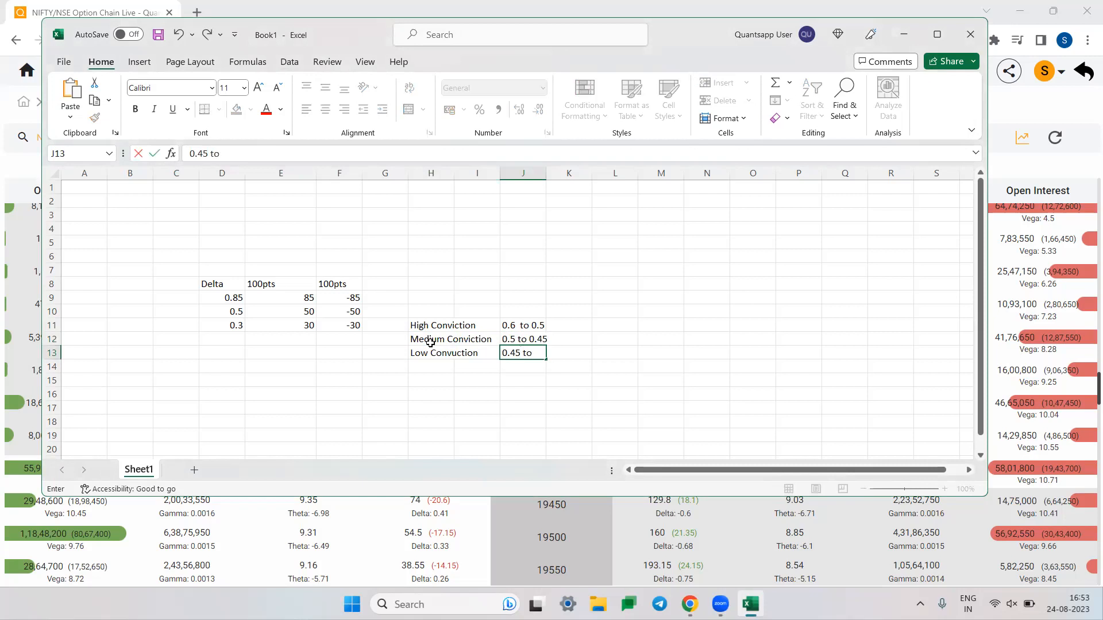
type("0.35")
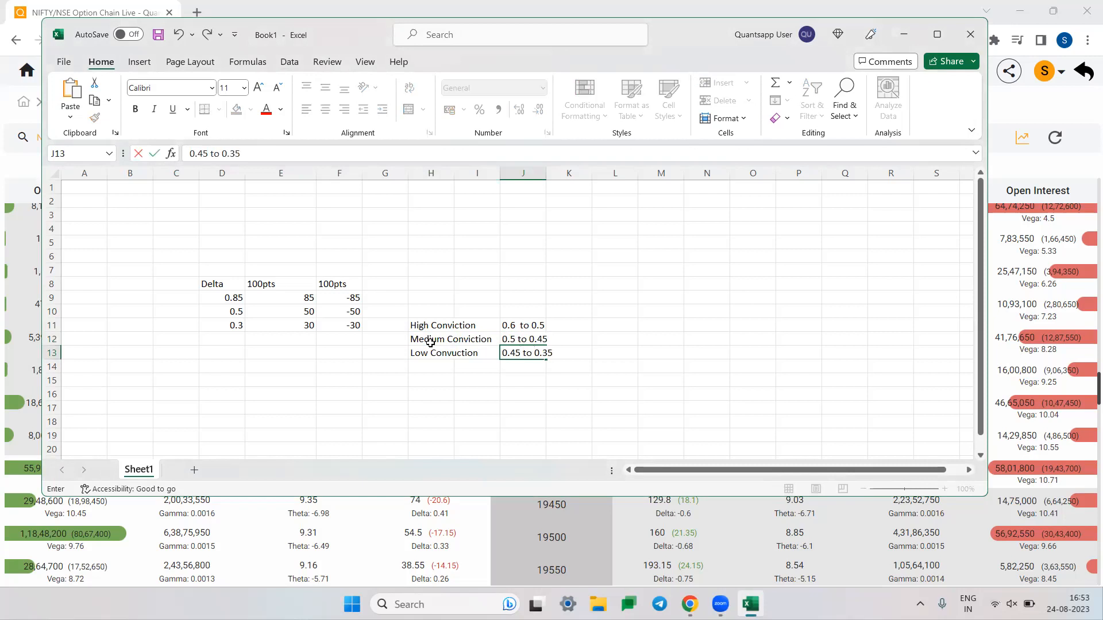
left_click(431, 339)
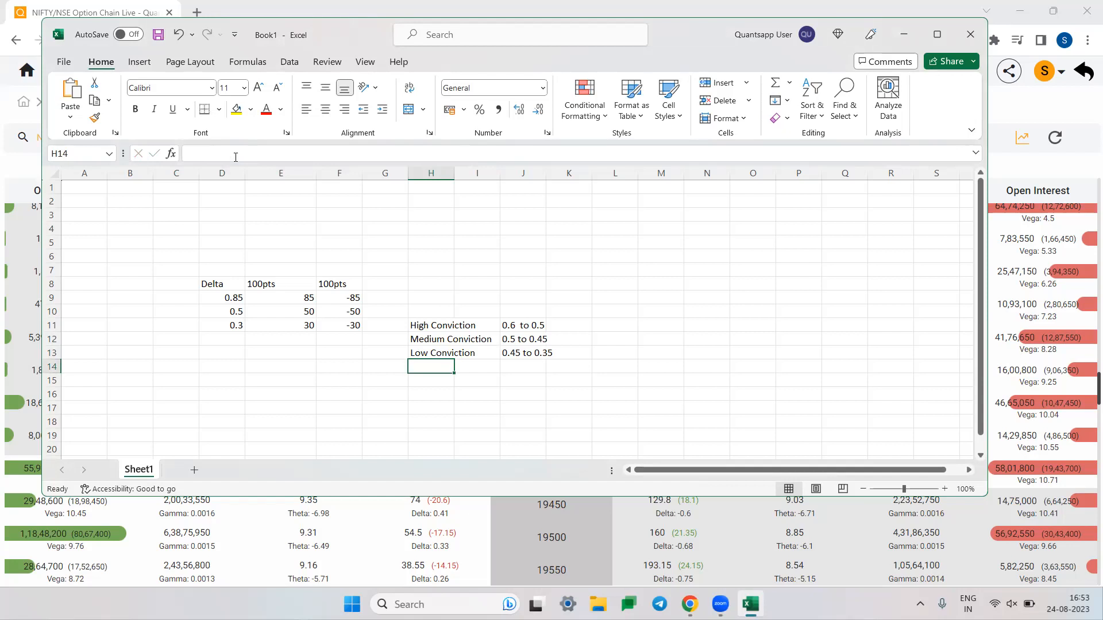
left_click(431, 325)
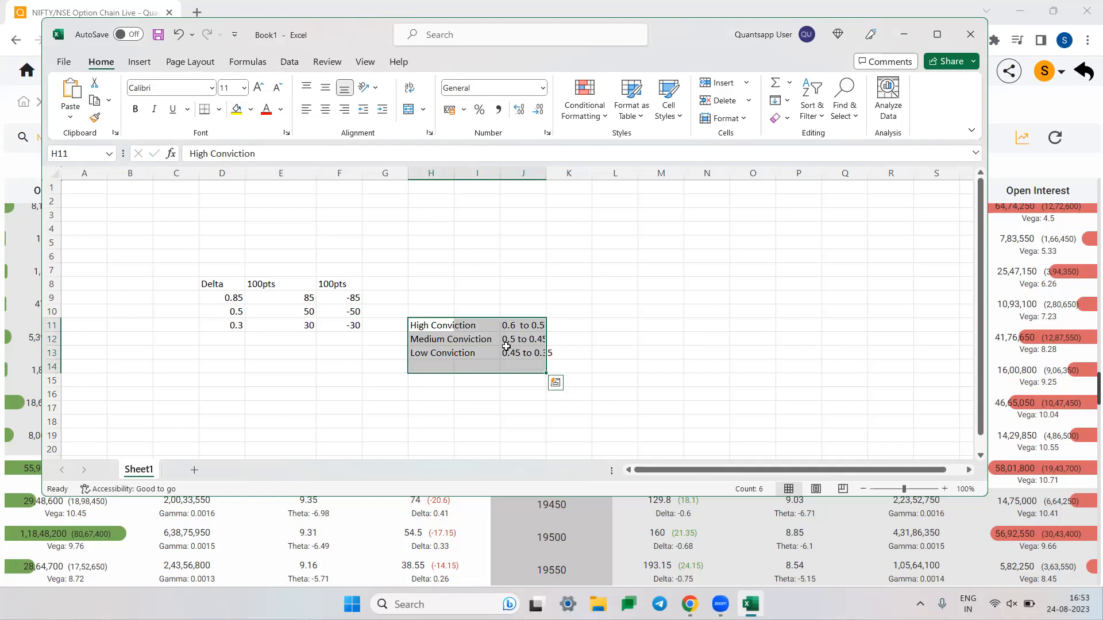
left_click(521, 338)
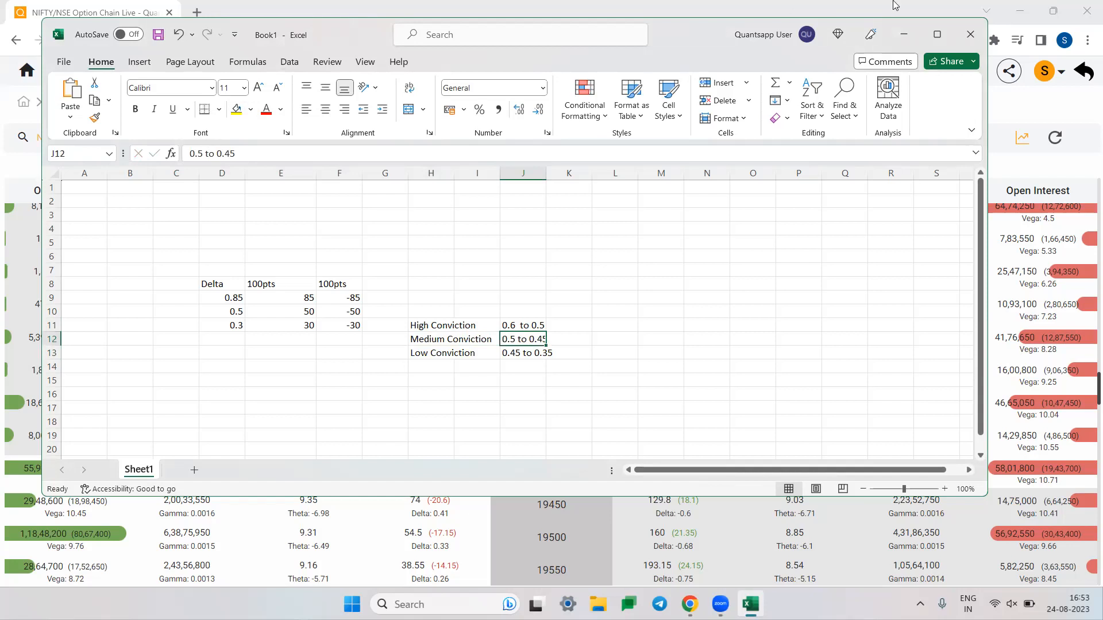
mouse_move(904, 35)
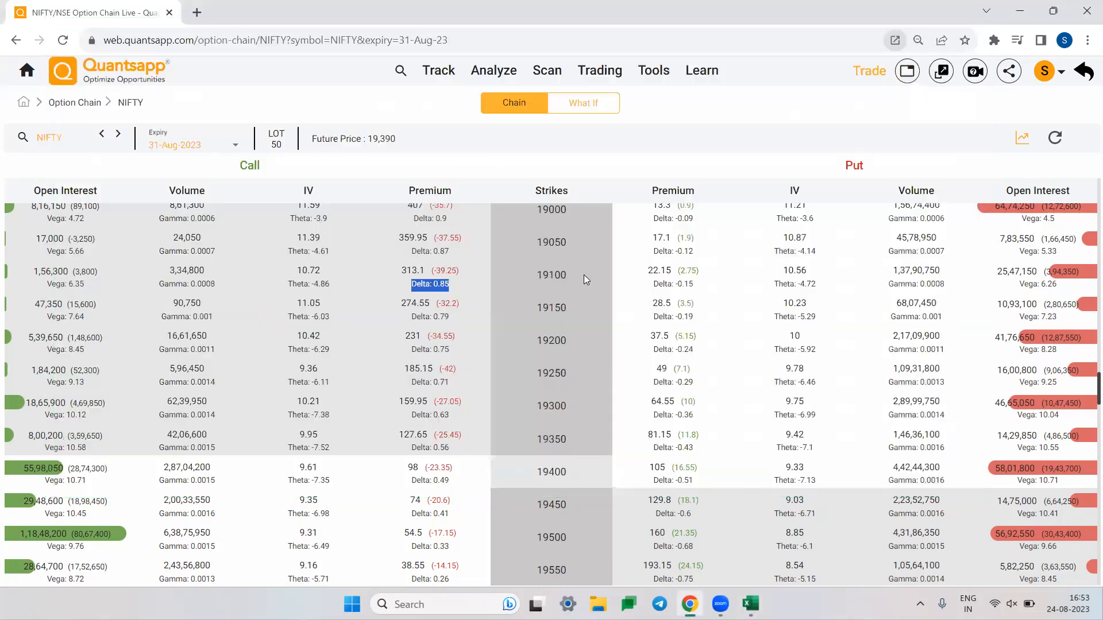
Scroll the NIFTY chain to the 19250–19800 strikes, then return to Excel.
scroll("down", 3)
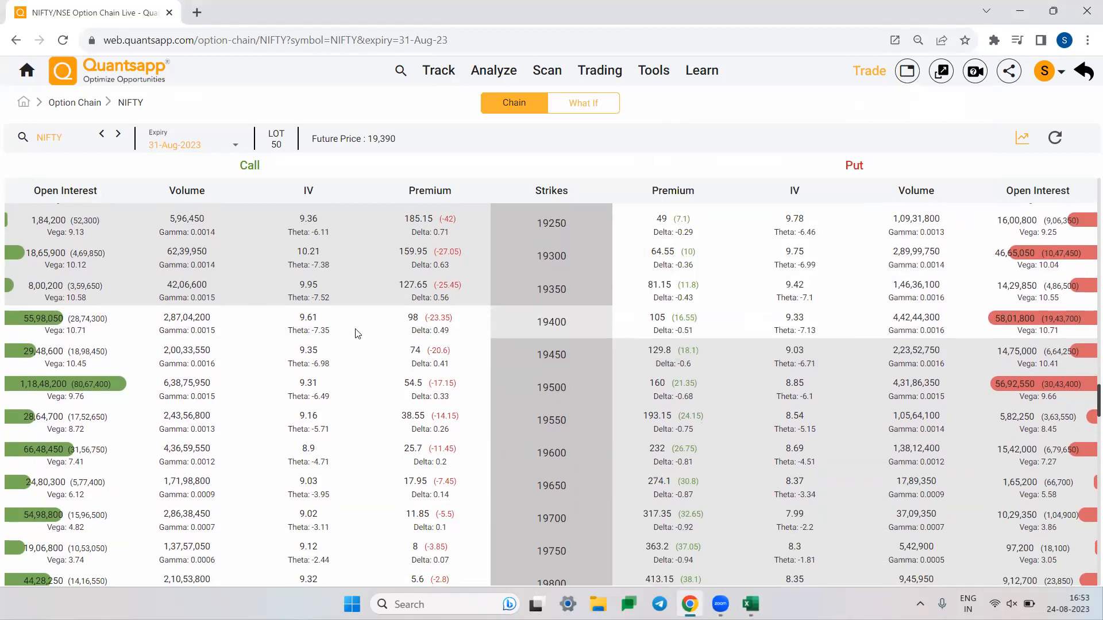
mouse_move(336, 333)
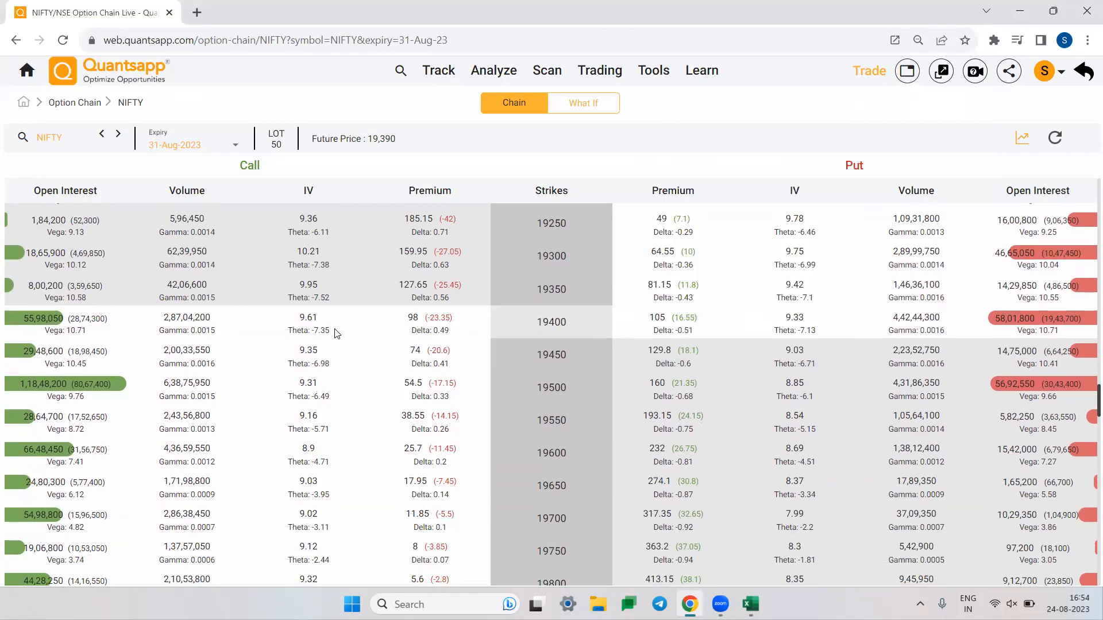
left_click(750, 604)
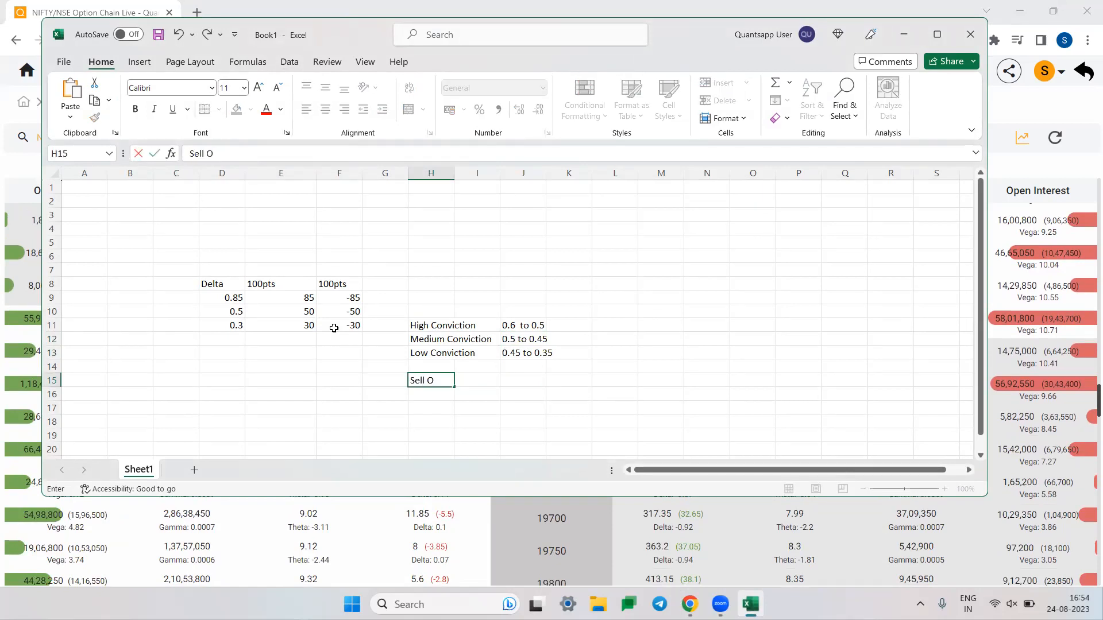
Enter the heading Sell Options (Non_Directional) in H15.
type("ptions (N")
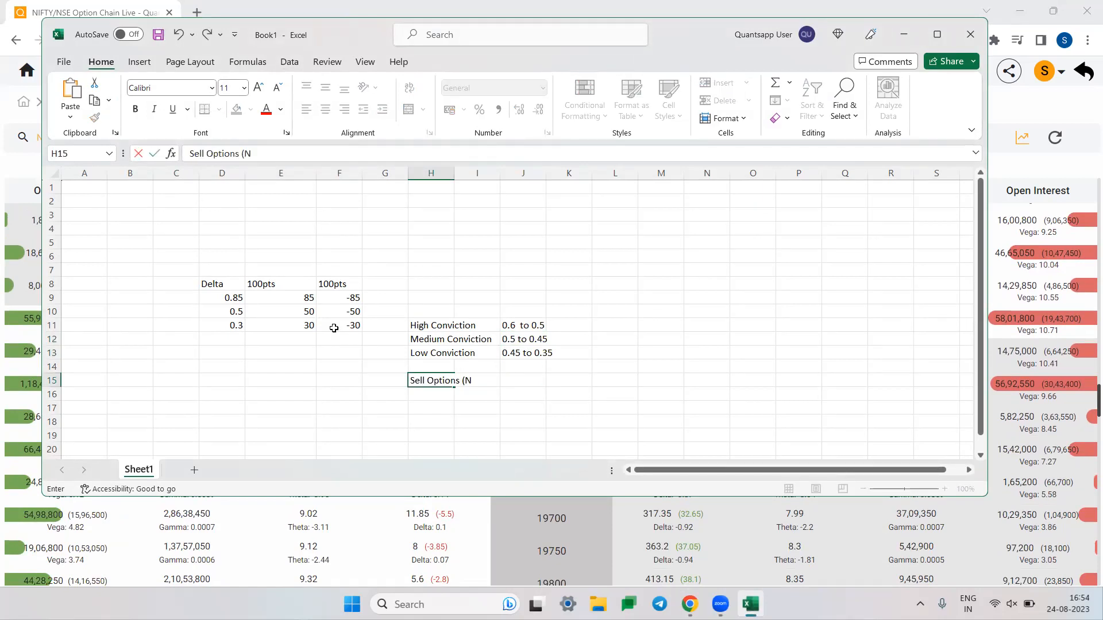
type("on_D")
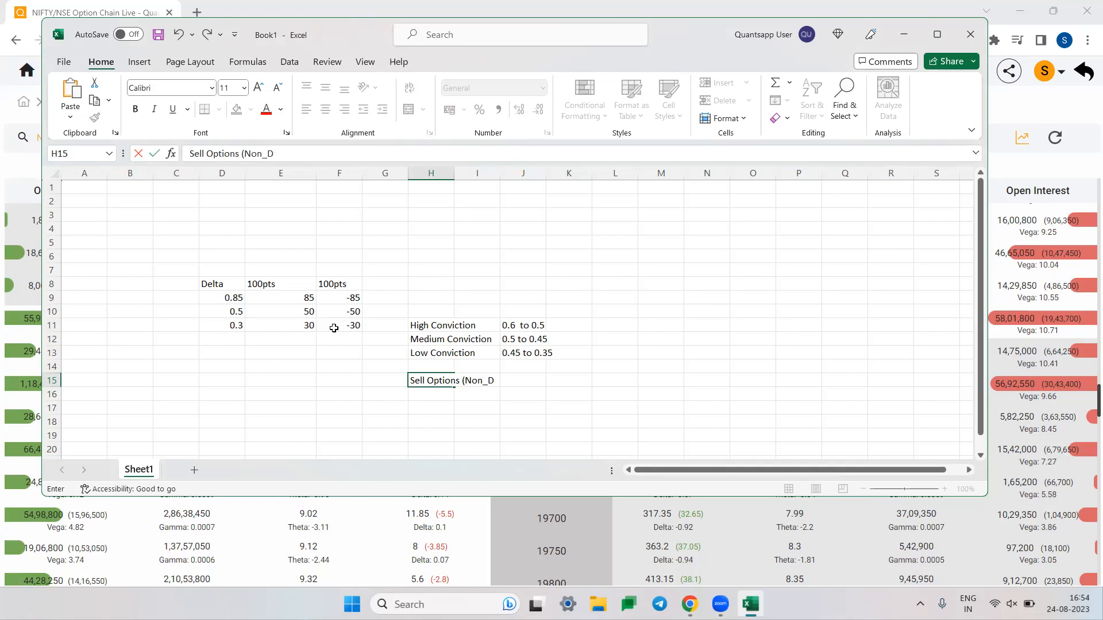
type("recti")
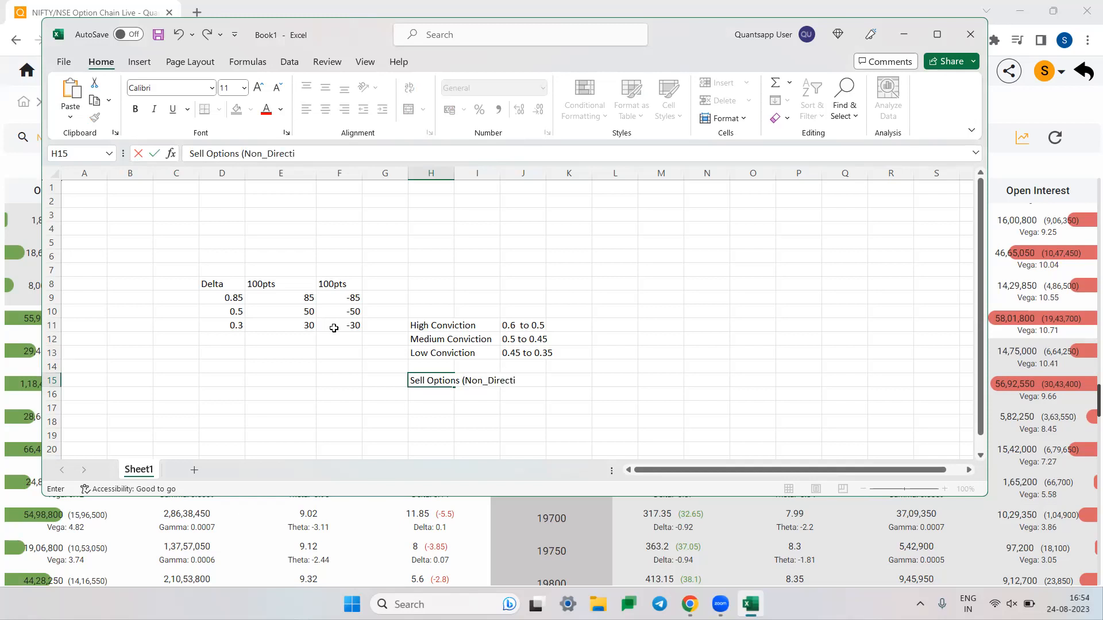
type("onal")
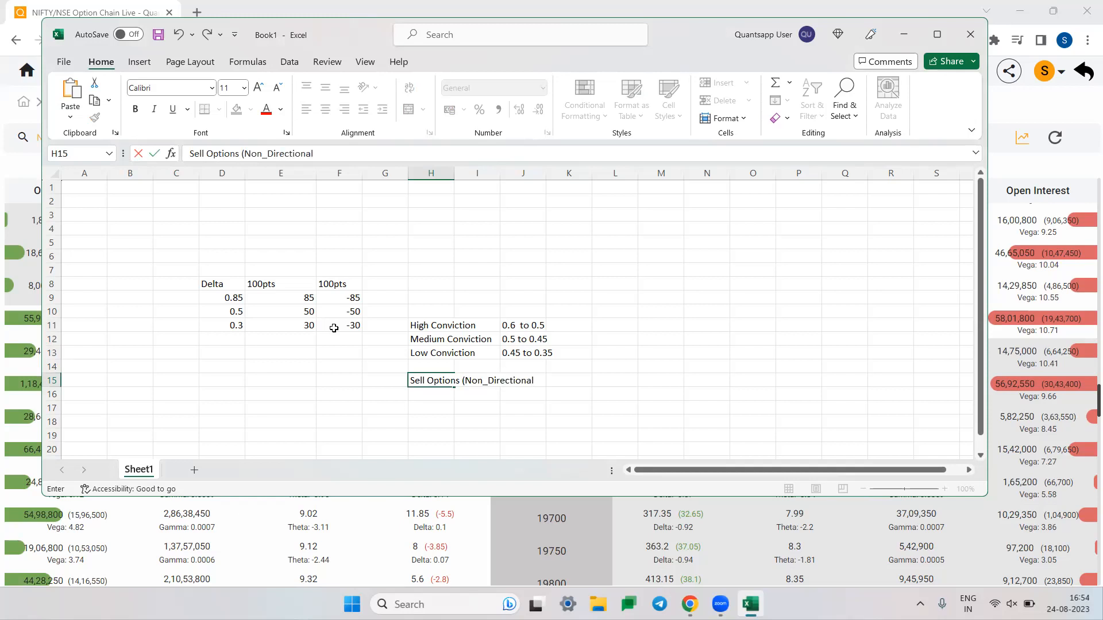
left_click(280, 407)
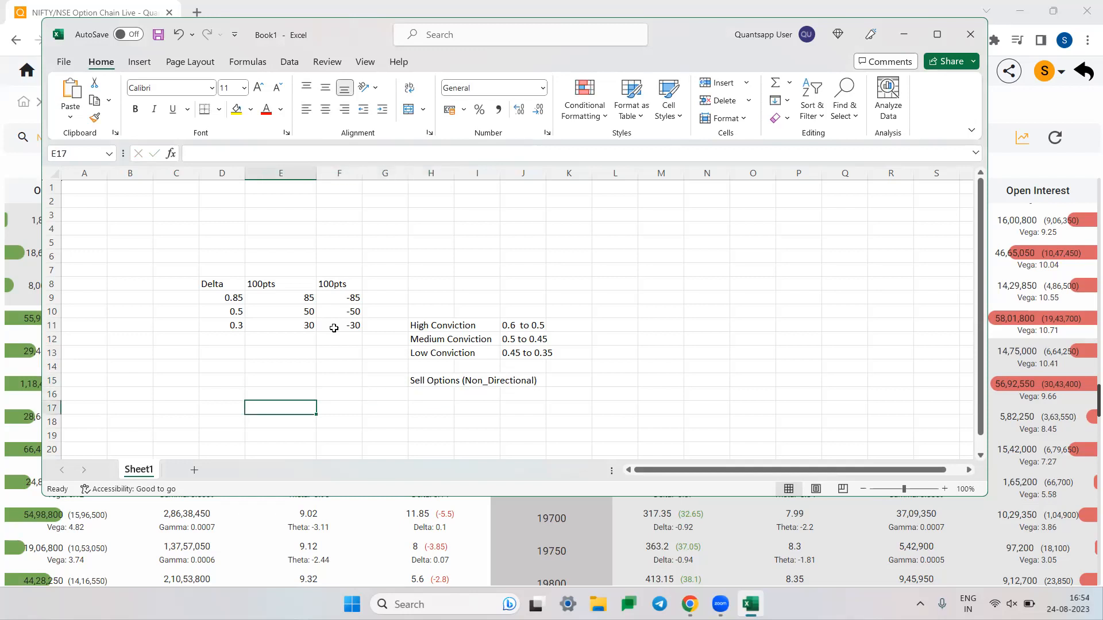
Move down to blank cell H17 beneath the heading for the next note.
scroll("down", 3)
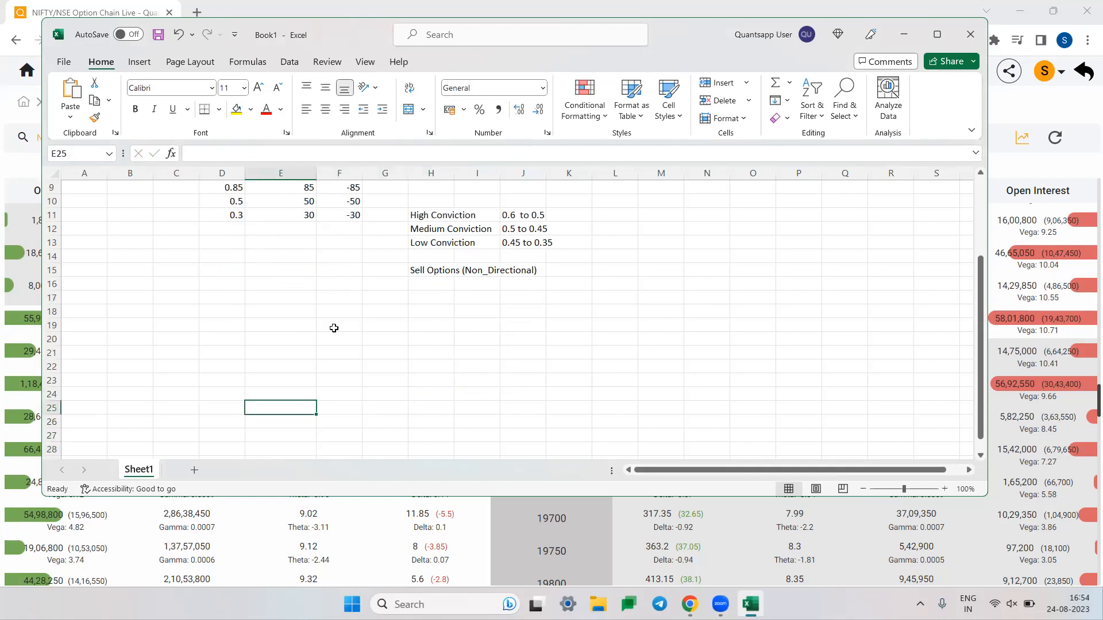
left_click(430, 338)
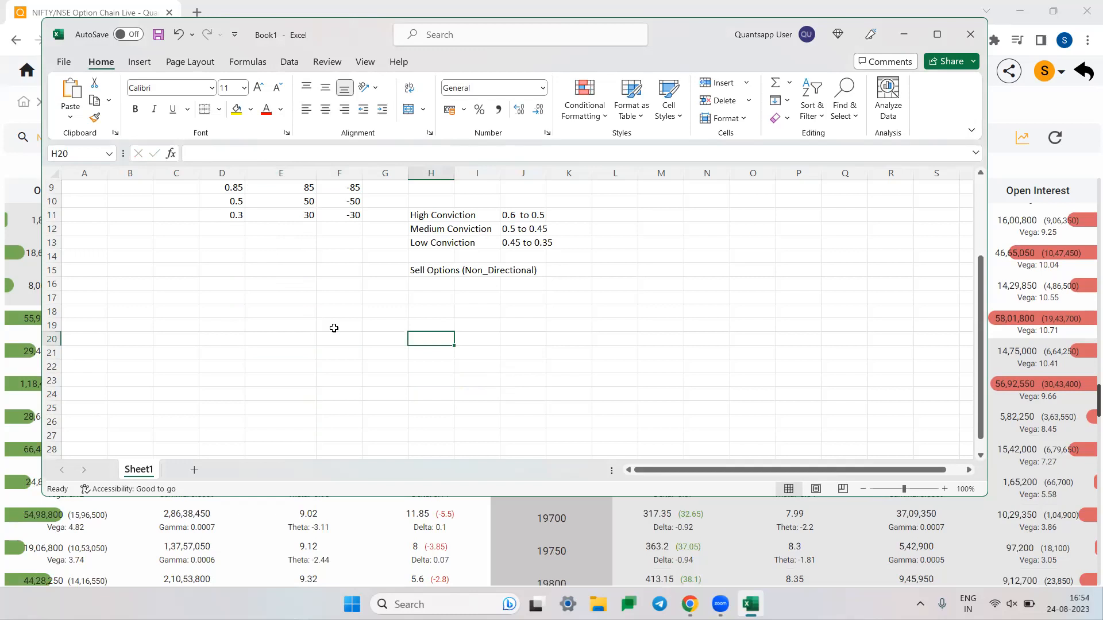
left_click(431, 296)
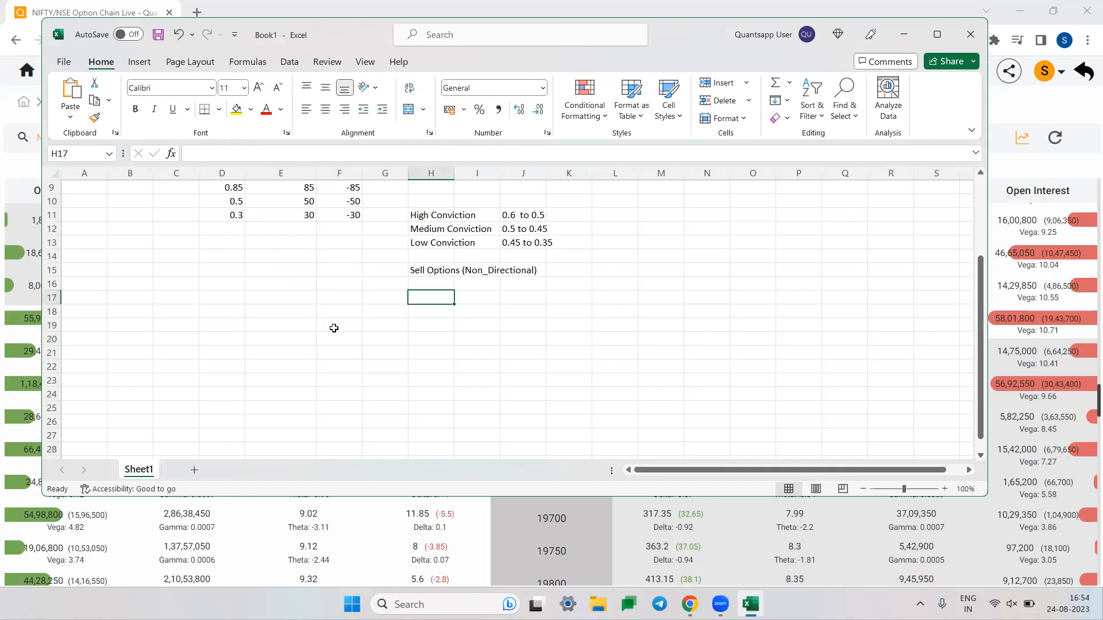
Type the note 'Lucurative strikes = Highest Theta D…' in H17.
type("L")
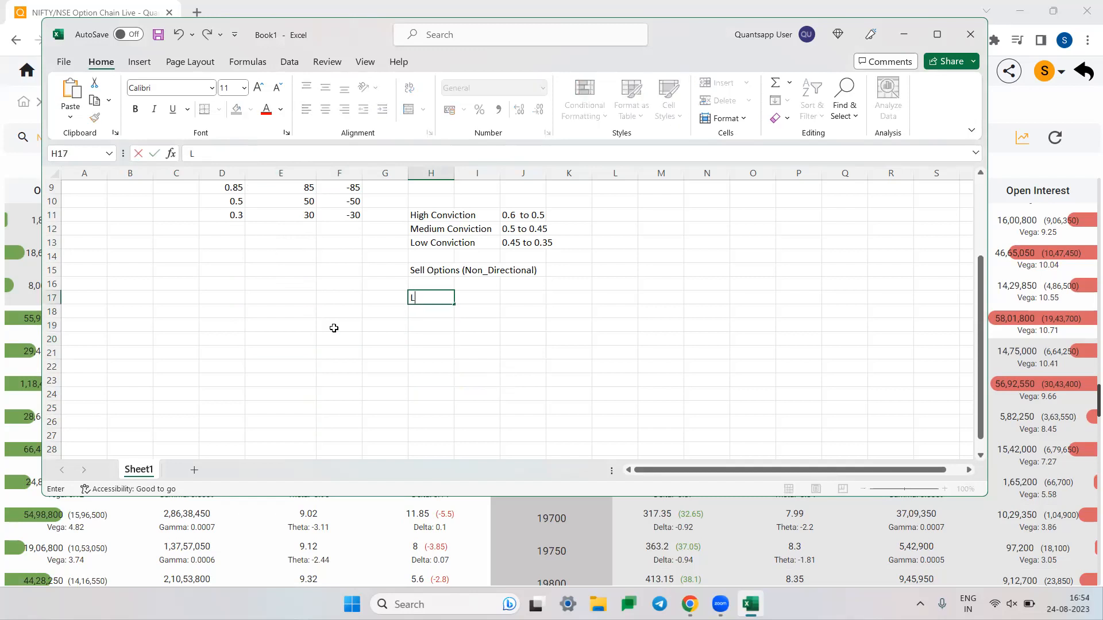
type("ucurative strik")
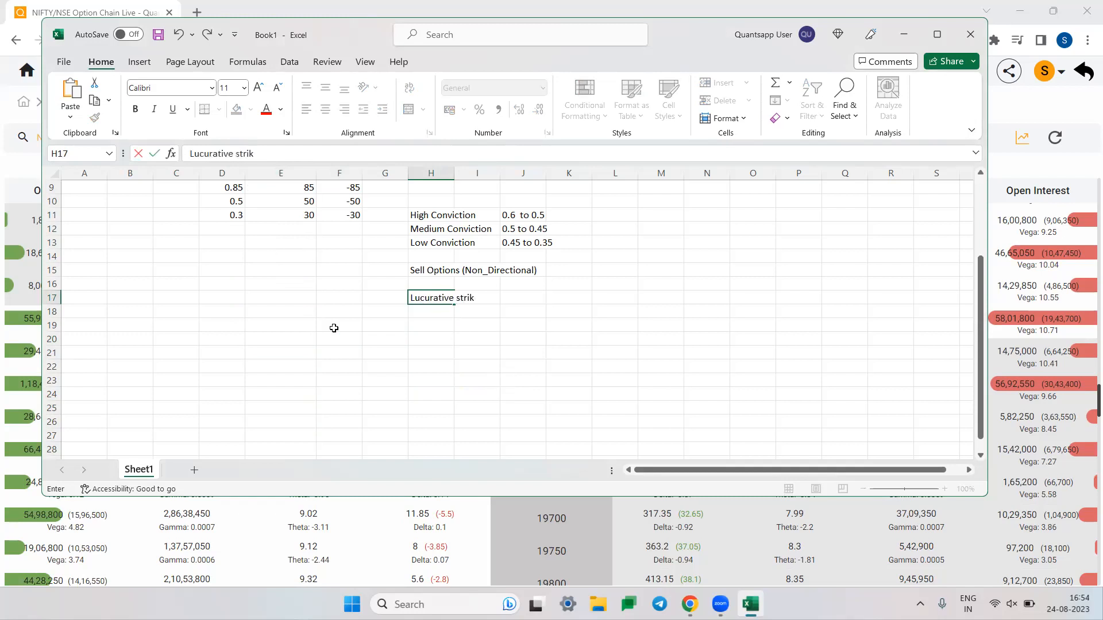
type("es =")
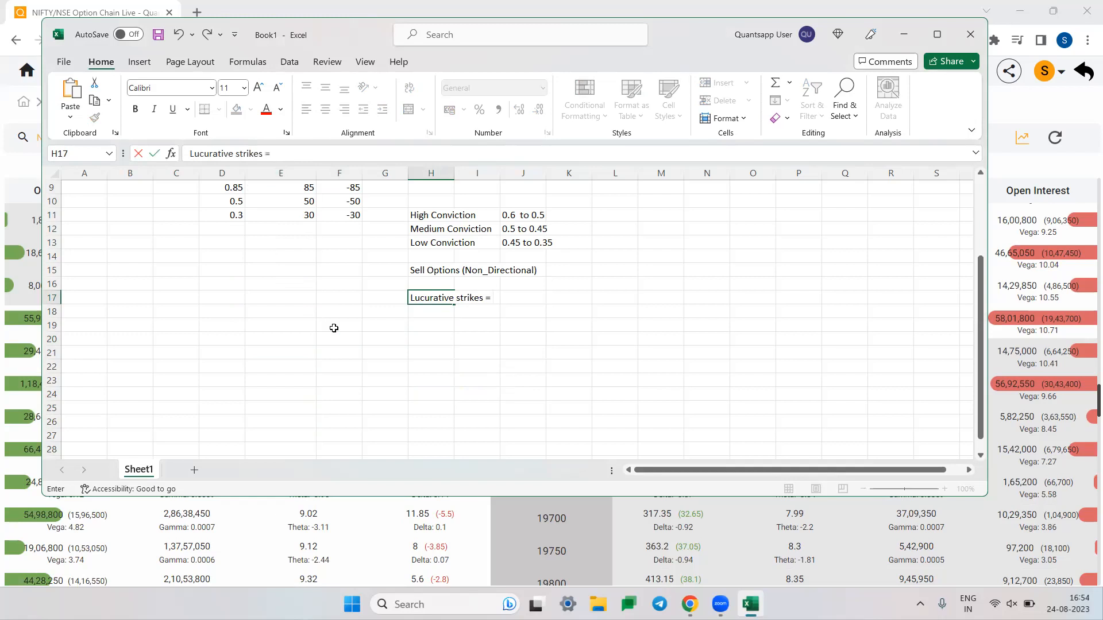
type("Highest")
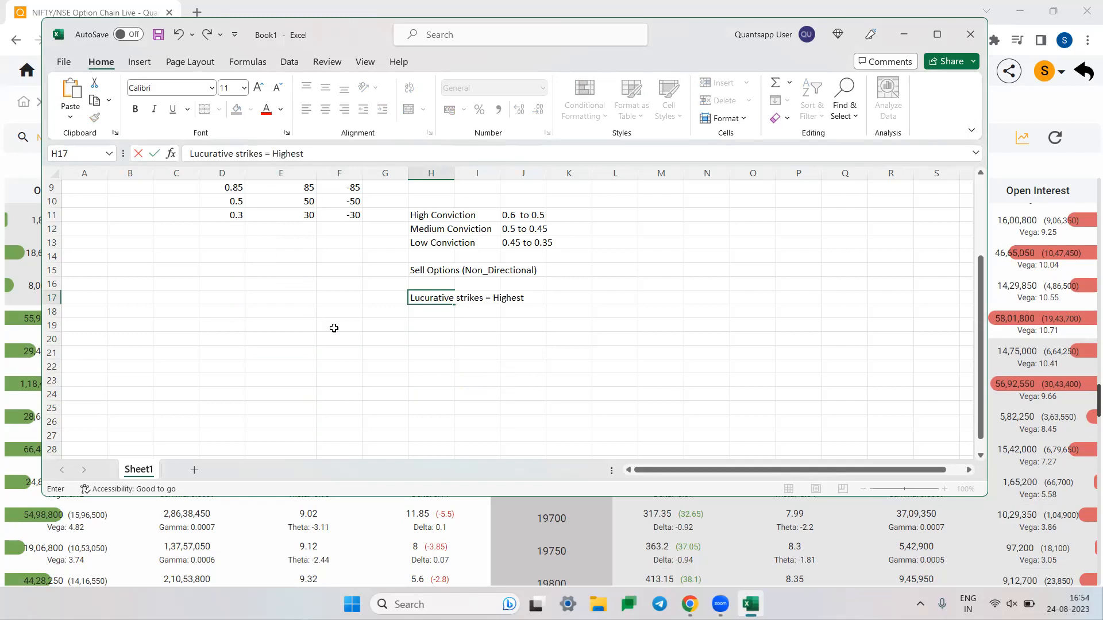
type("Theta D")
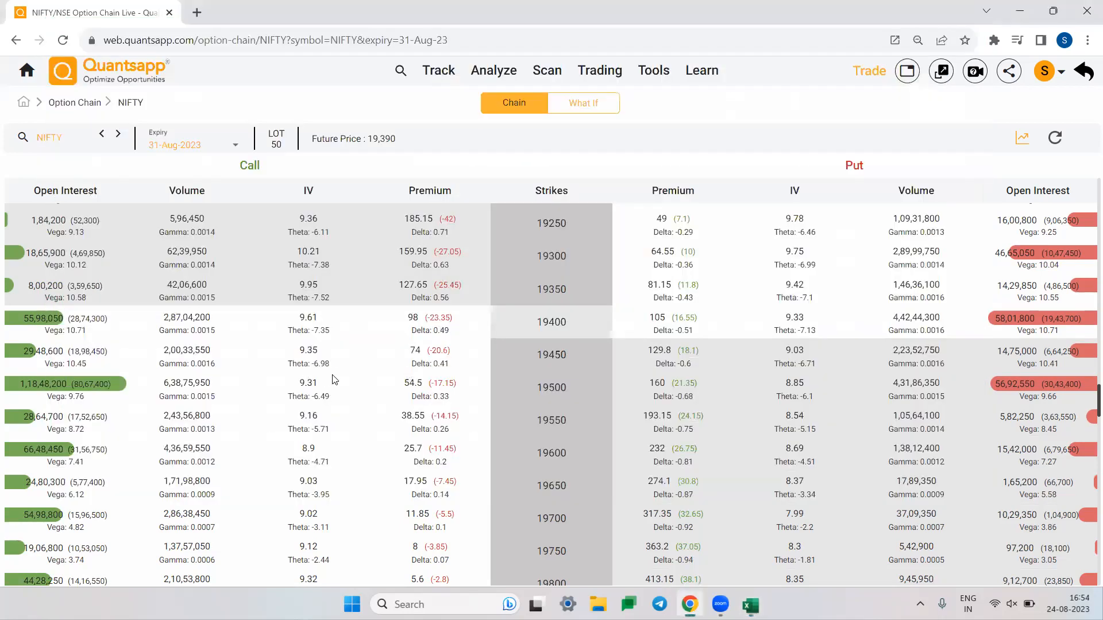
Highlight the 19400 call Theta in Quantsapp, then switch back to the Excel notes.
double_click(308, 331)
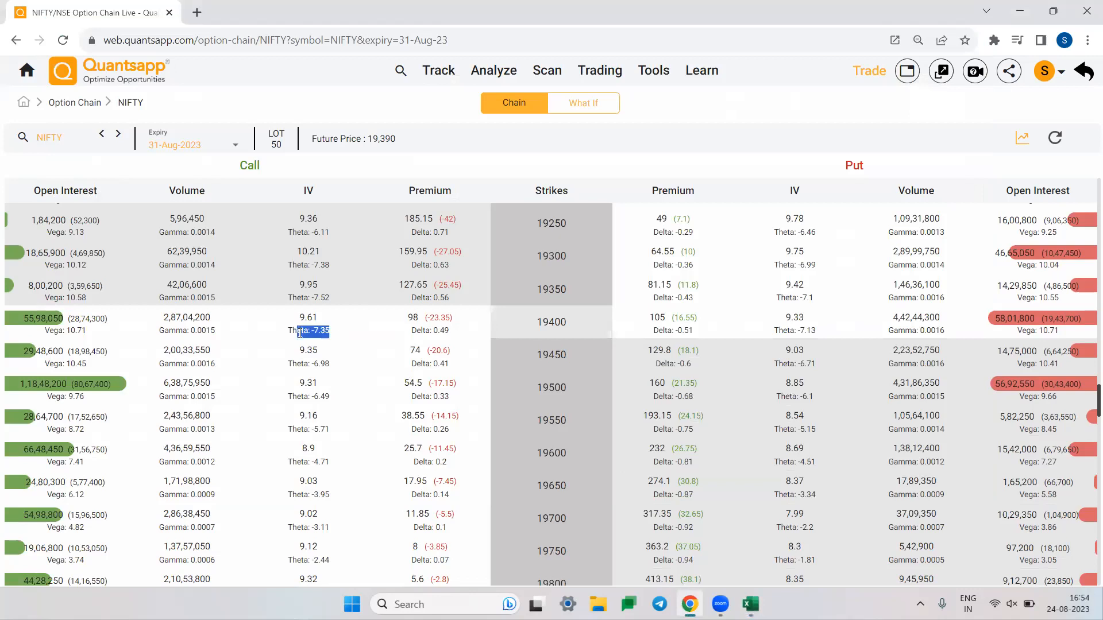
mouse_move(507, 333)
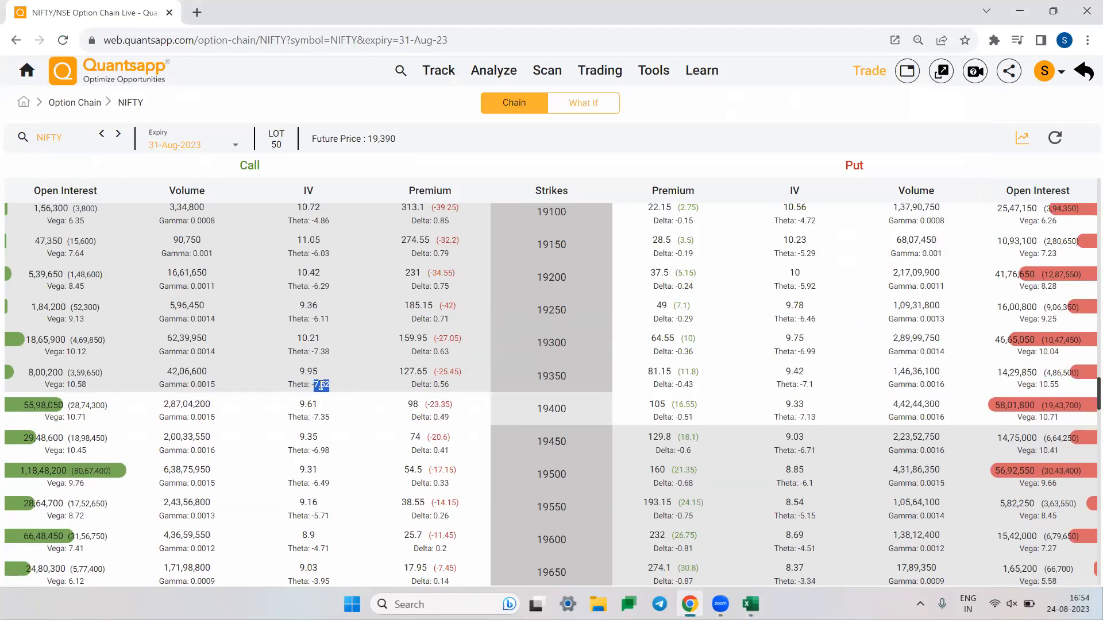
mouse_move(391, 417)
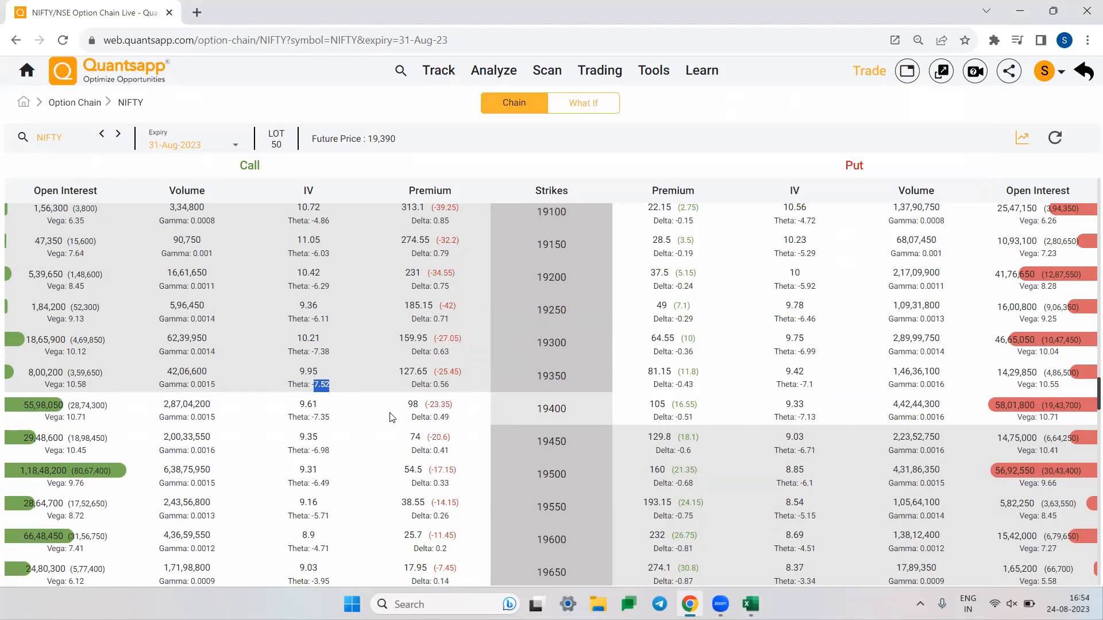
mouse_move(306, 434)
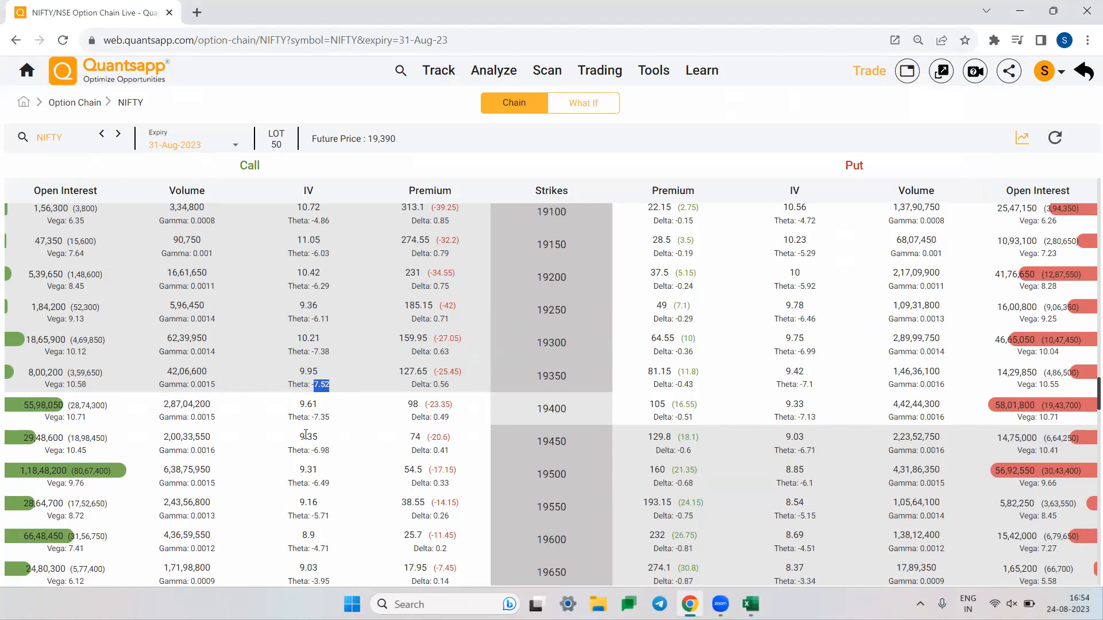
mouse_move(573, 403)
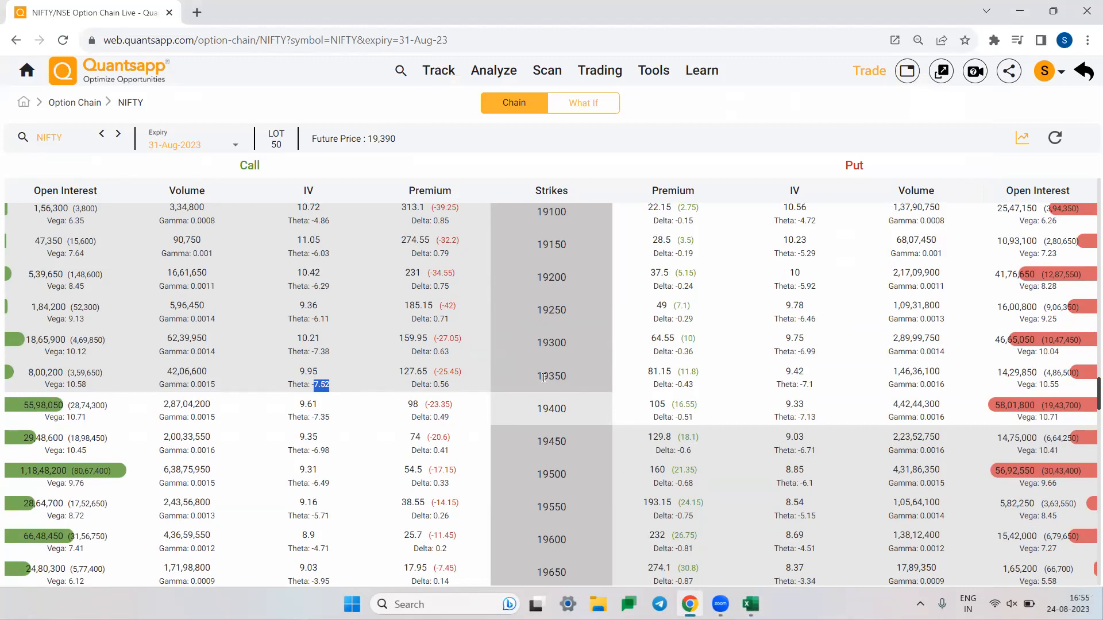
mouse_move(524, 385)
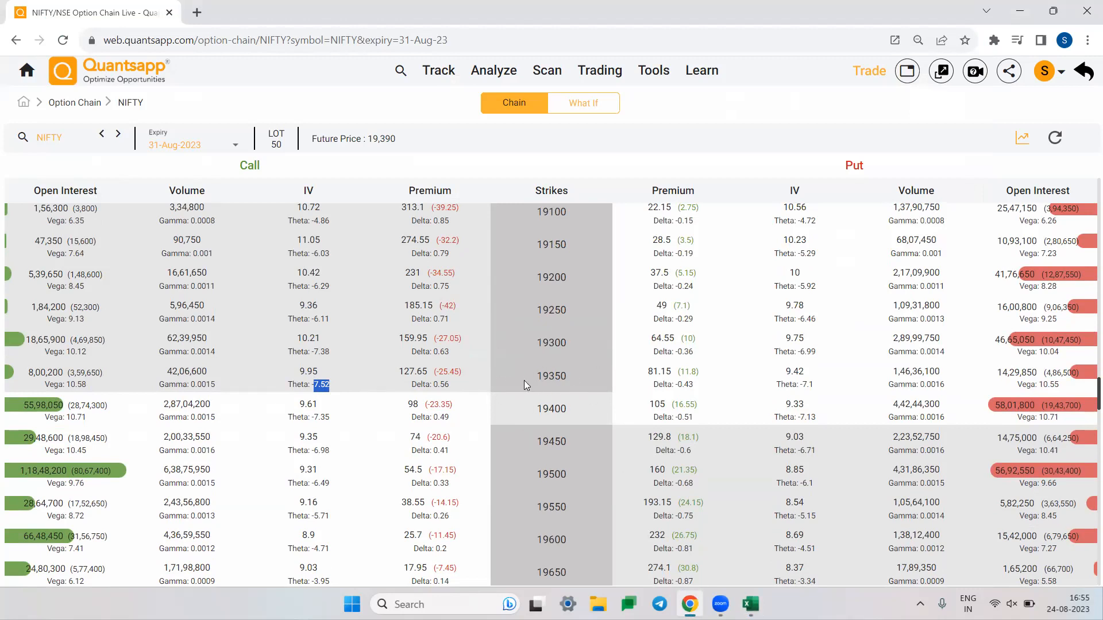
mouse_move(326, 395)
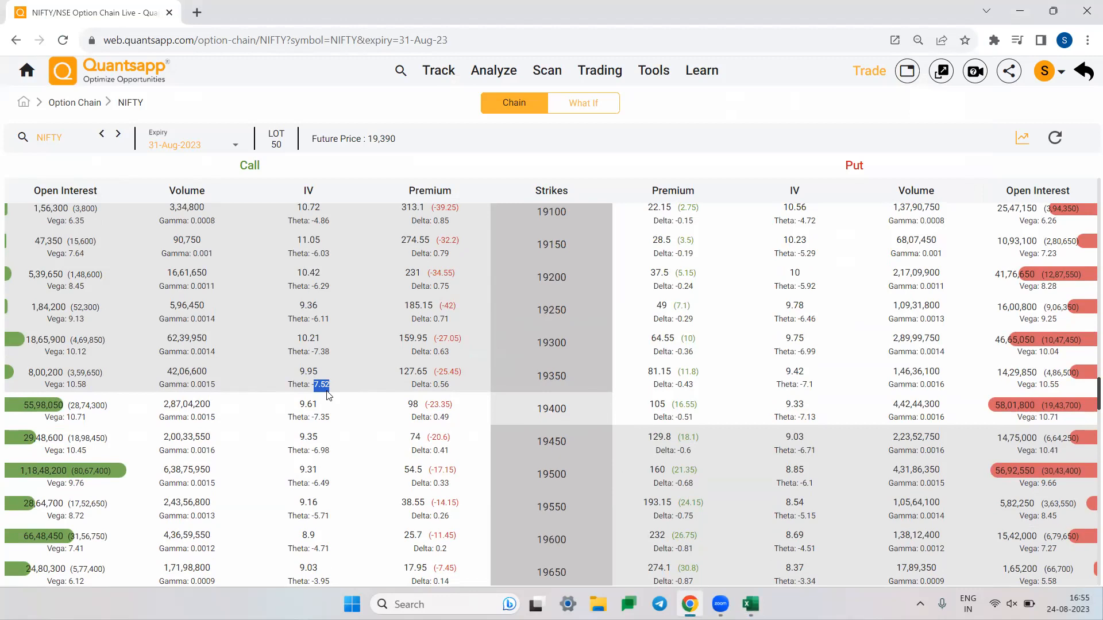
mouse_move(508, 338)
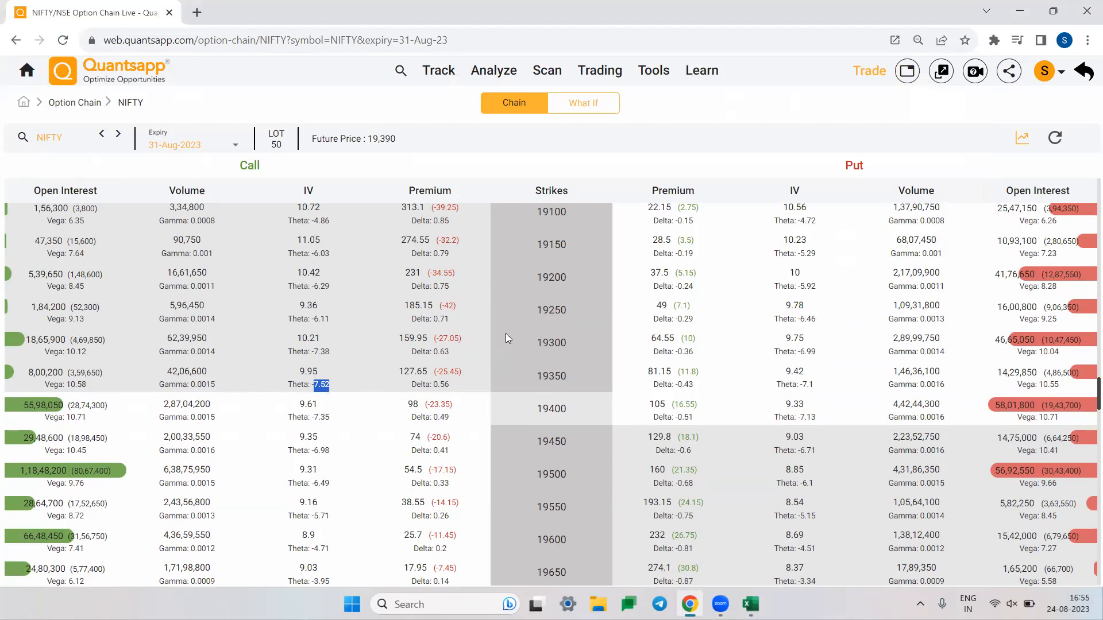
left_click(750, 604)
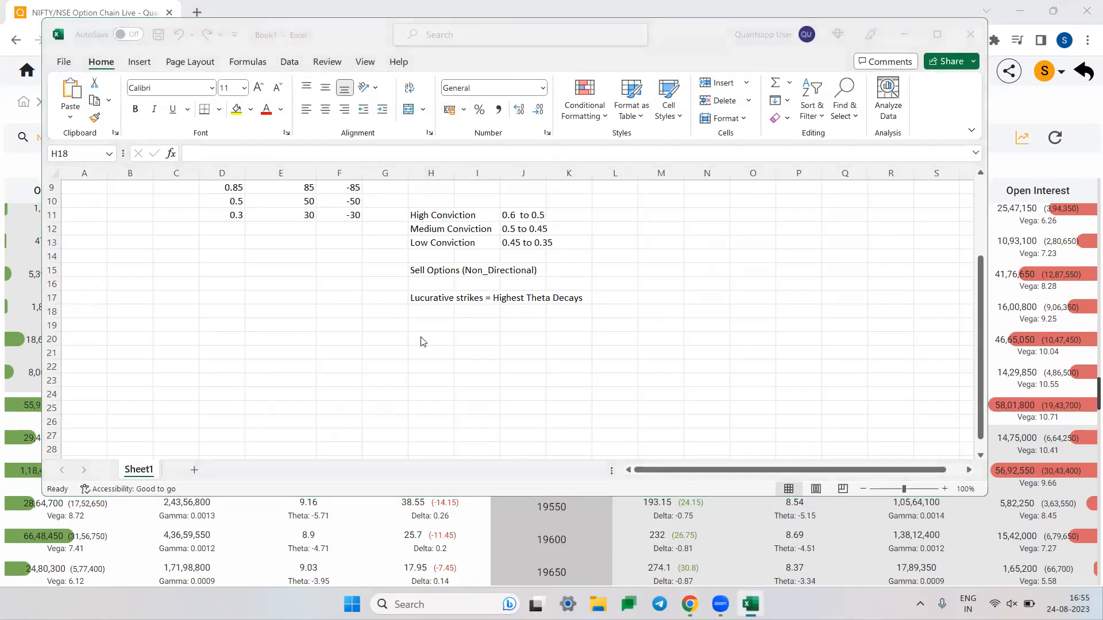
Enter 'Theta will be highest on ATM' in cell H19, two rows below the lucrative strikes line.
left_click(431, 298)
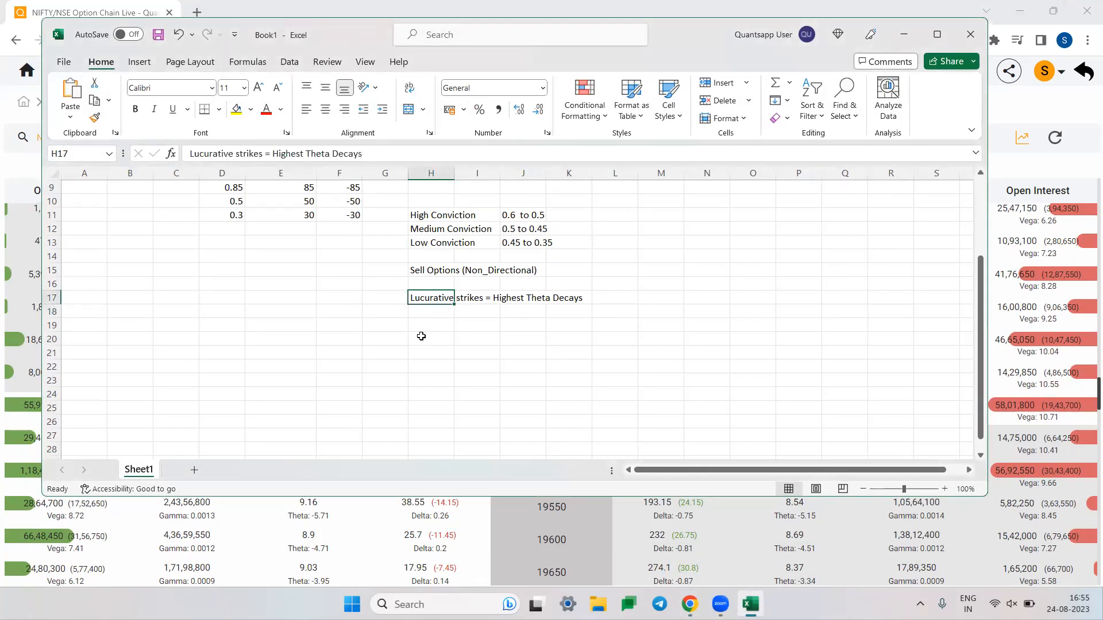
left_click(430, 325)
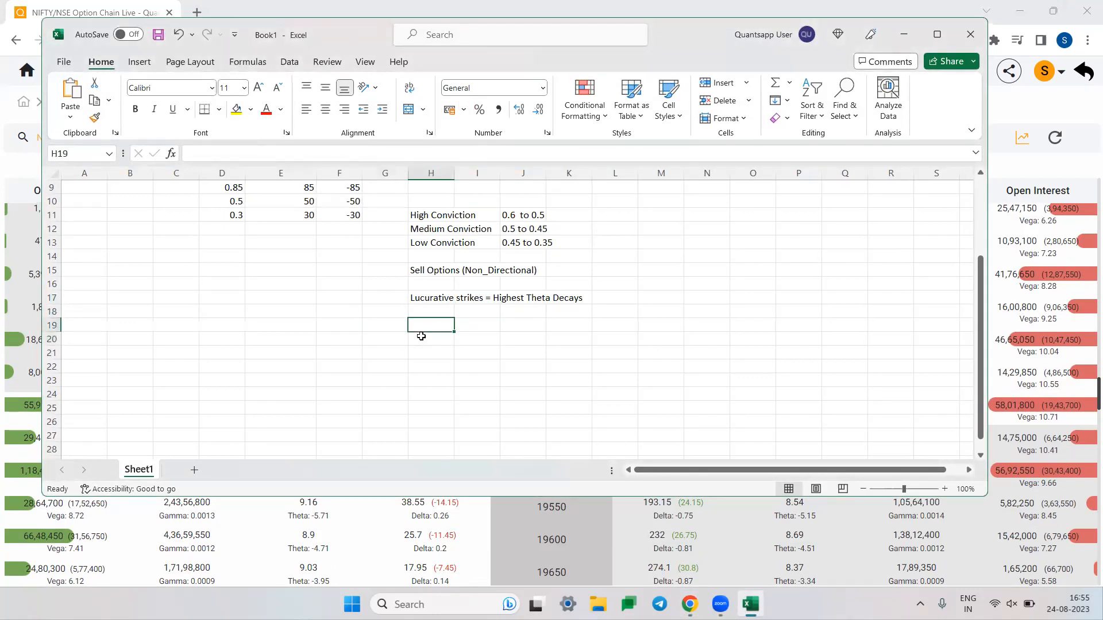
type("Theta v")
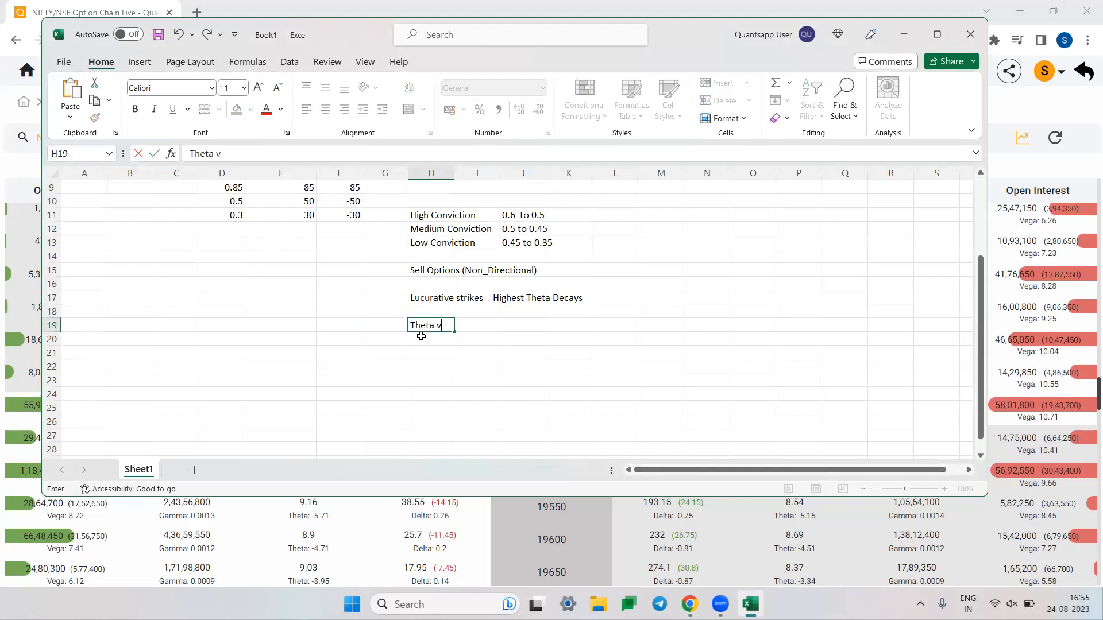
type("will")
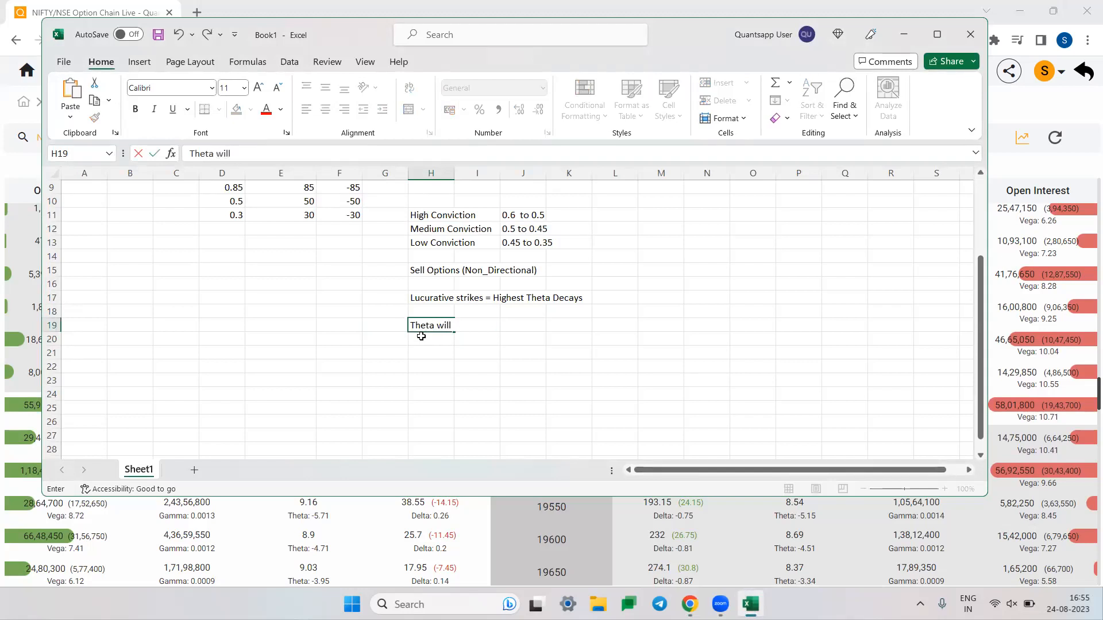
type("be highest on")
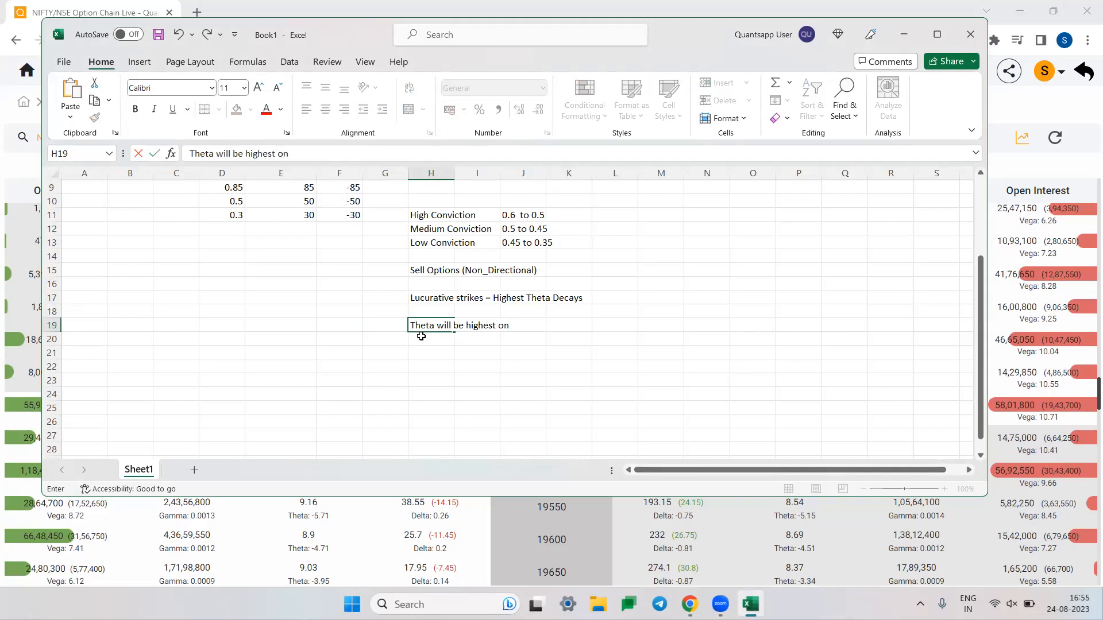
type("ATM")
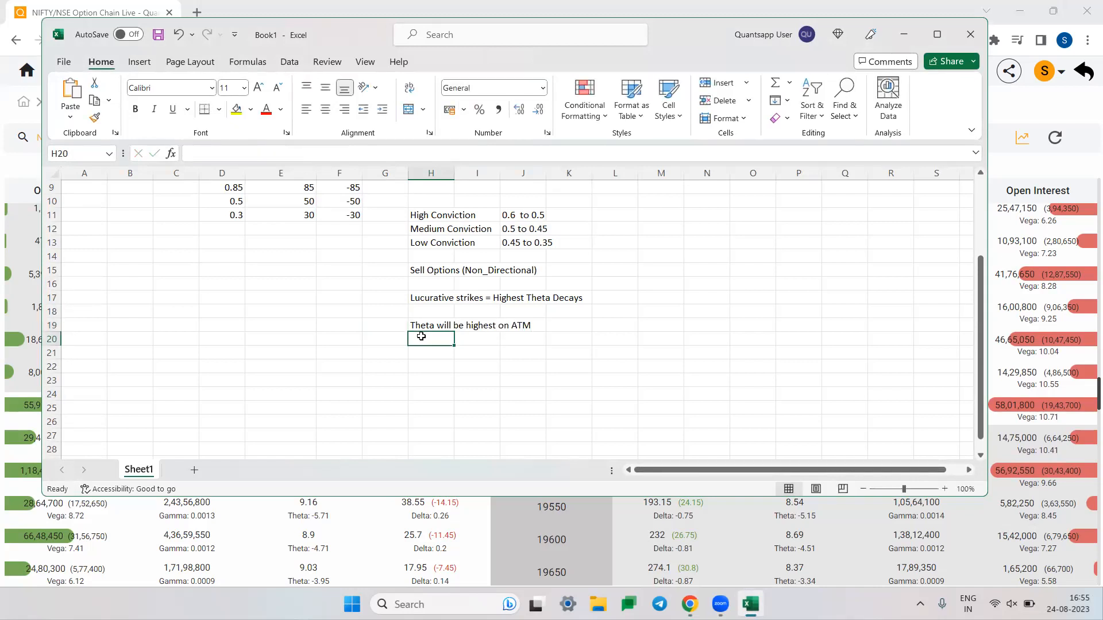
mouse_move(218, 579)
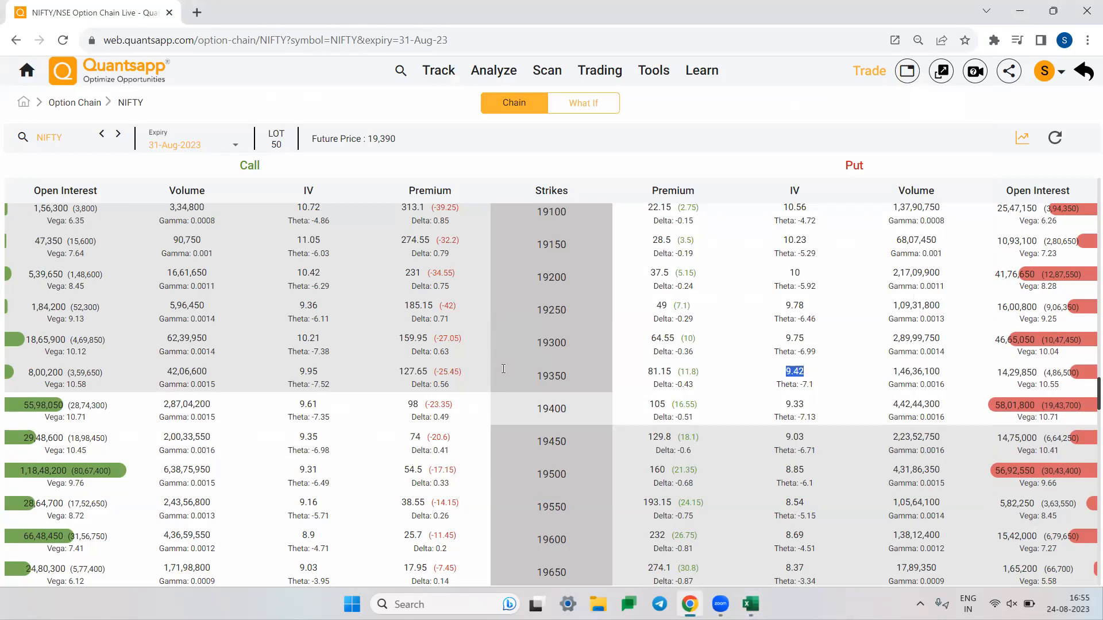
Scroll the Quantsapp option chain up to the 19000 strikes, then return to the Excel notes sheet.
scroll("up", 3)
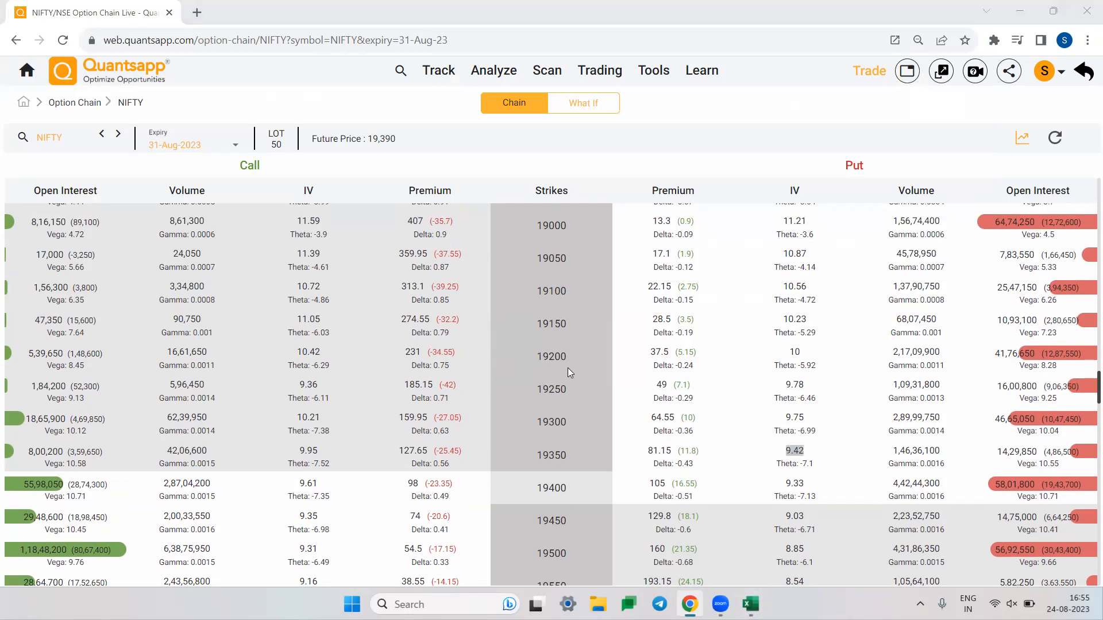
left_click(748, 604)
type("Protect my s")
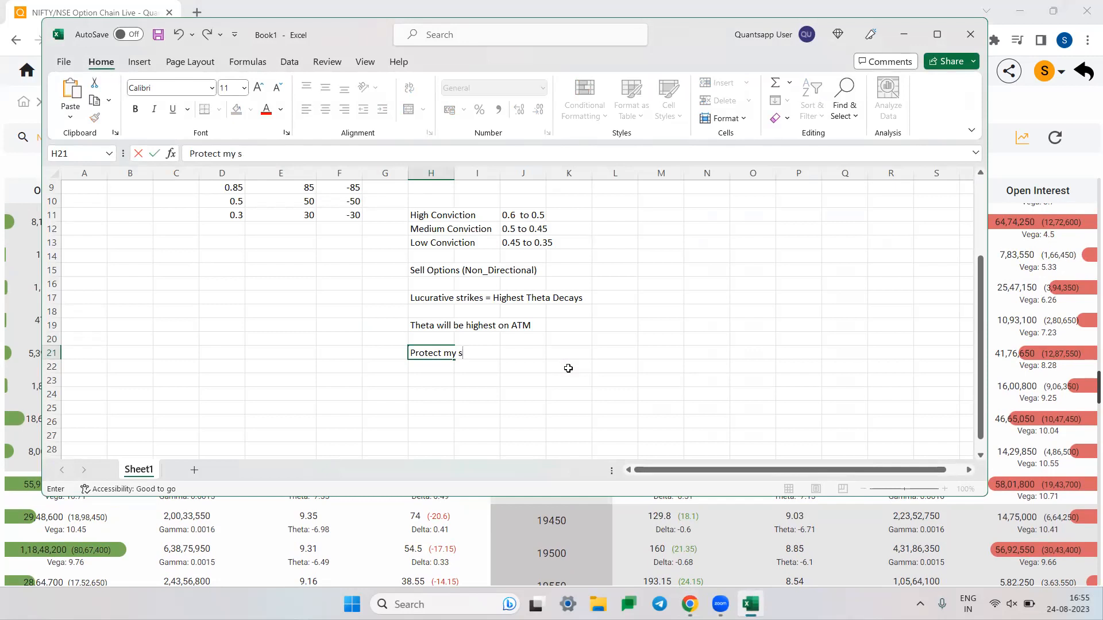
Complete and commit the note 'Protect my self with hedges using Otm options' in cell H21.
type("elf with h")
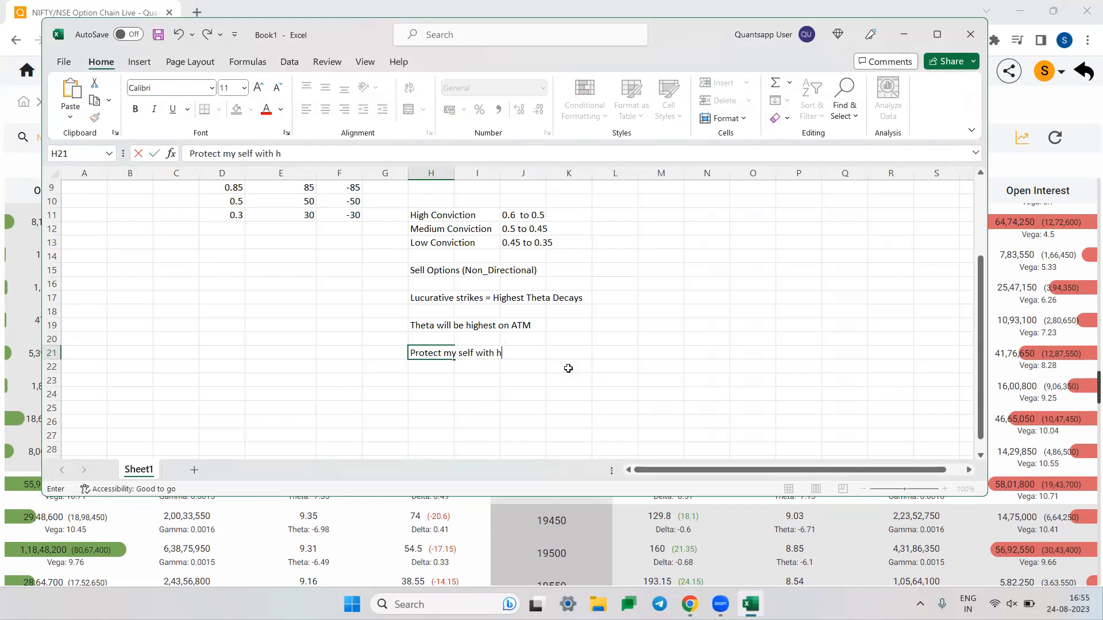
type("edges using Otm")
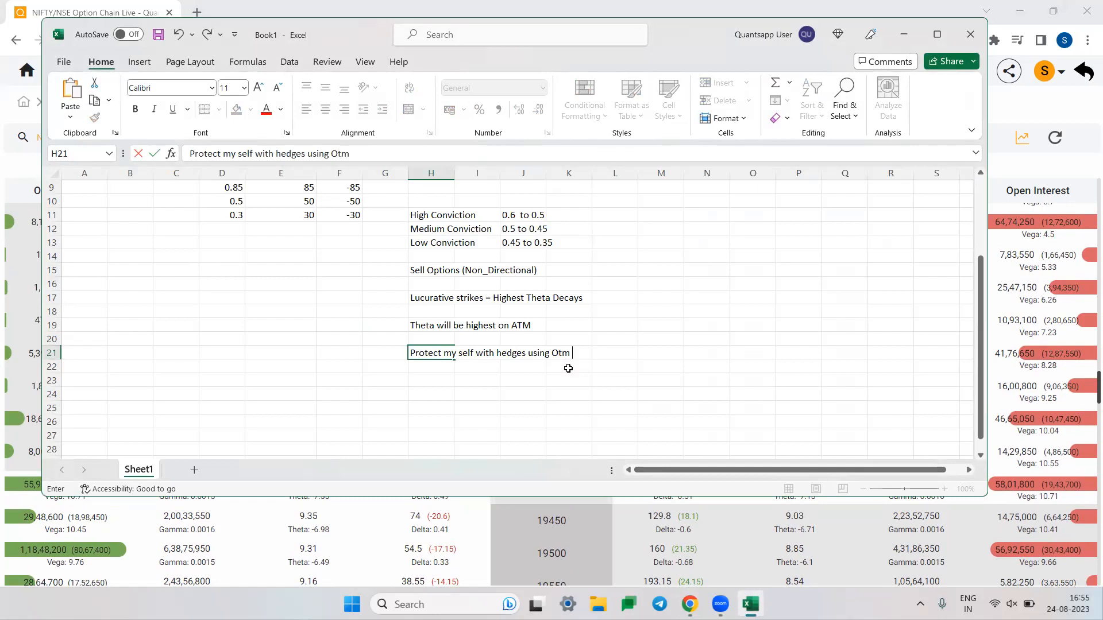
type("options")
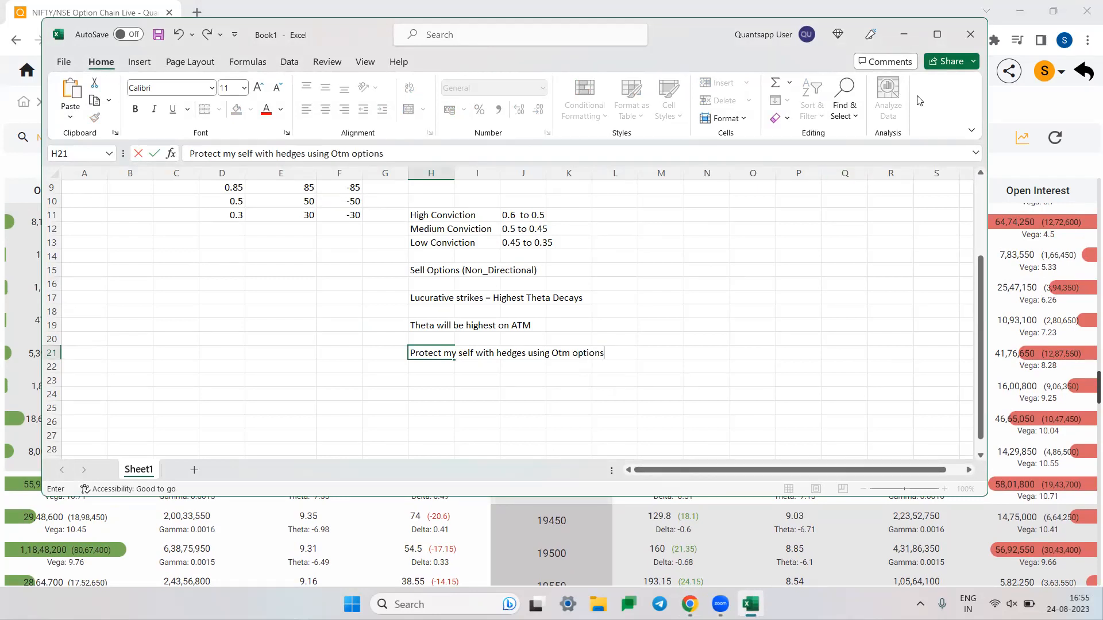
left_click(614, 380)
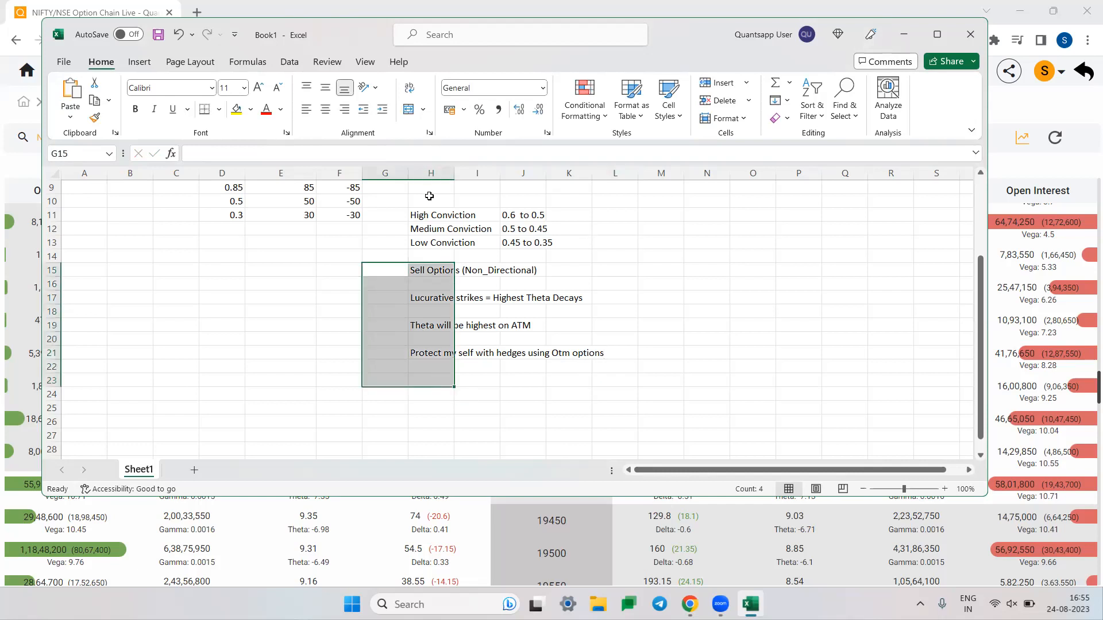
scroll("up", 3)
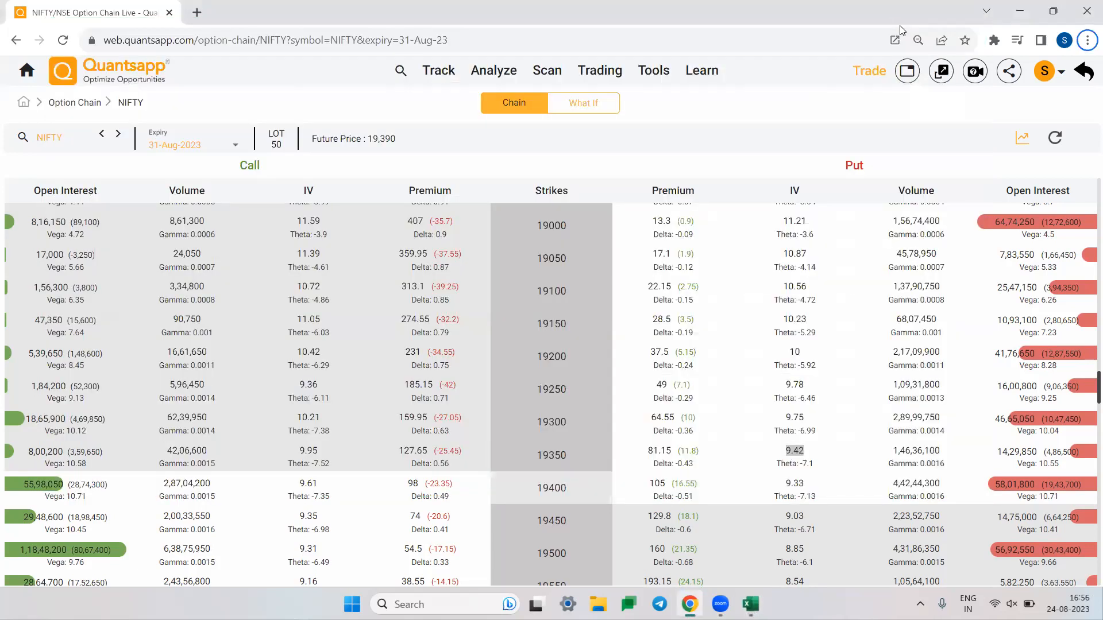
mouse_move(903, 6)
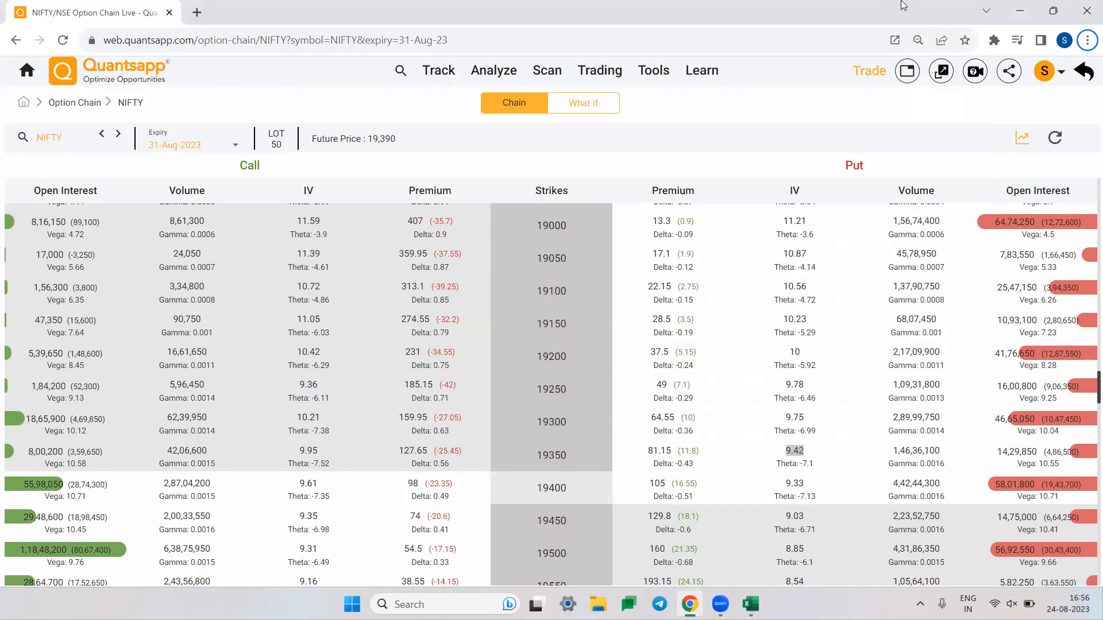
mouse_move(669, 84)
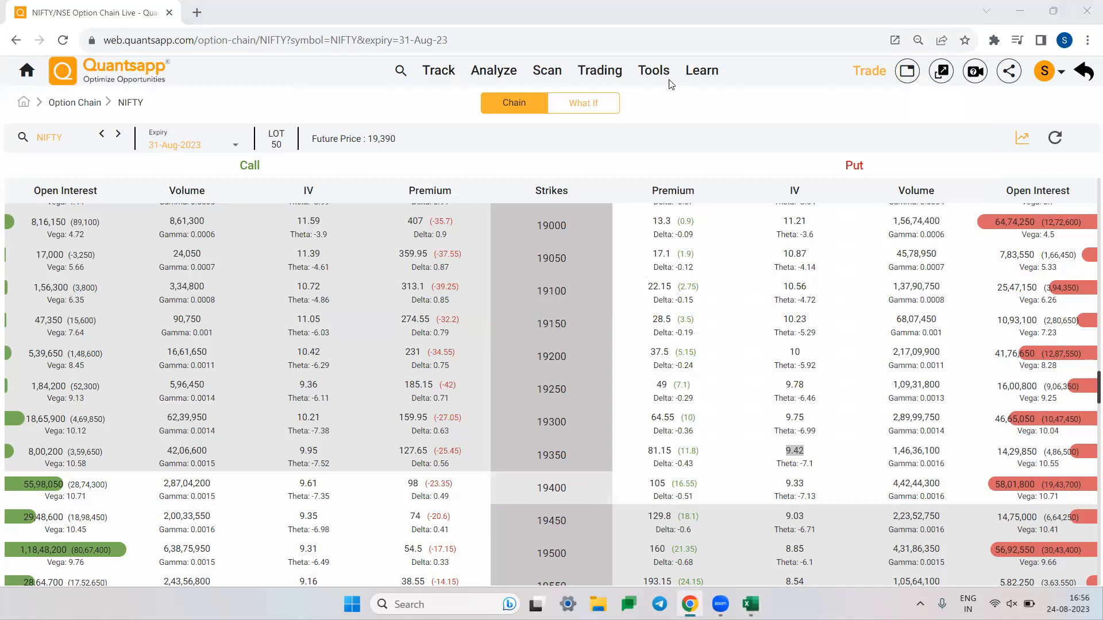
mouse_move(800, 132)
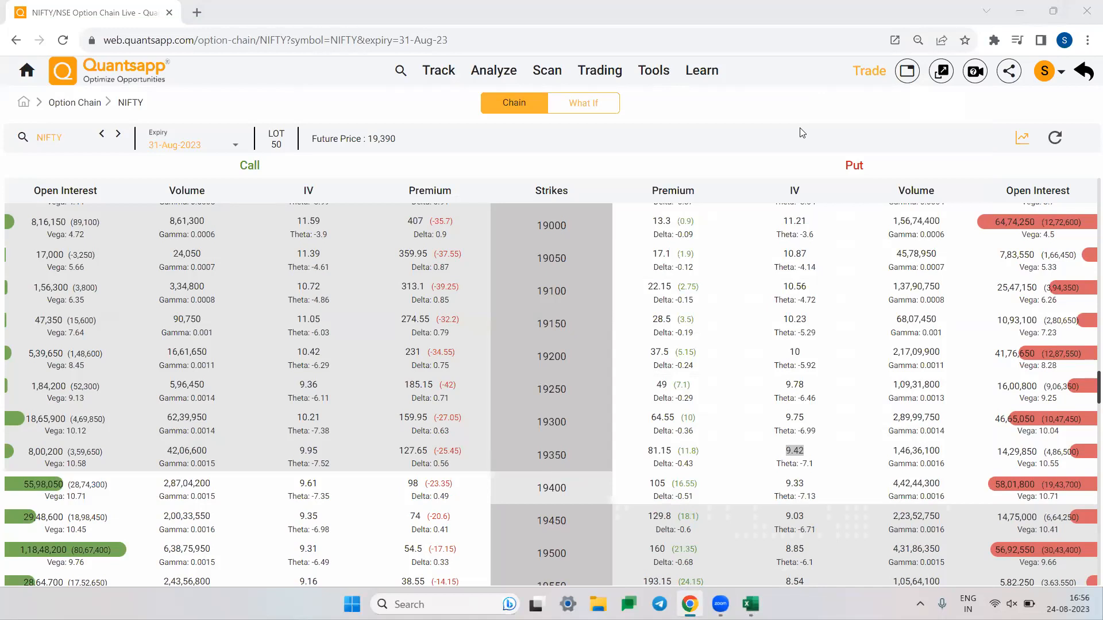